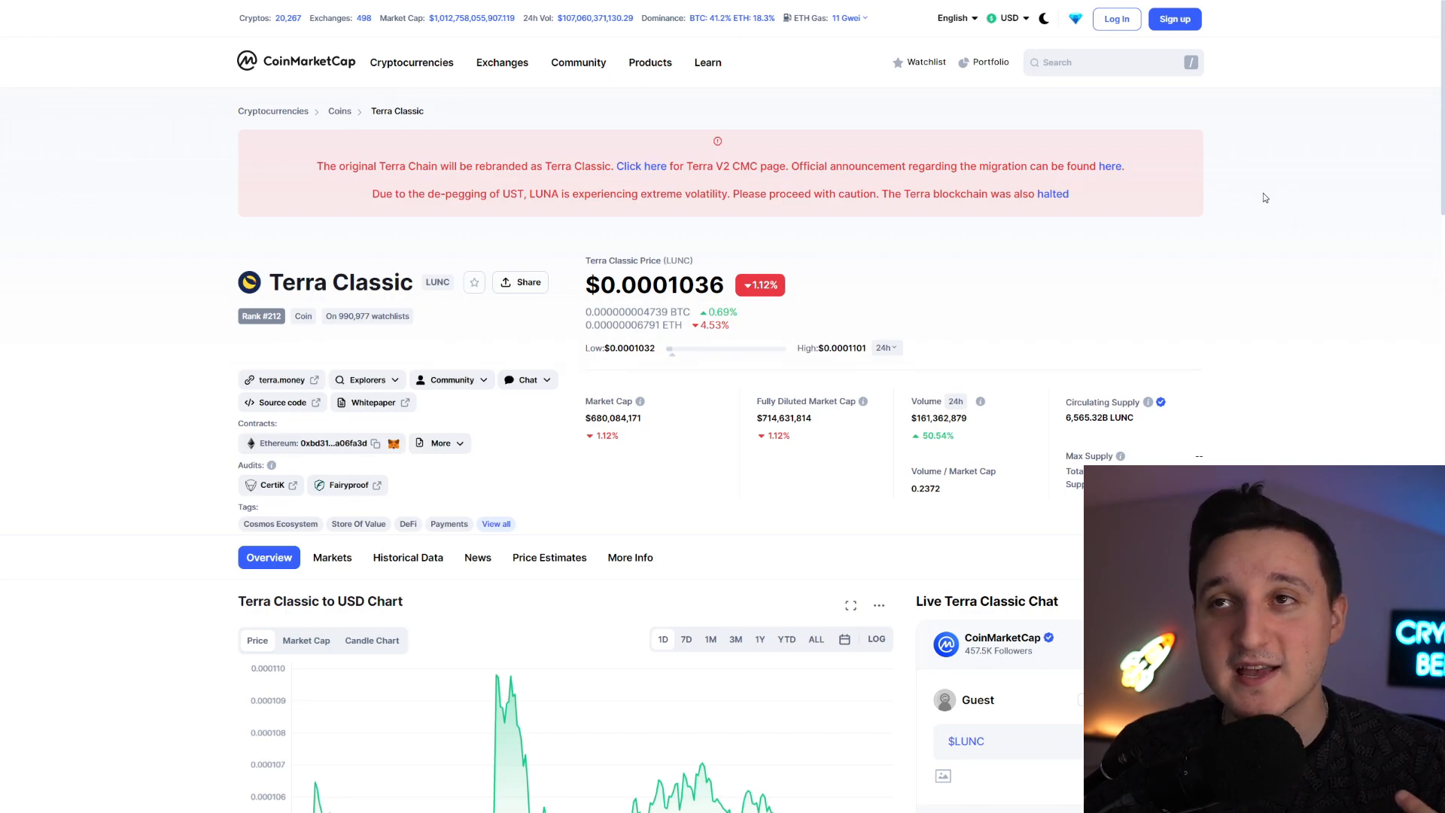
- Search CoinMarketCap for 'terra' and open the Terra (LUNA) coin page
scroll(down, 3)
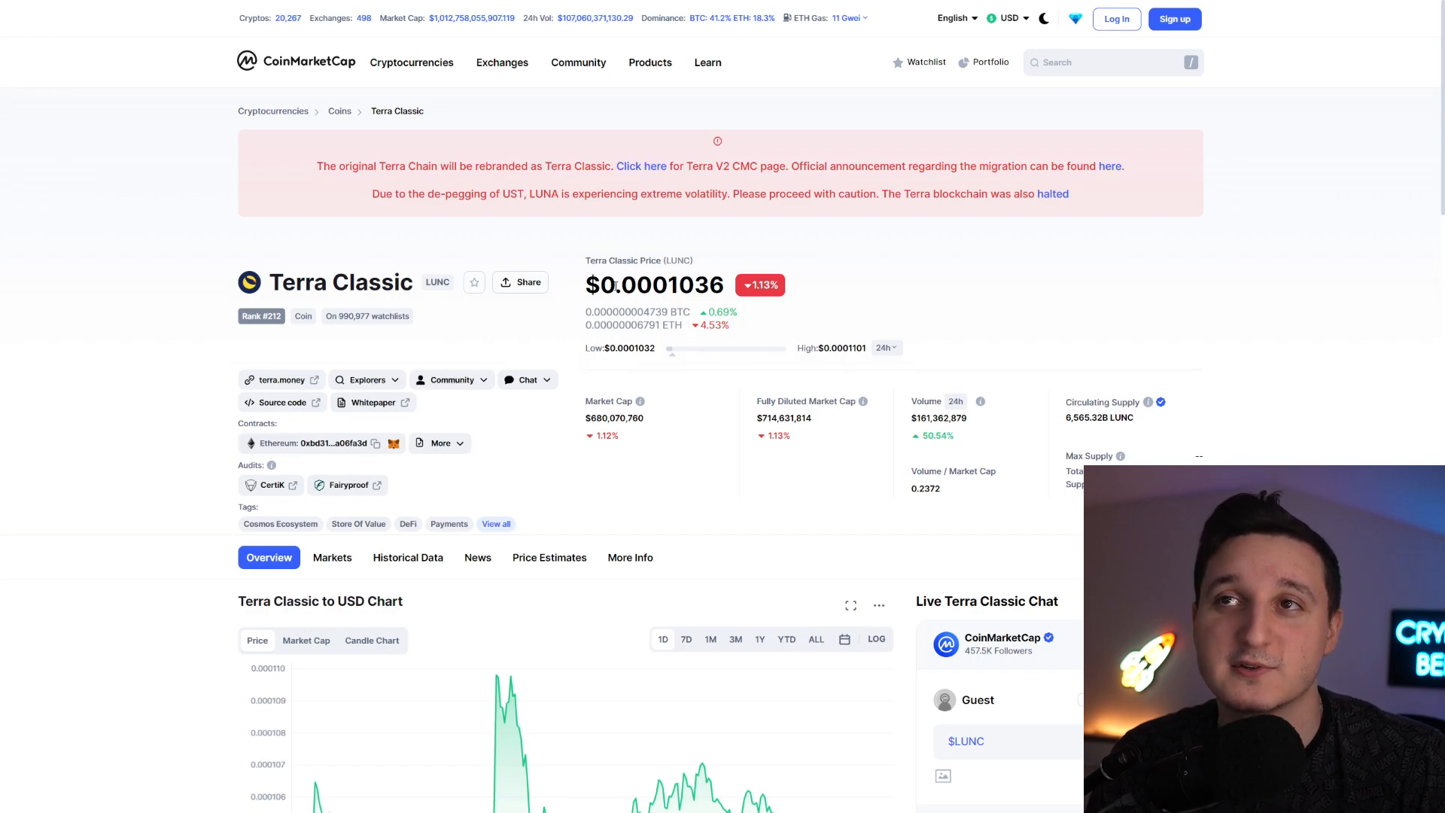
mouse_move(964, 267)
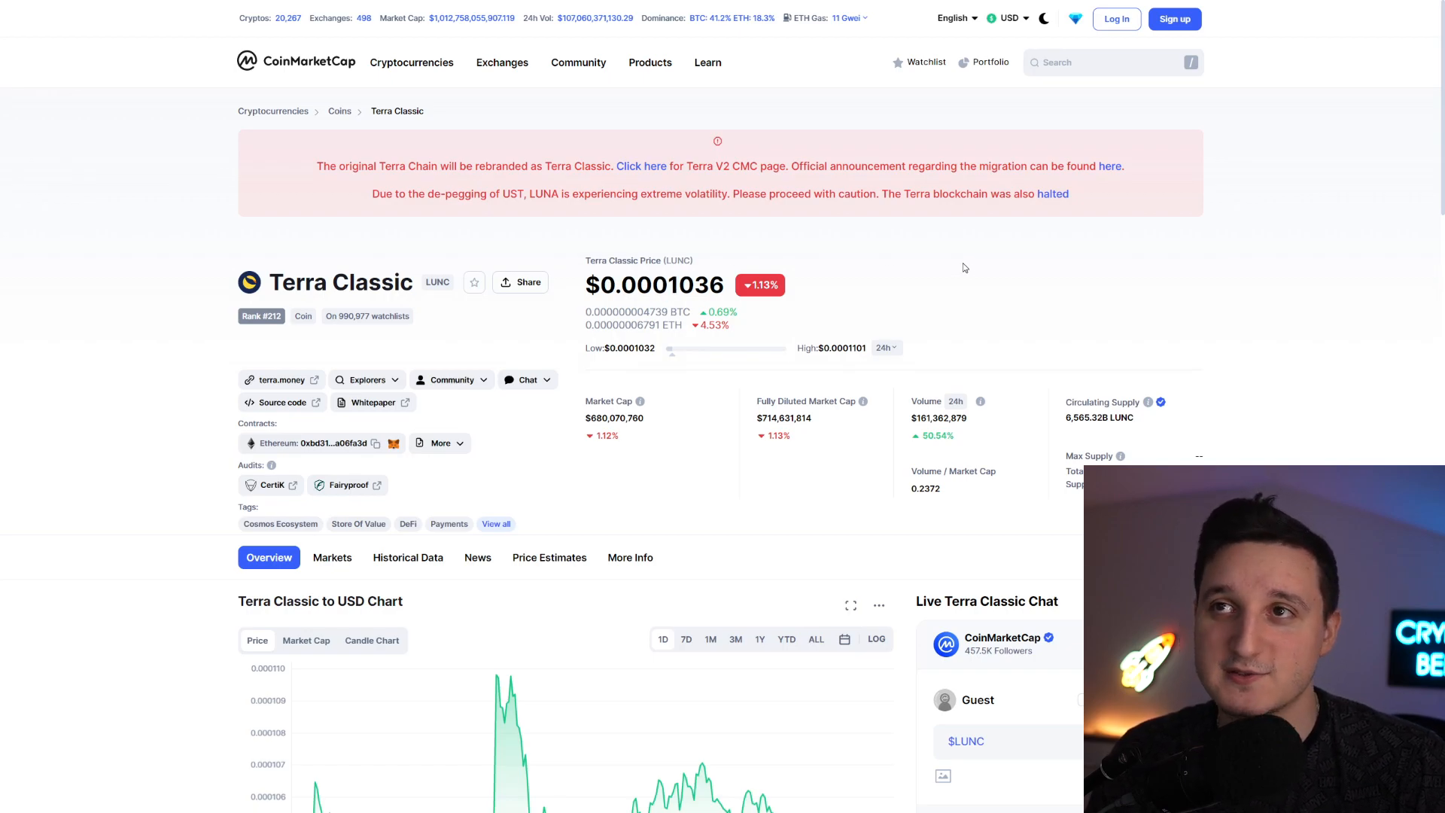
mouse_move(885, 274)
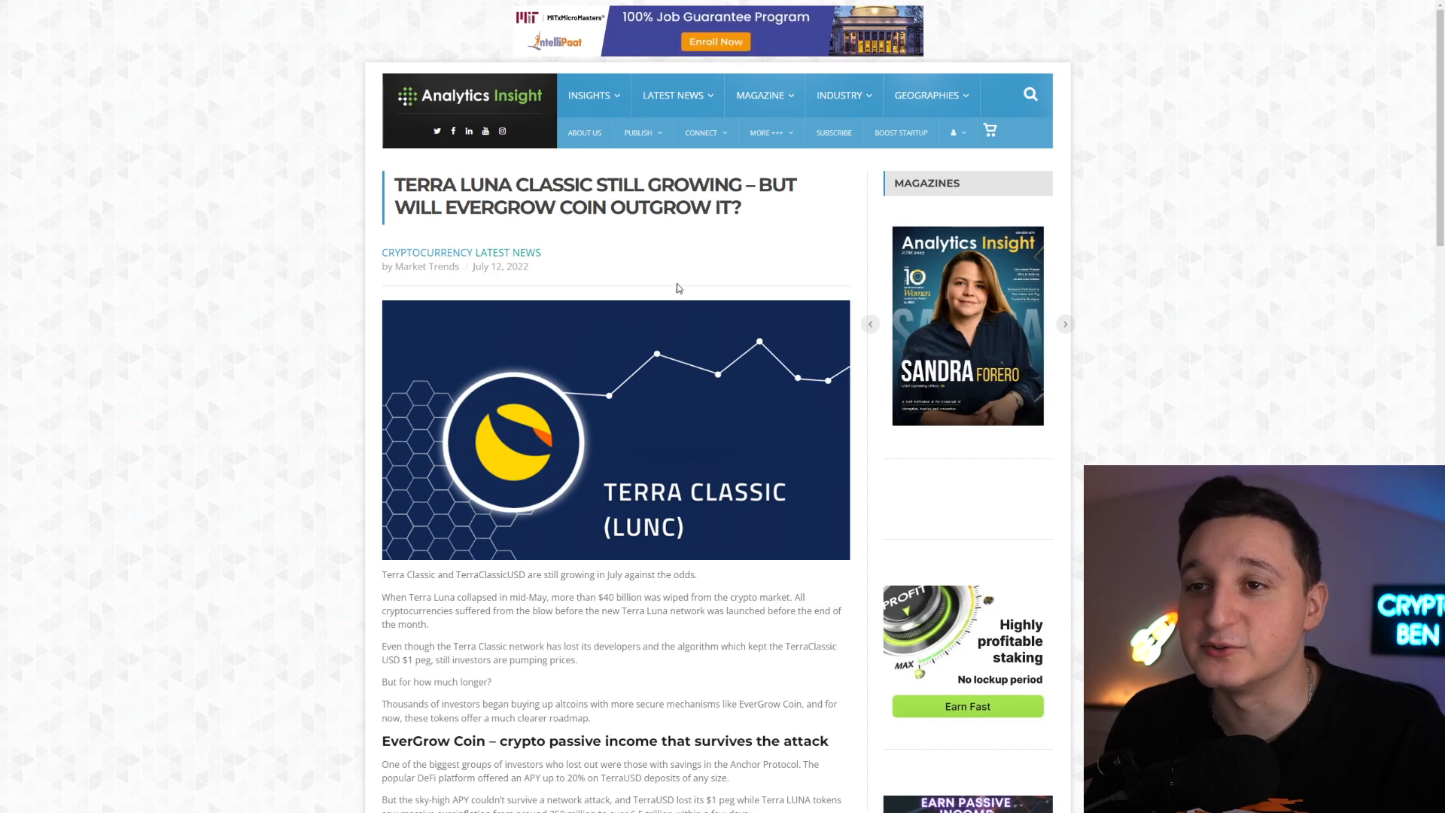
scroll(down, 3)
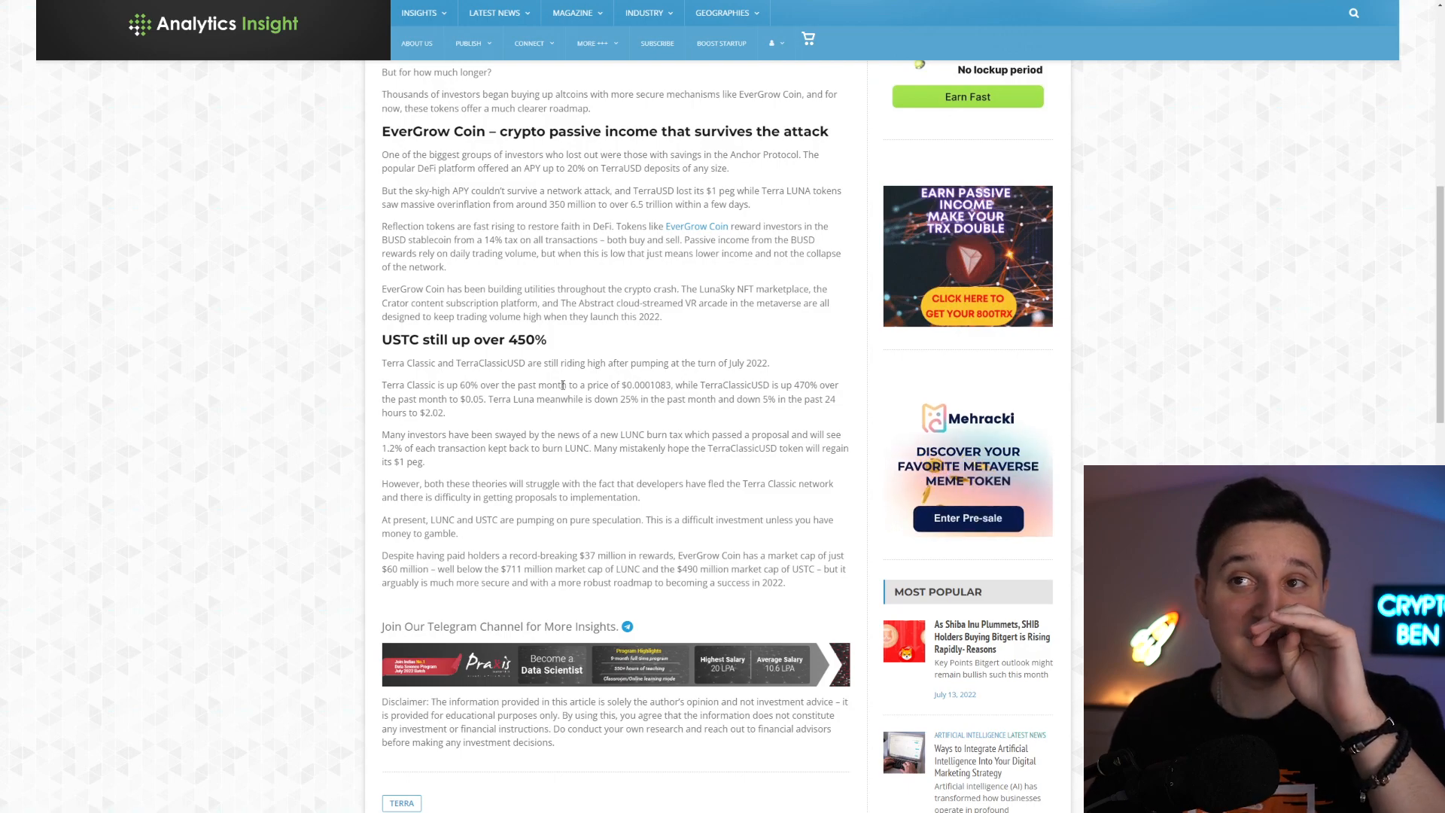
mouse_move(554, 381)
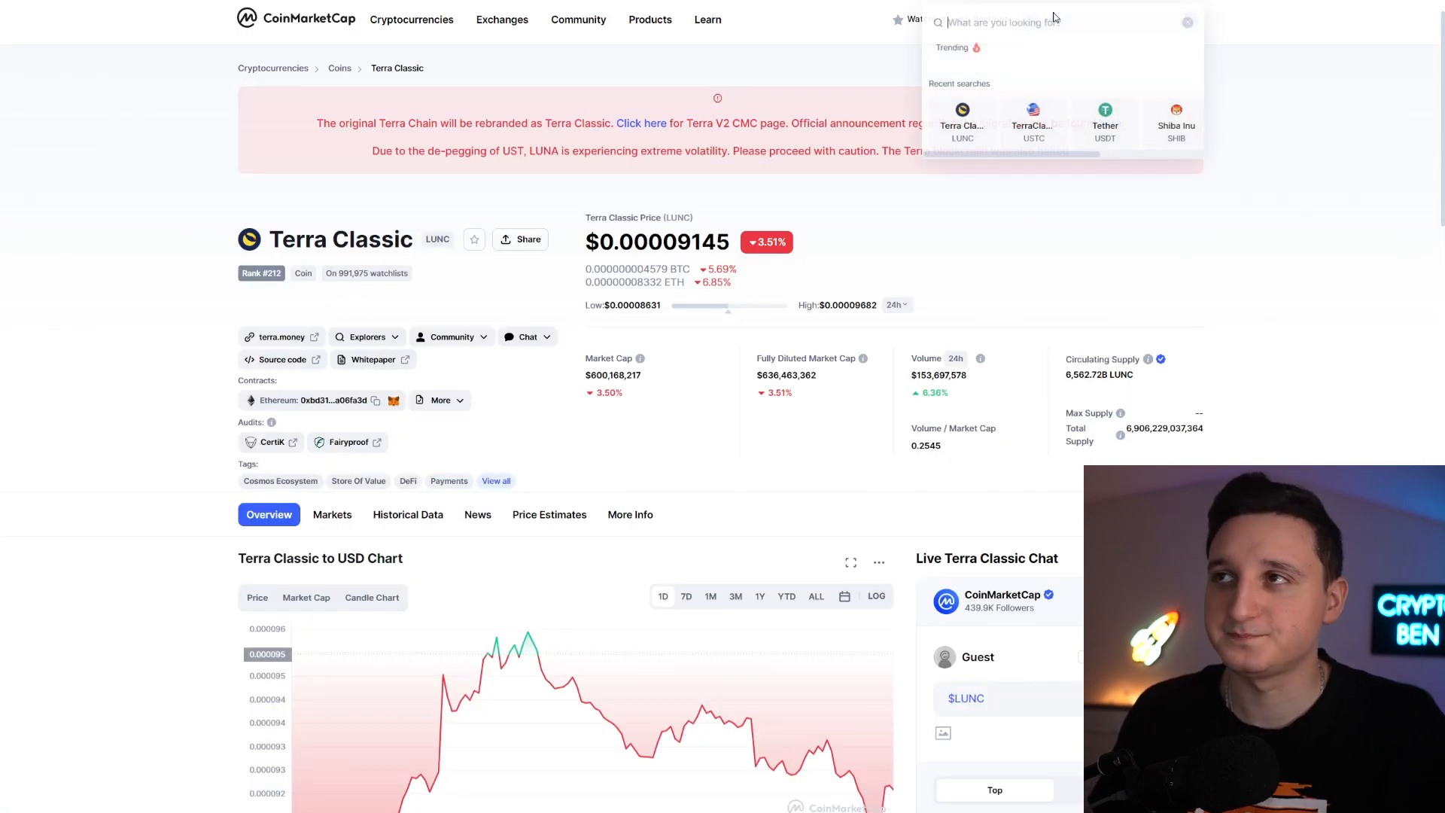
text(terra luna)
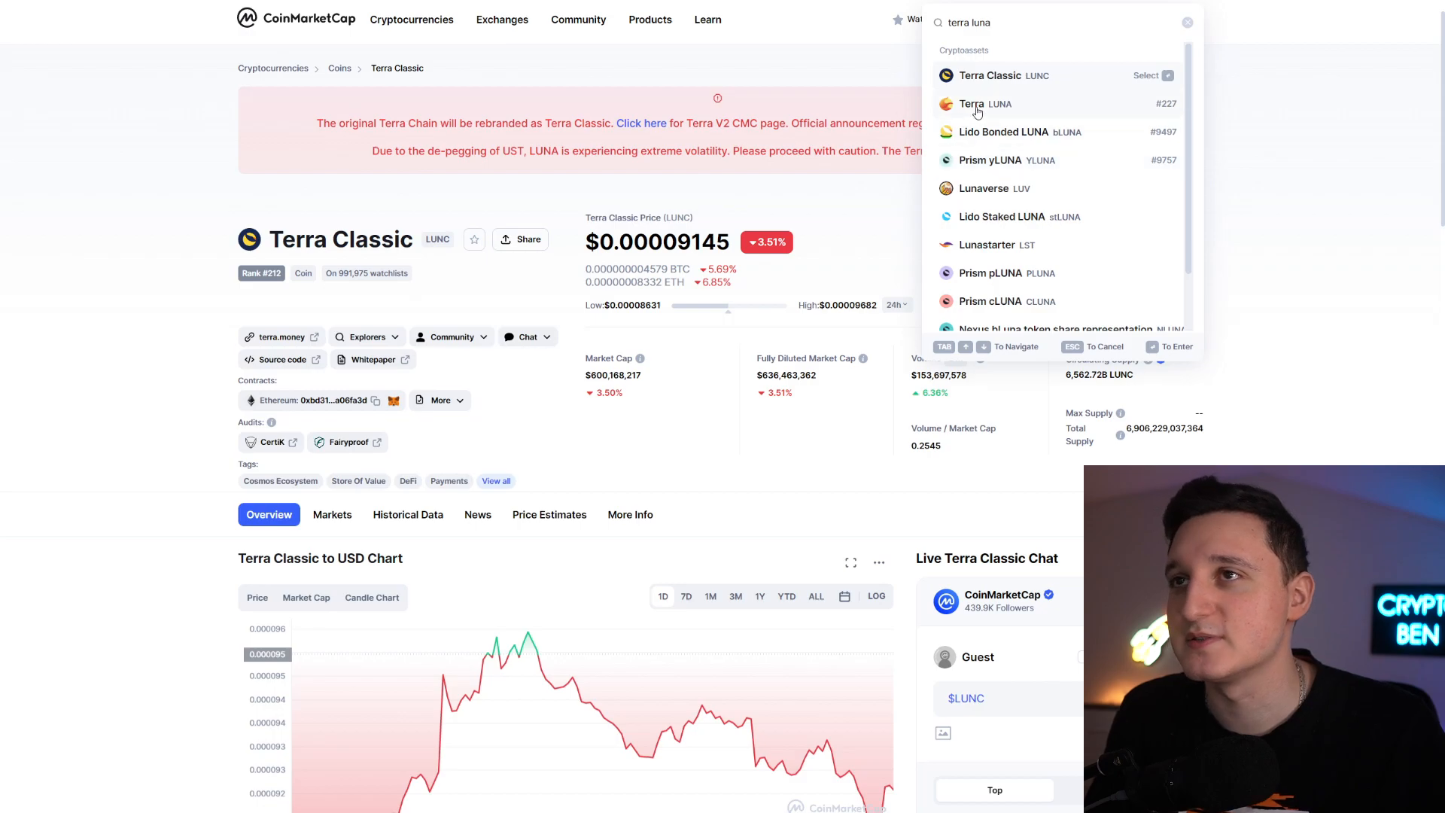
click(972, 104)
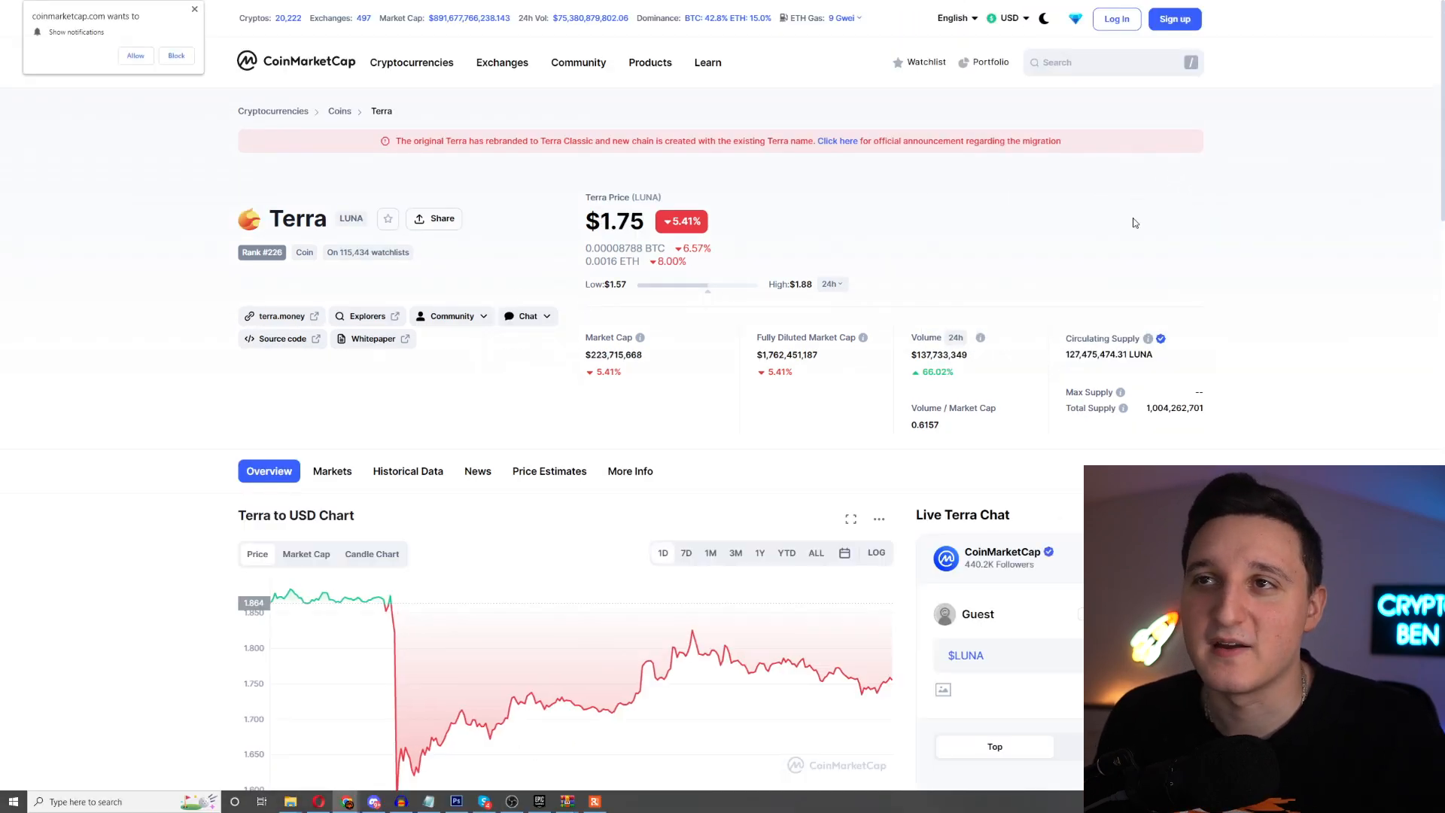
mouse_move(1139, 216)
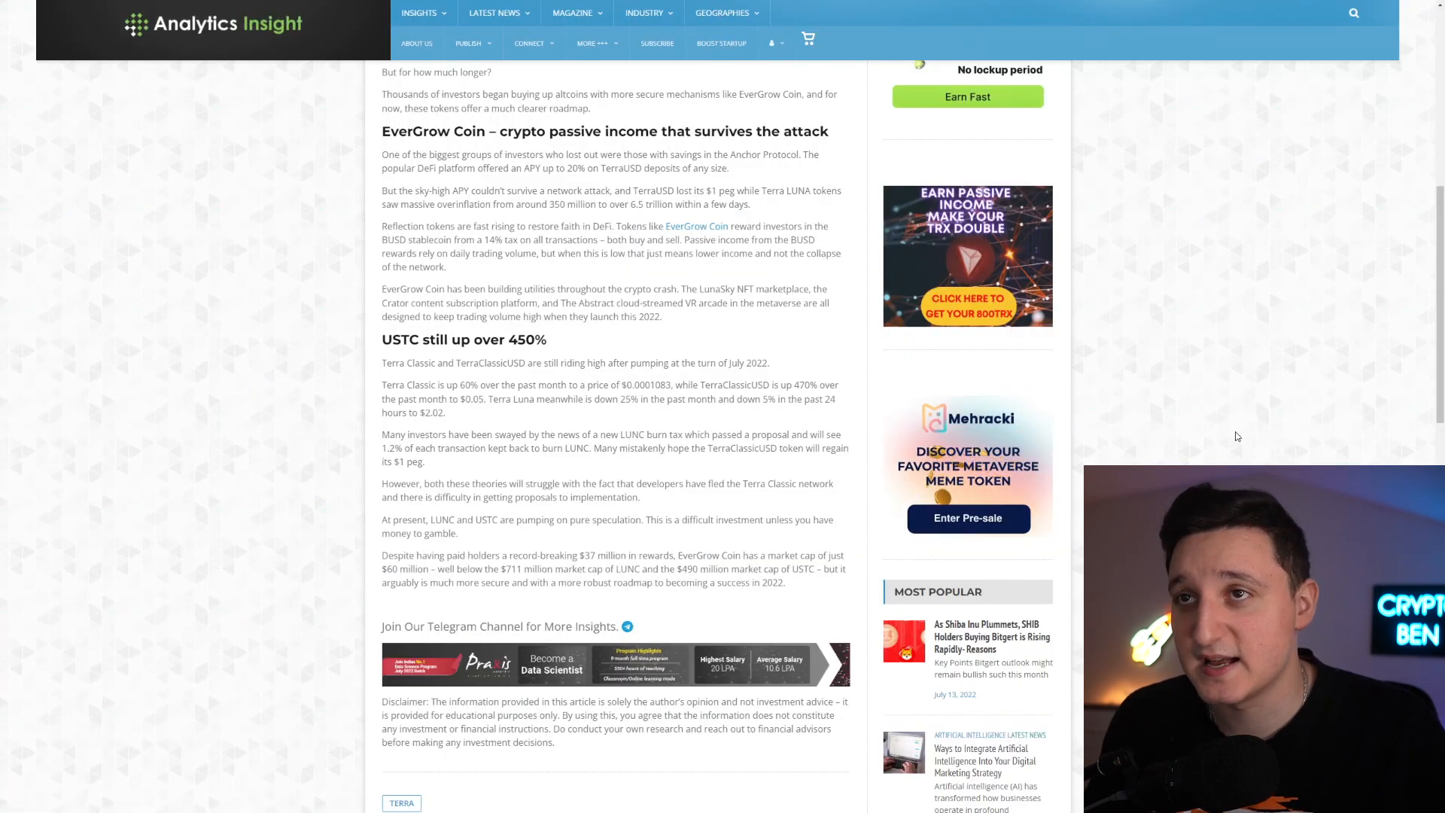
scroll(down, 3)
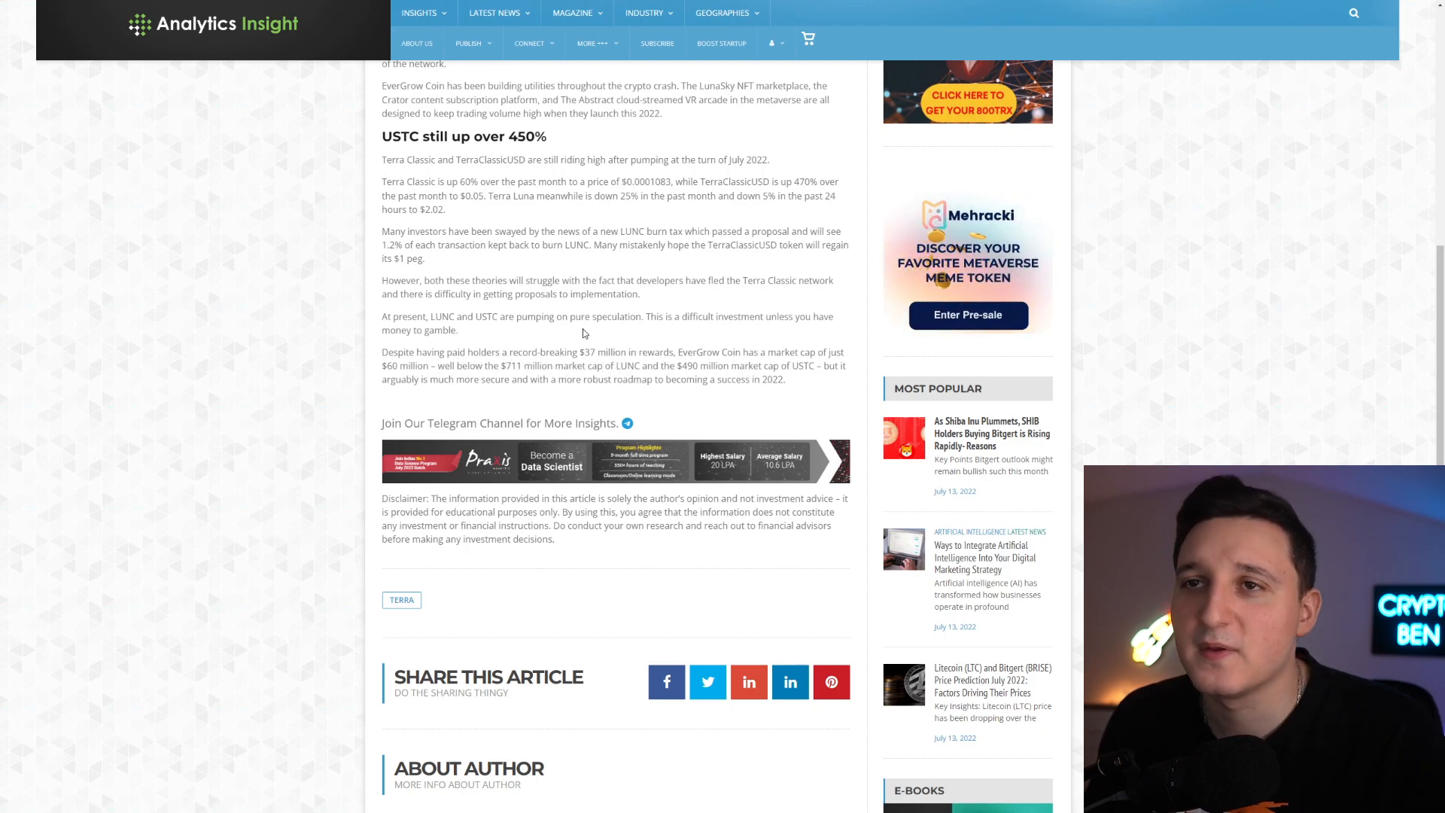
scroll(up, 3)
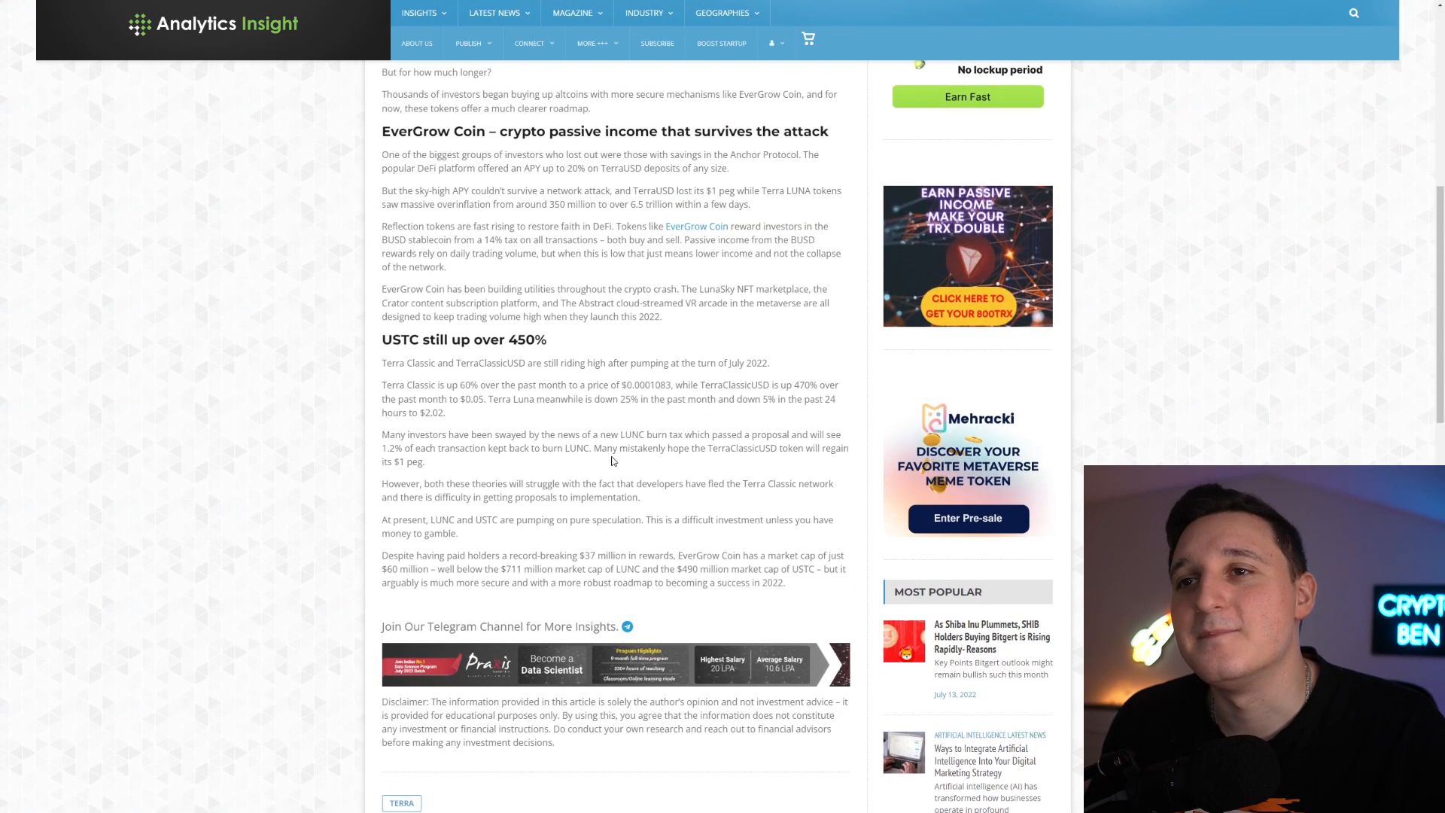
drag(427, 520, 458, 533)
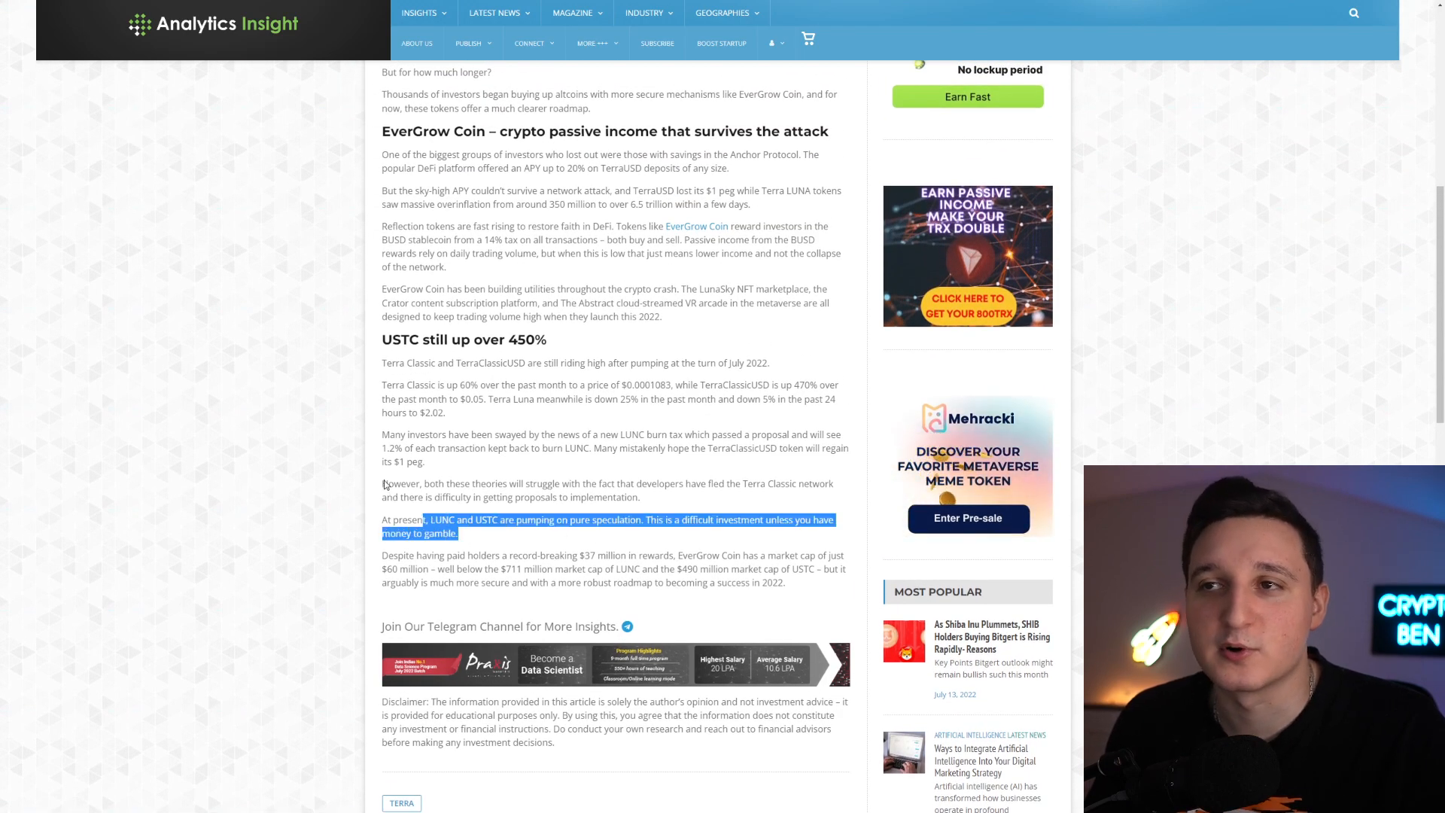
click(569, 338)
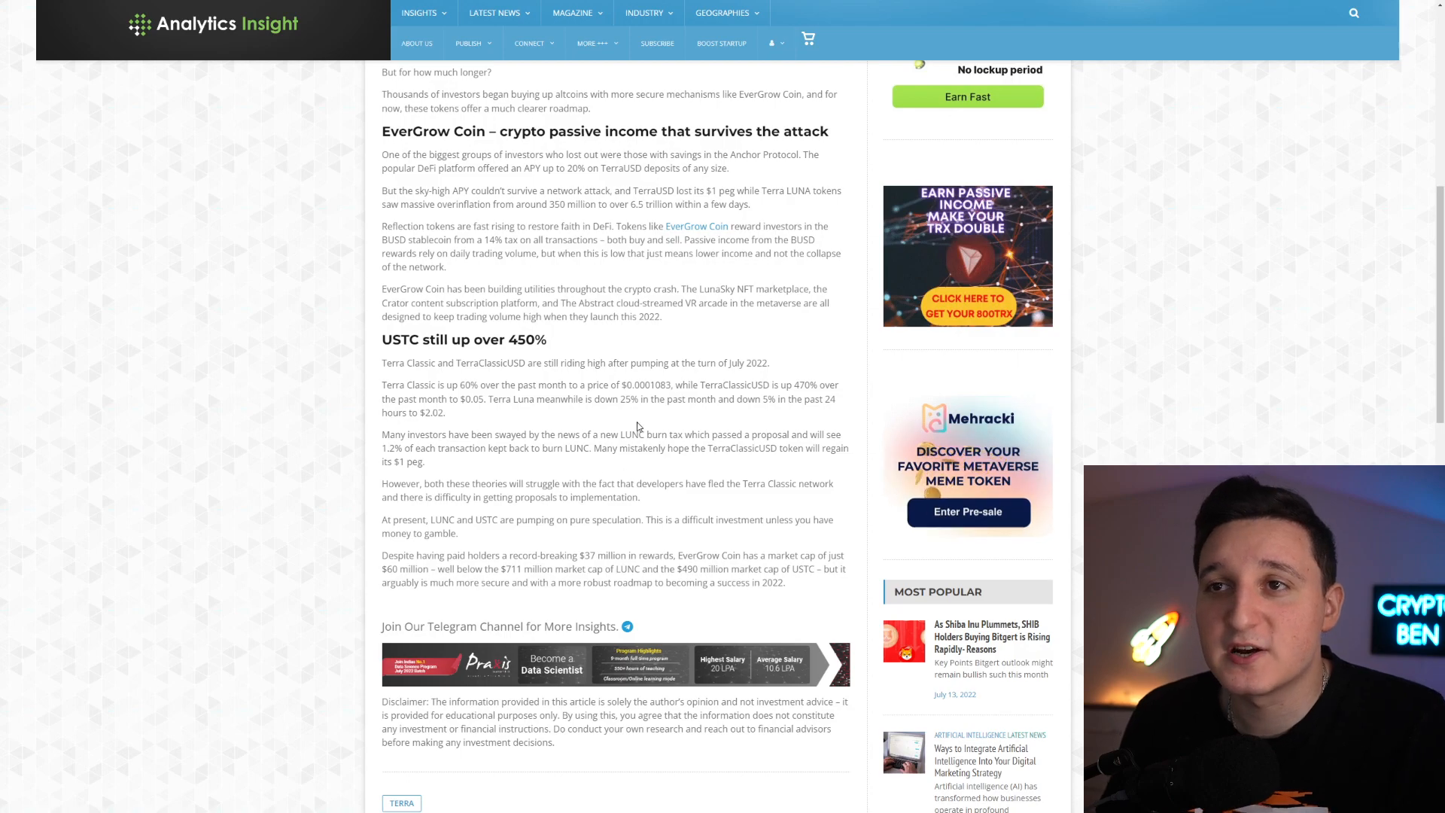
scroll(up, 3)
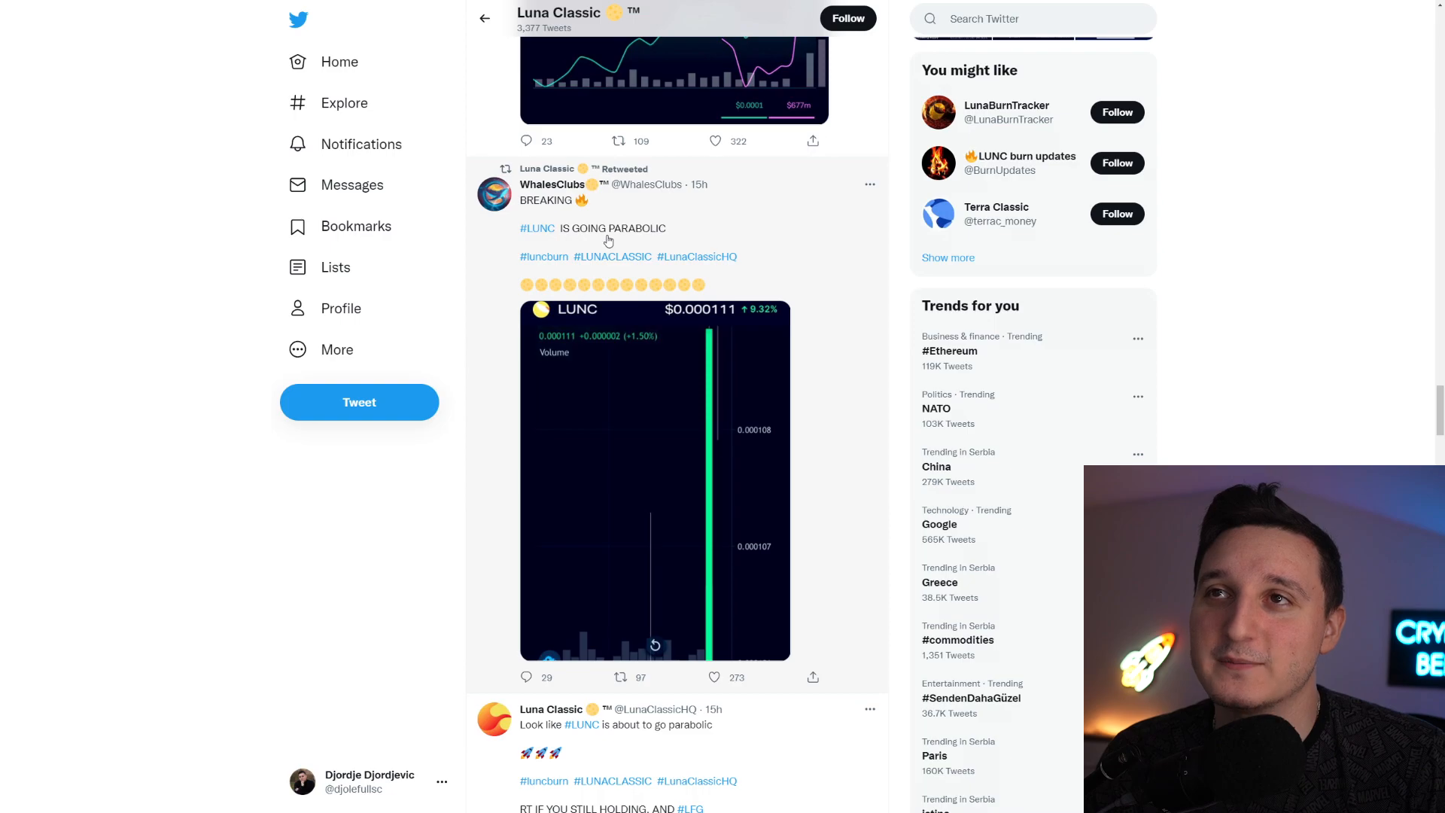
scroll(down, 3)
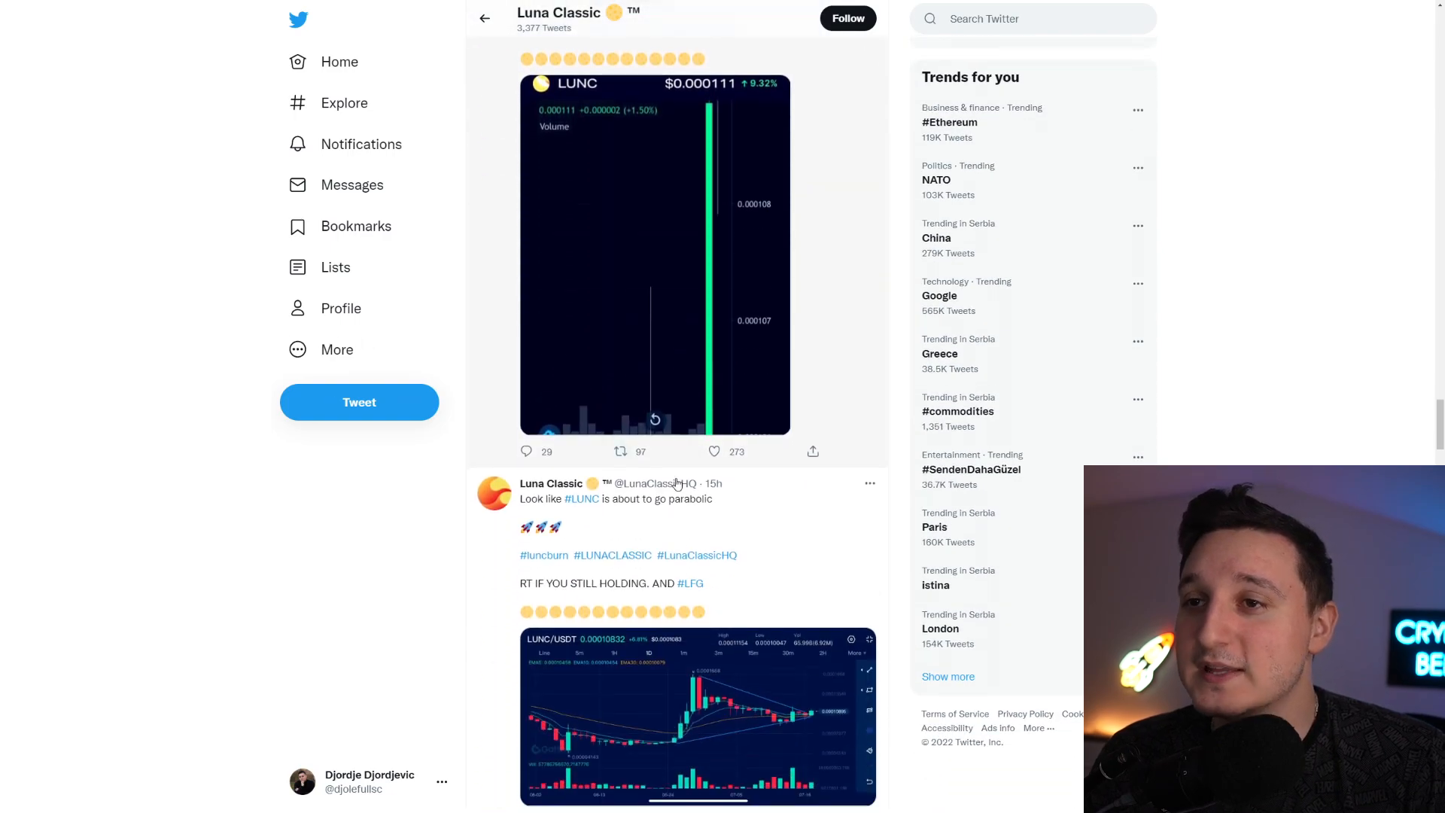
scroll(down, 3)
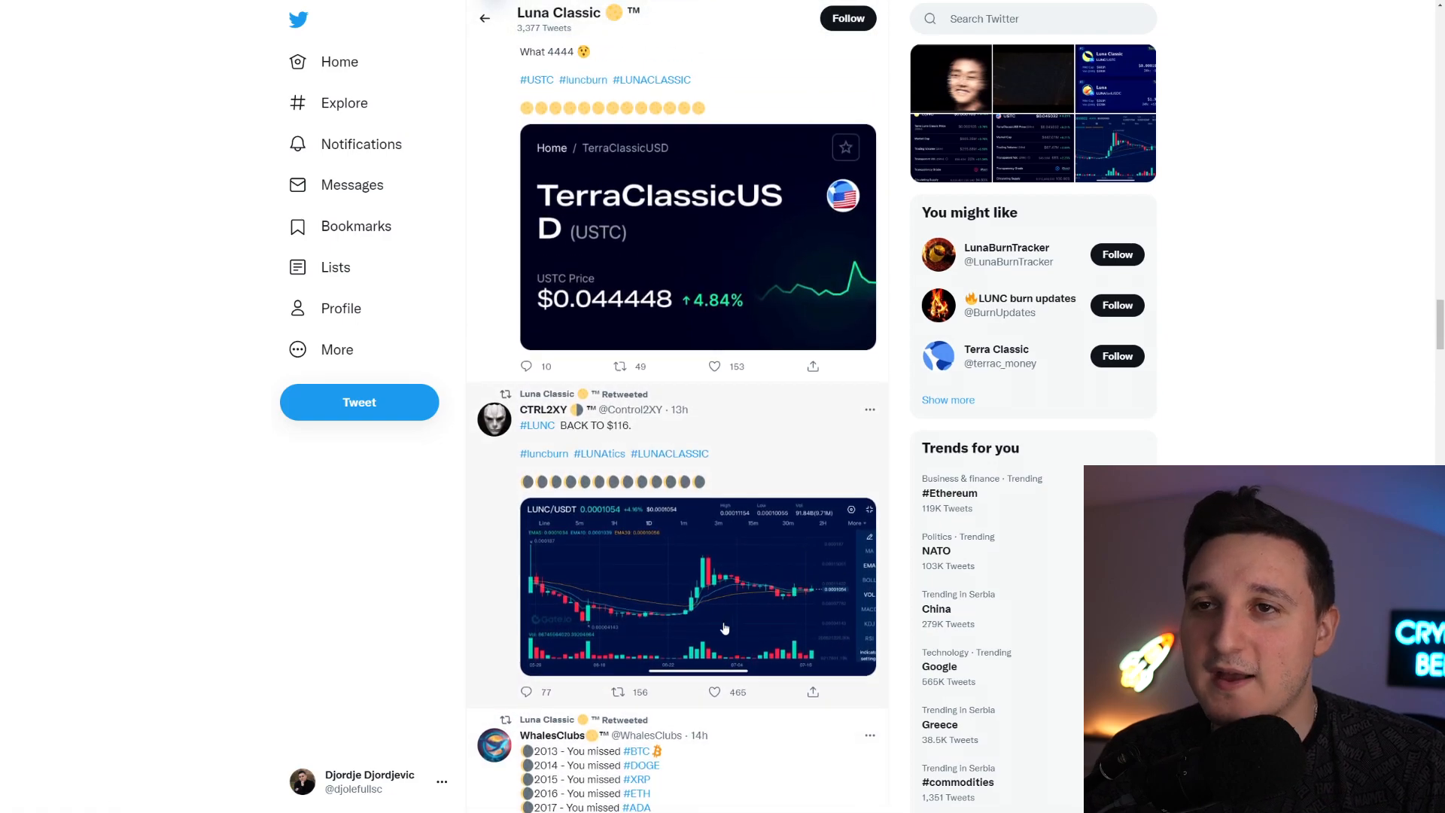
scroll(down, 3)
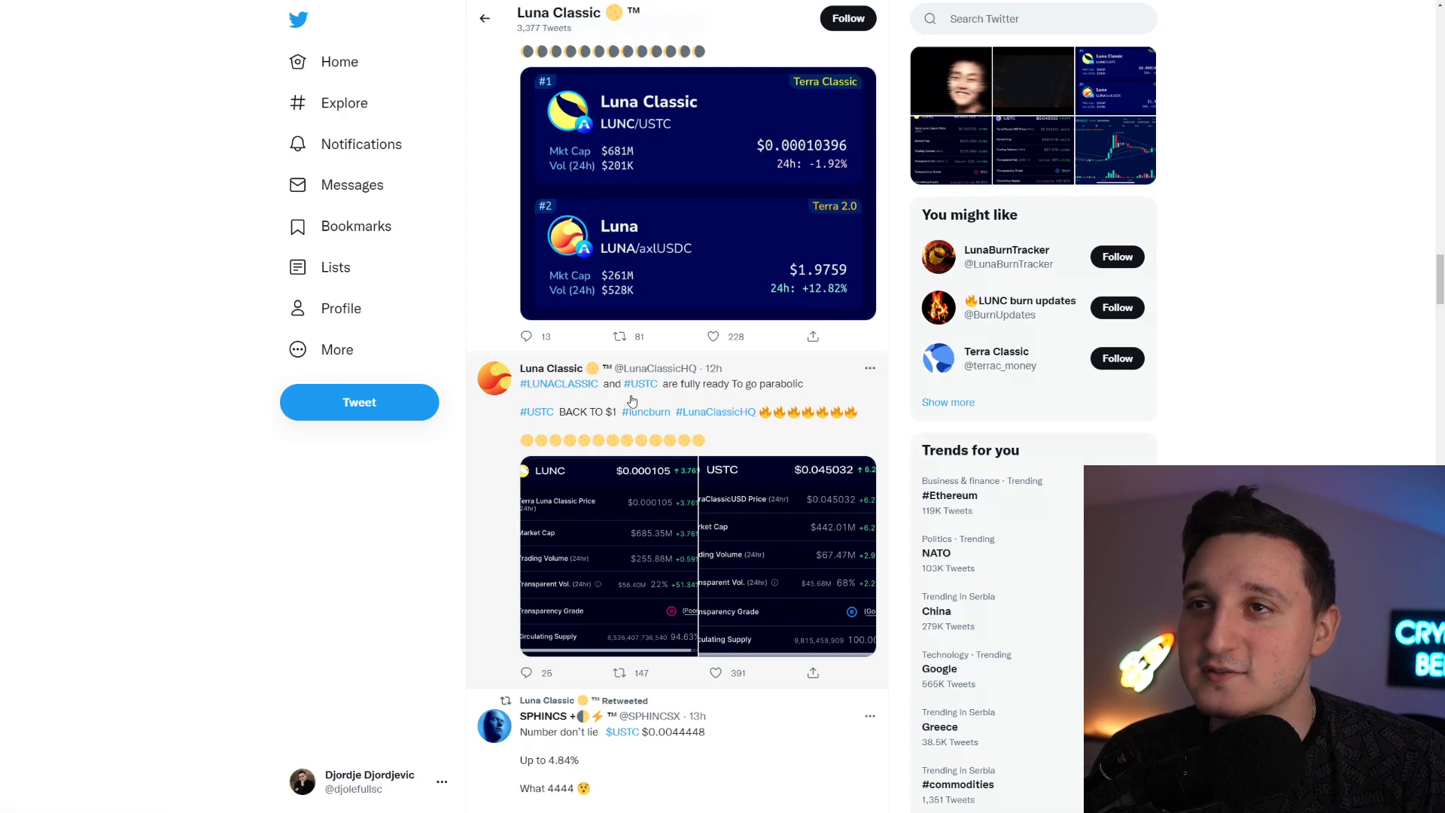
mouse_move(581, 412)
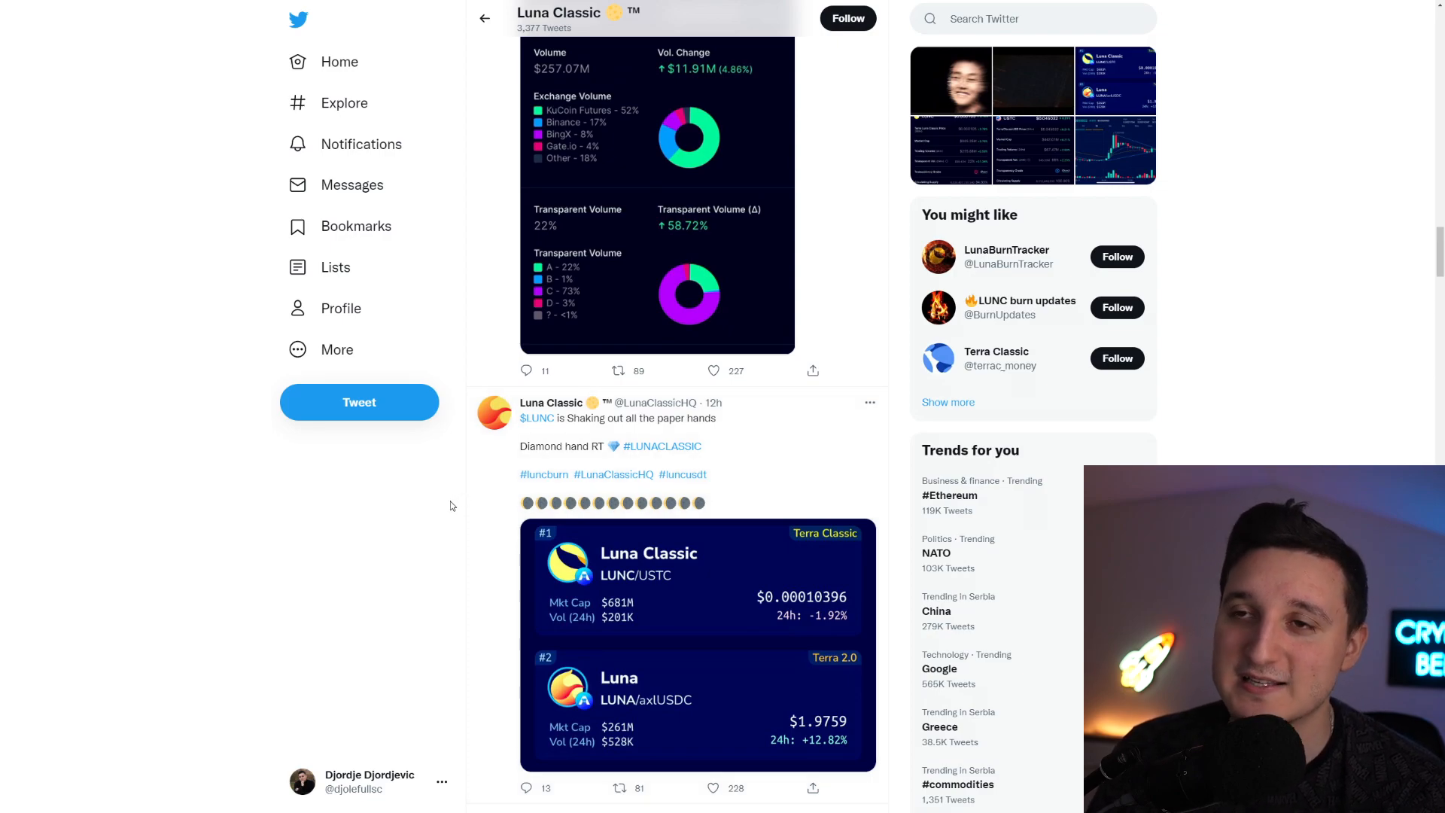
scroll(down, 3)
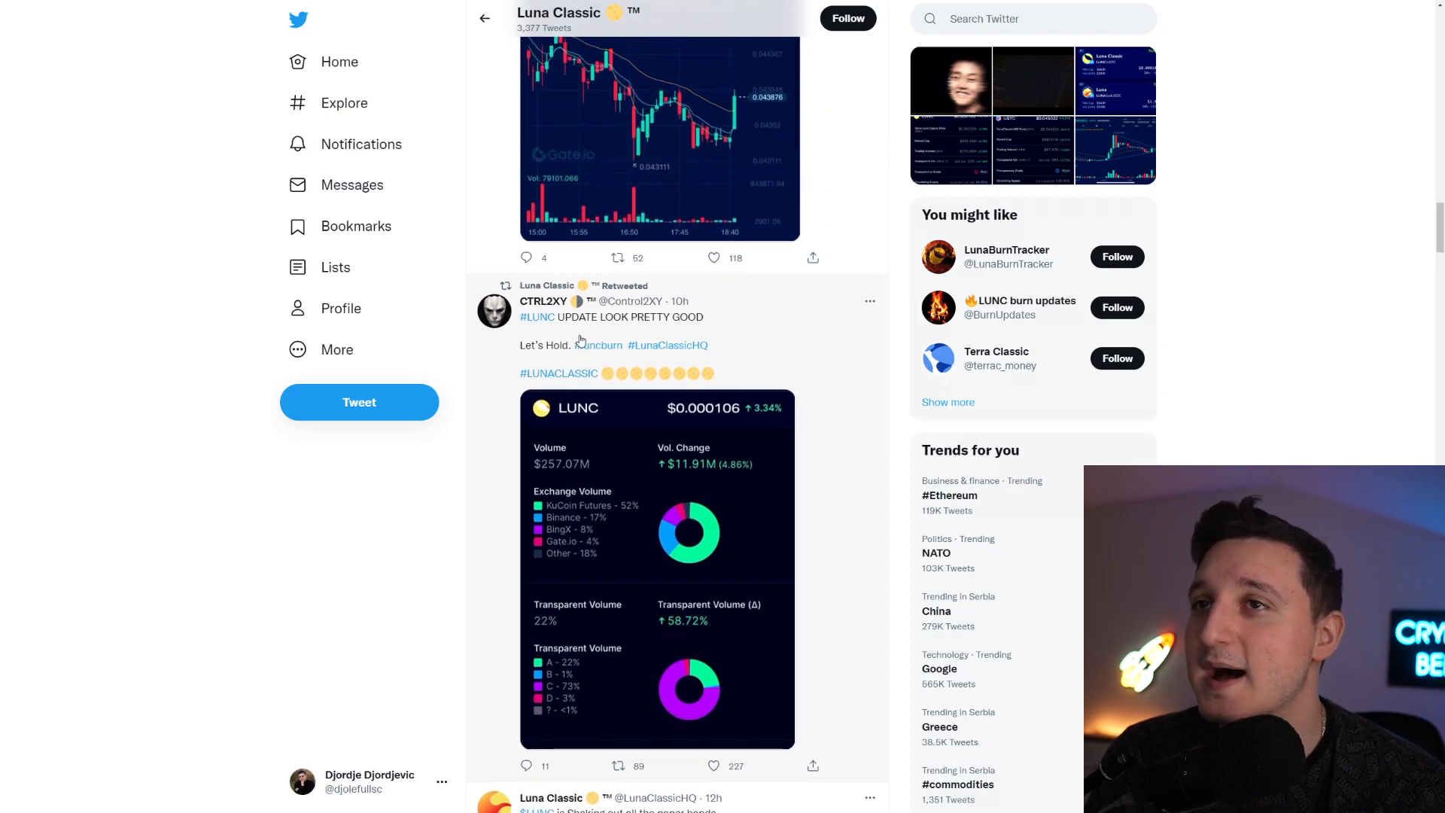
mouse_move(841, 574)
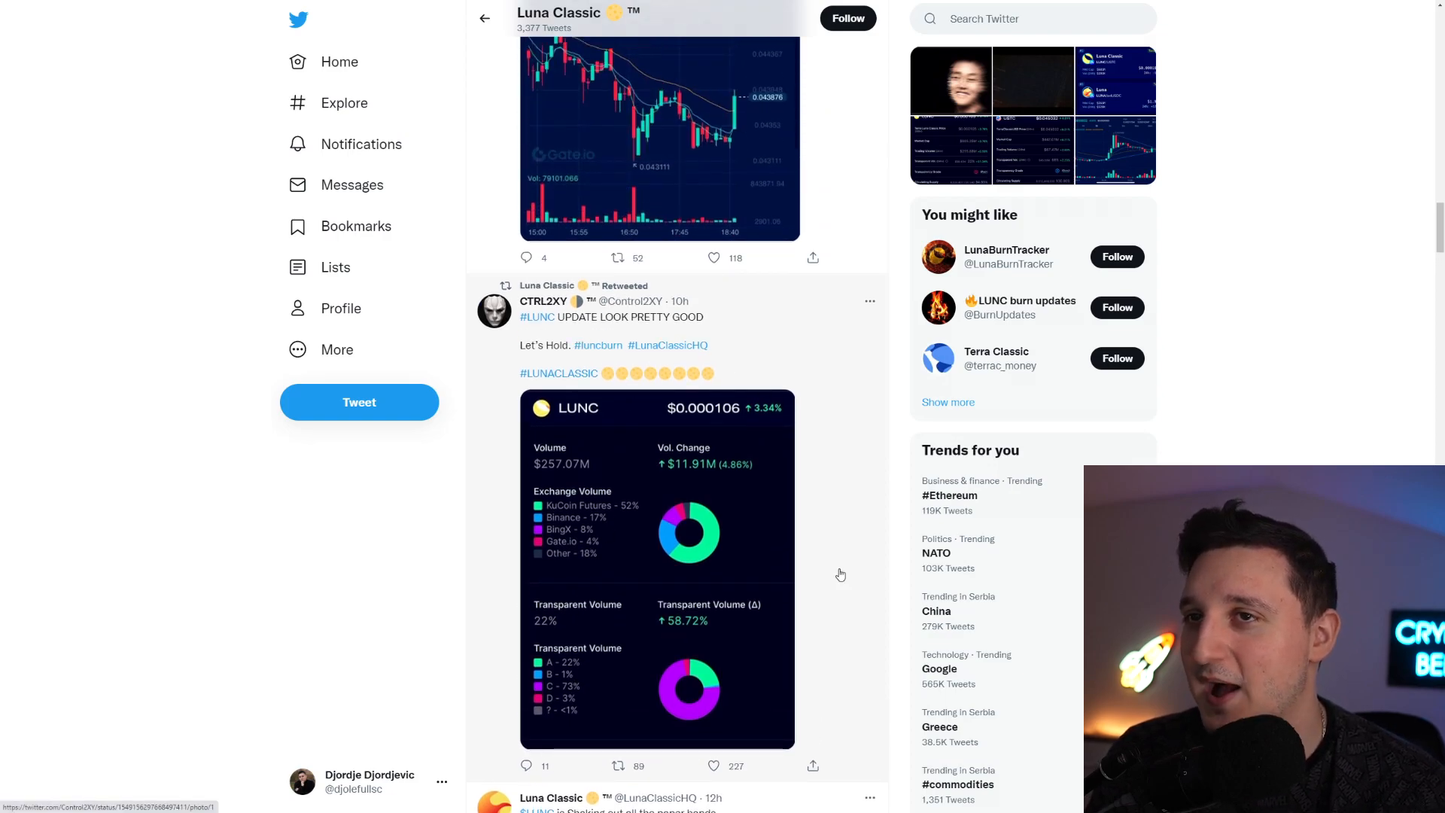
mouse_move(580, 493)
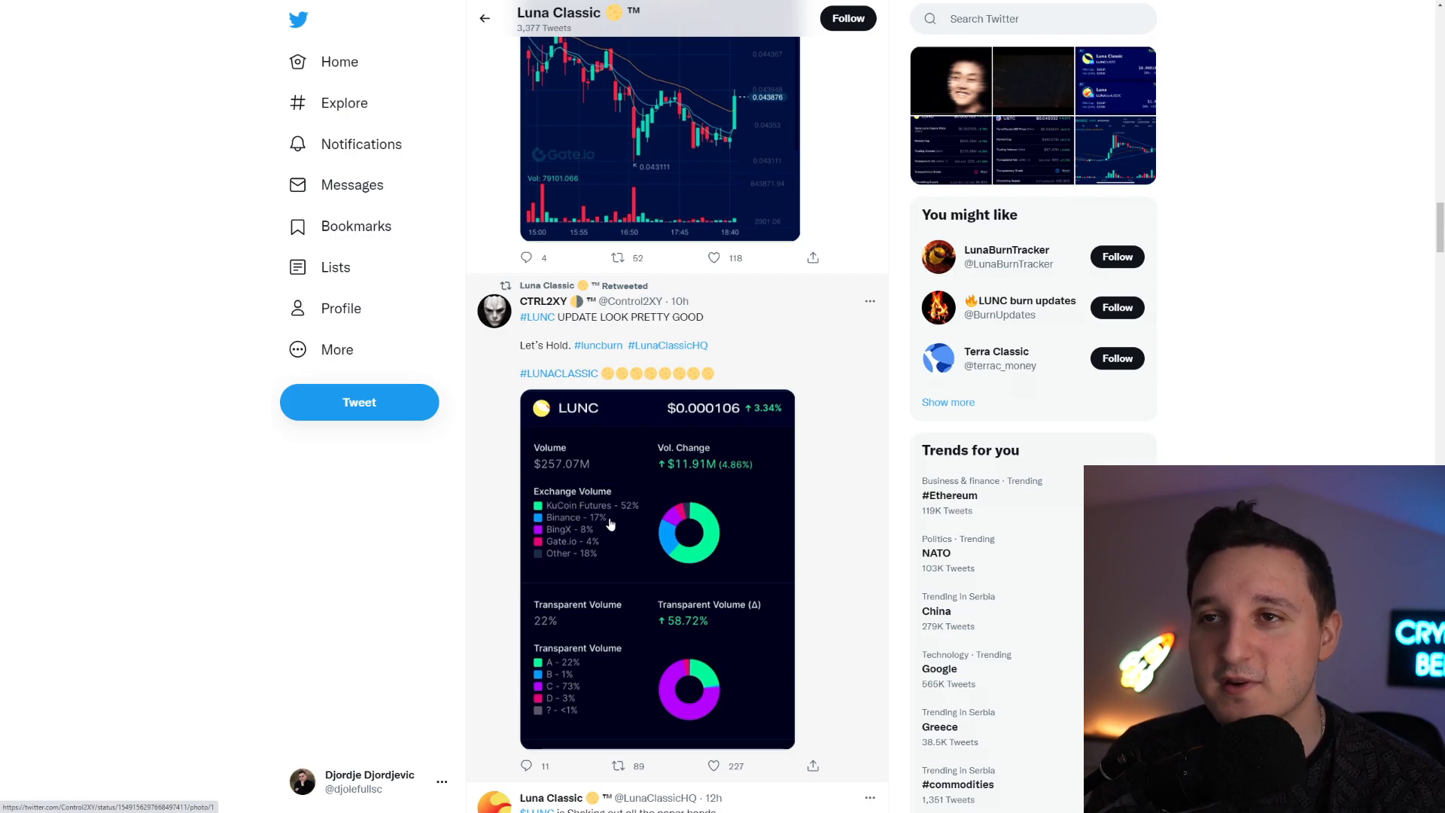
mouse_move(582, 510)
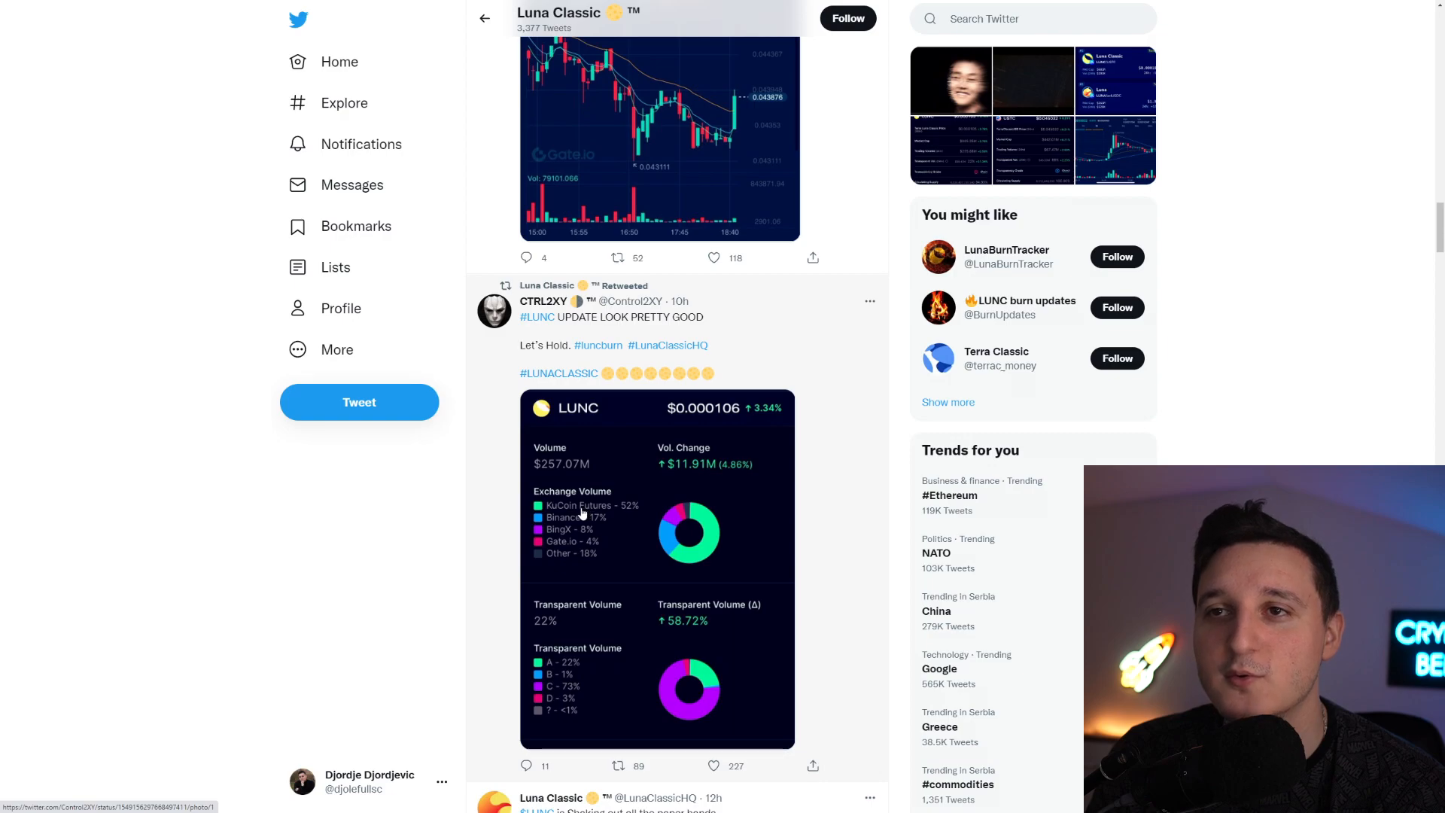
mouse_move(638, 572)
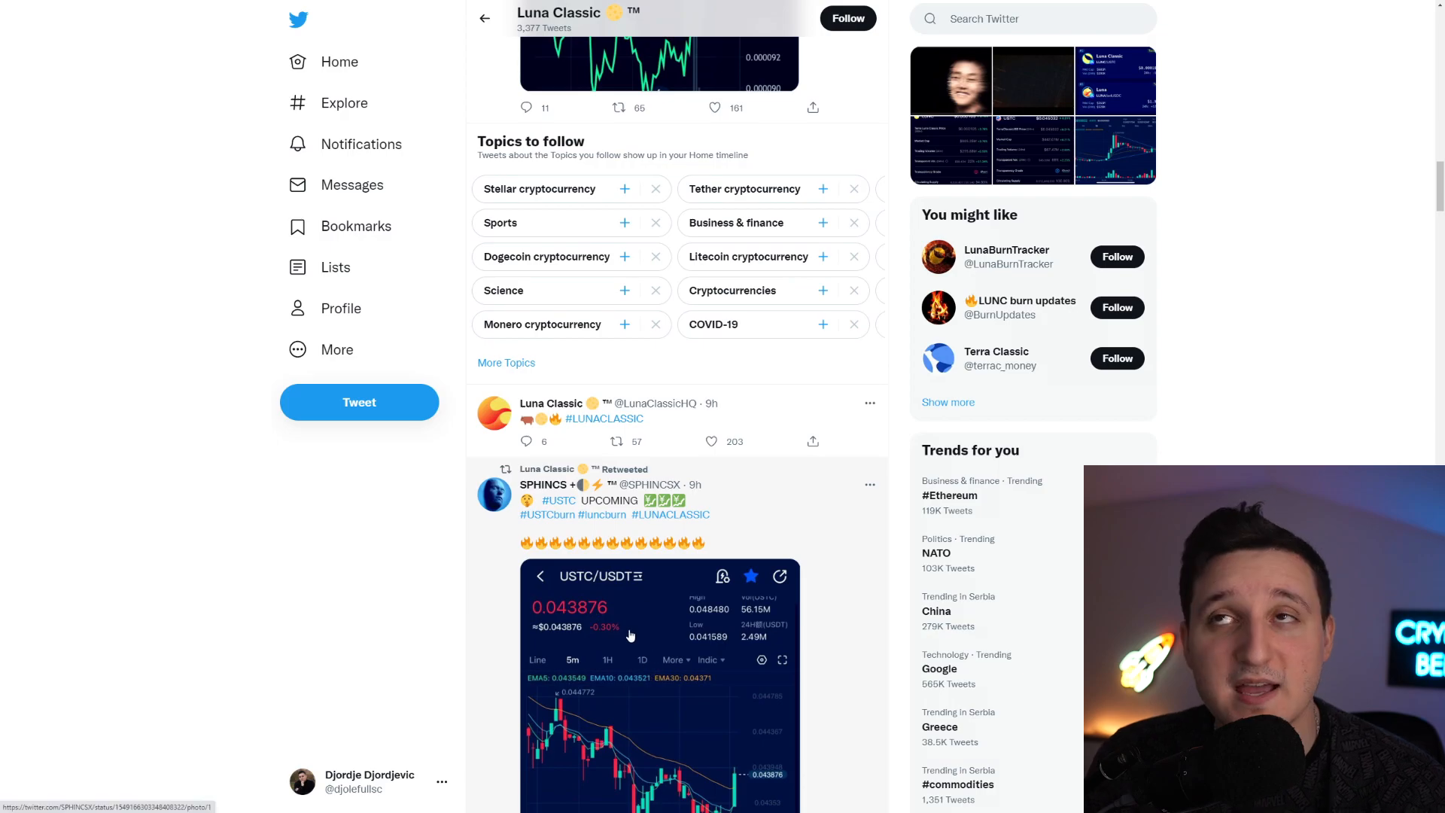
scroll(down, 3)
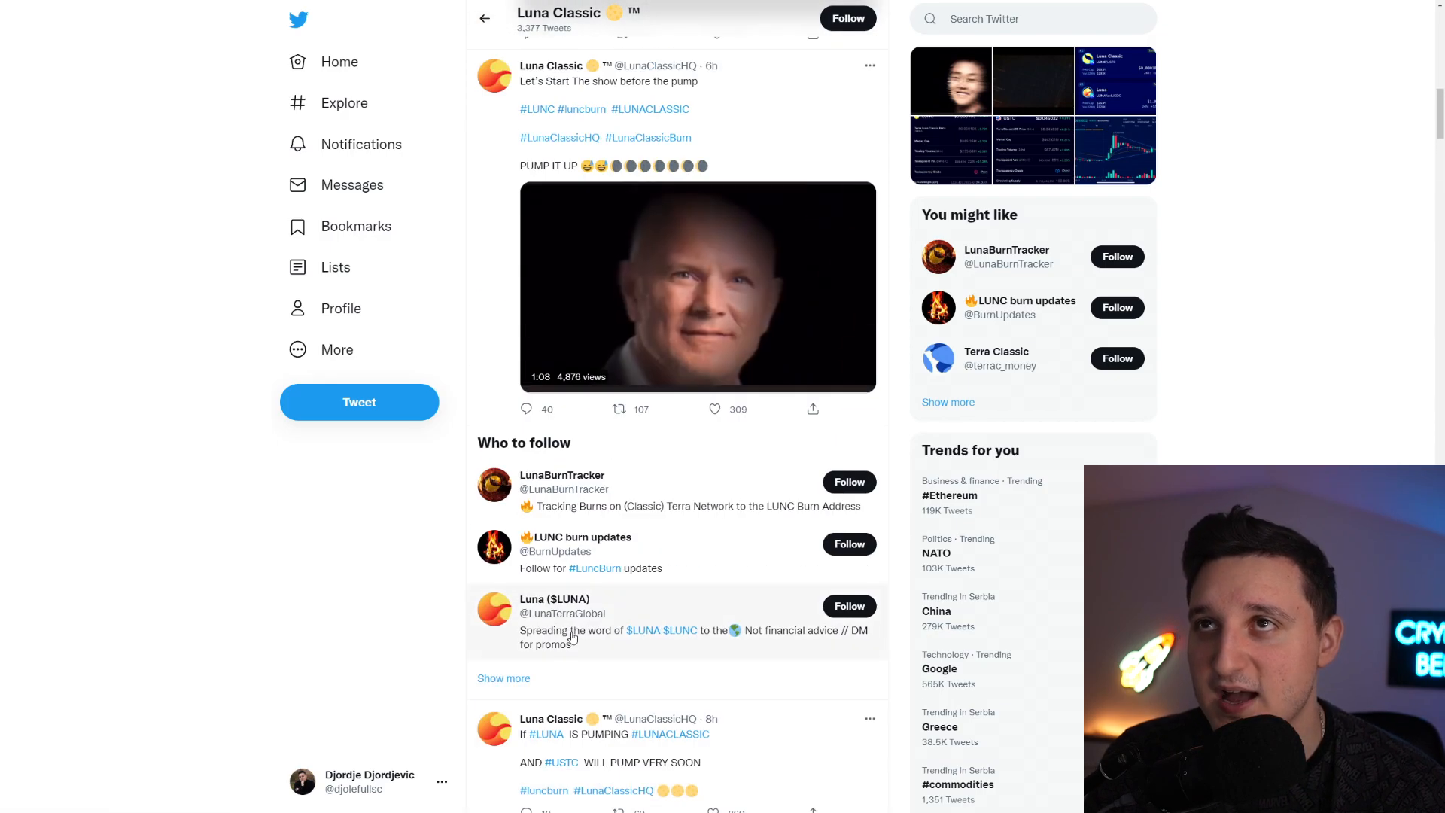
scroll(down, 3)
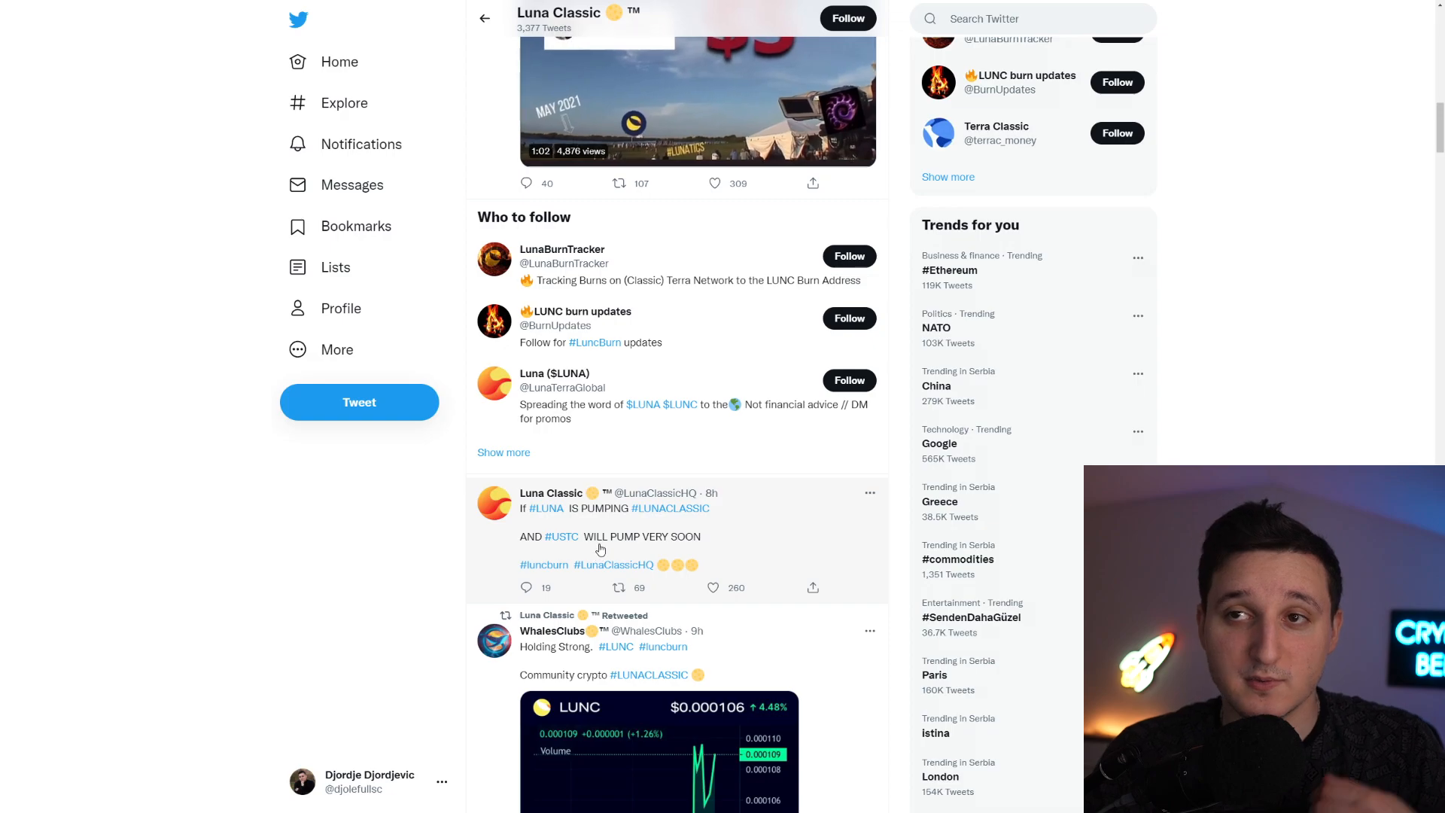
scroll(down, 3)
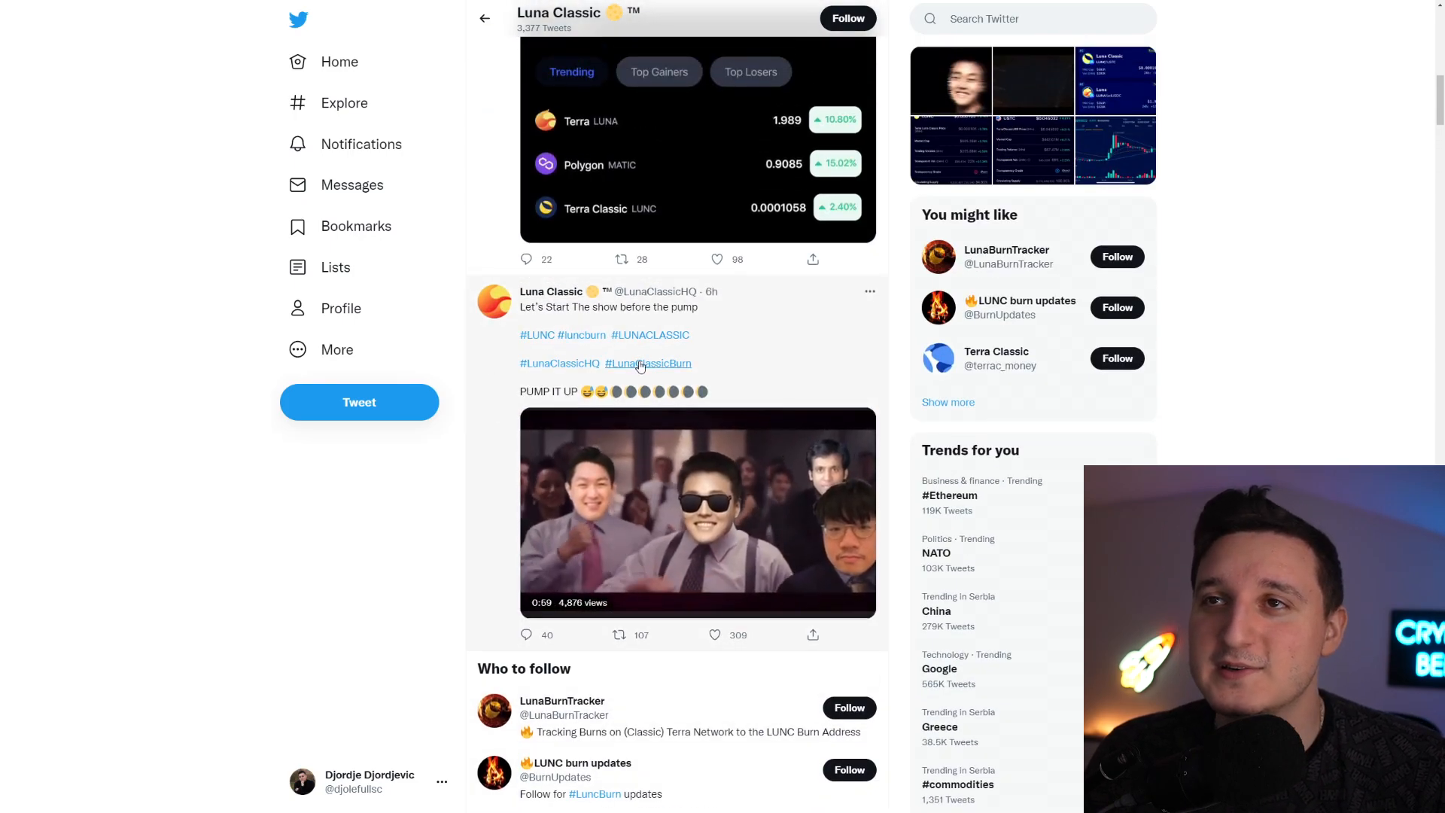
click(699, 511)
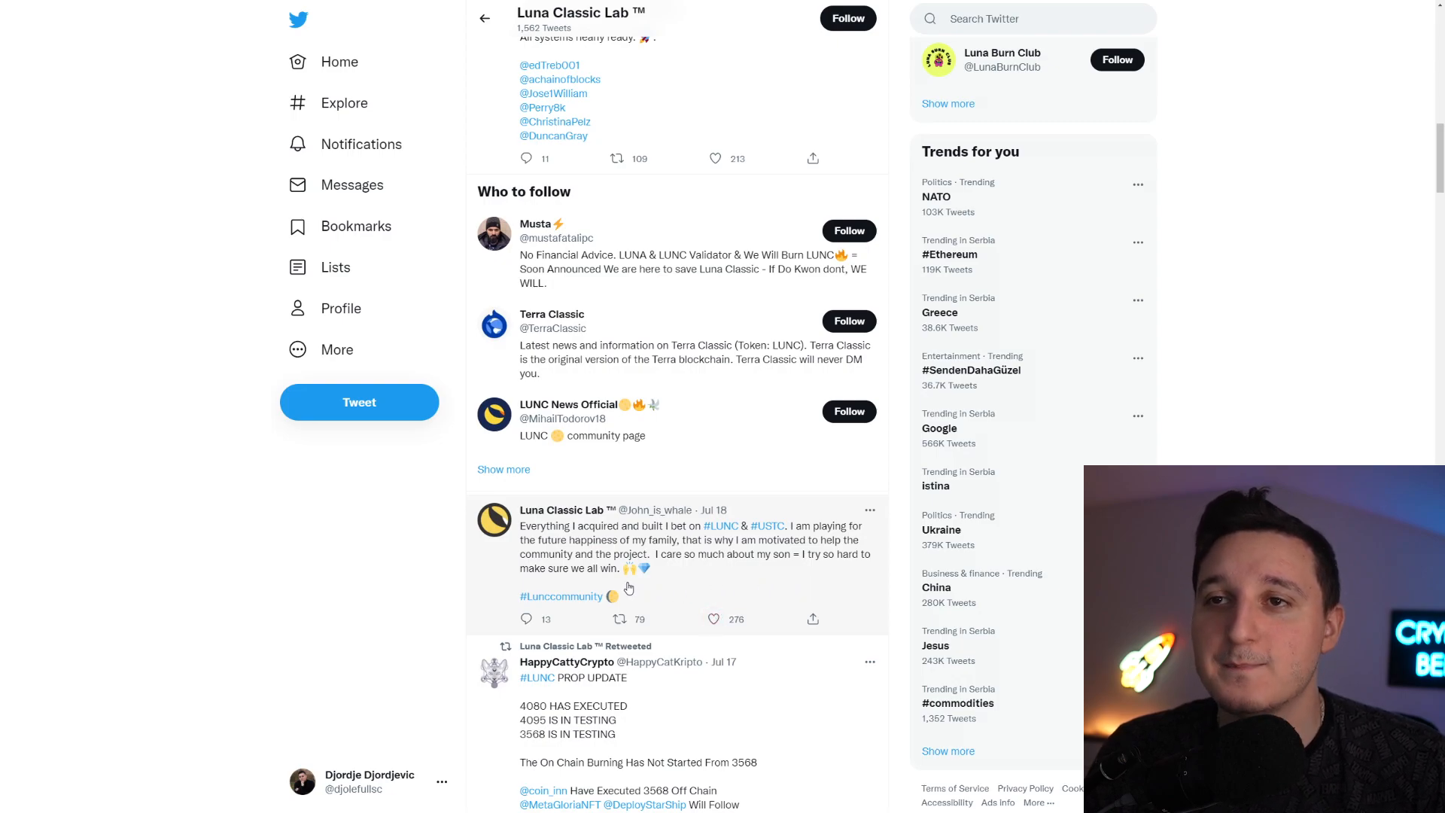
scroll(down, 3)
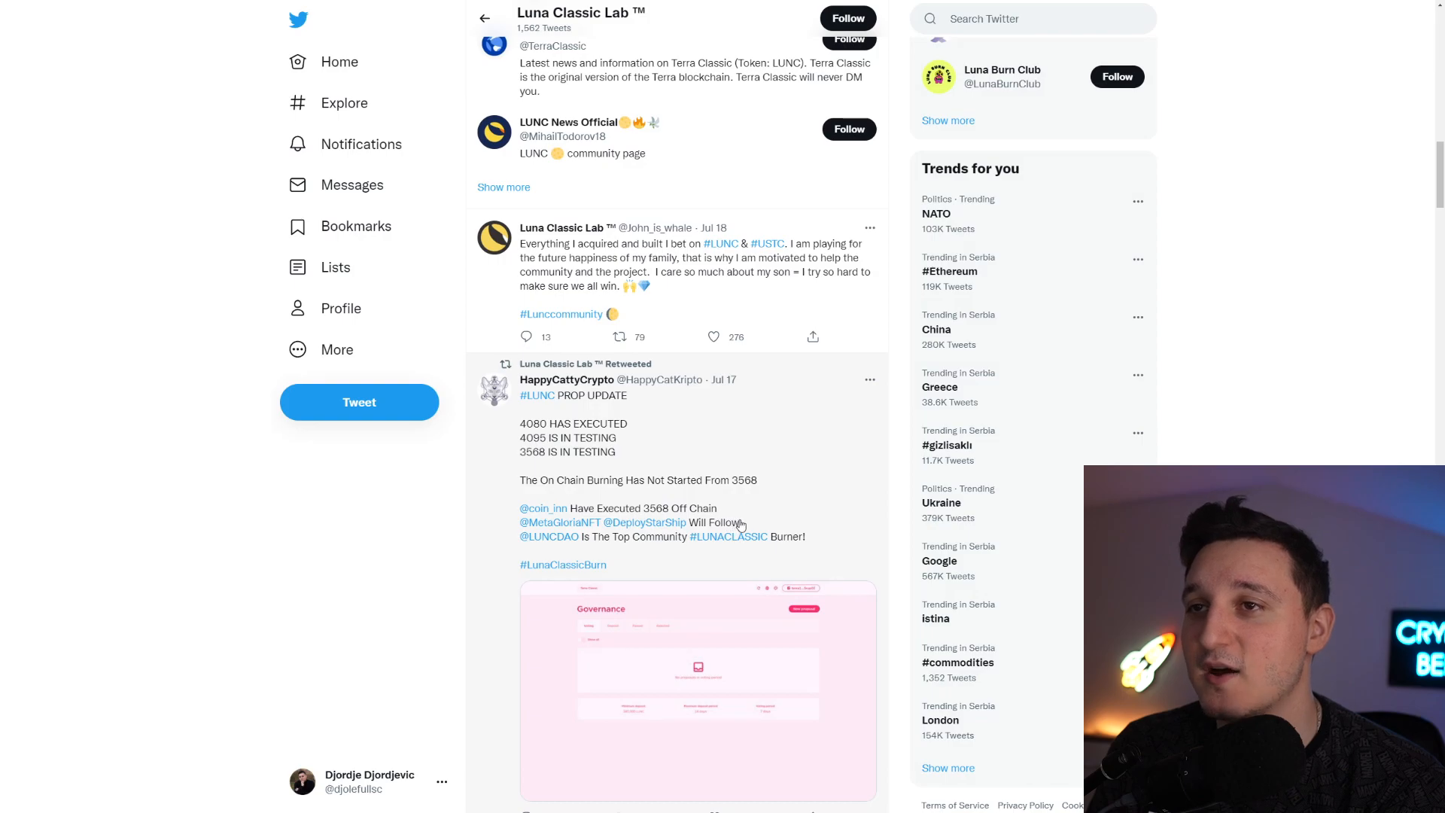
mouse_move(559, 523)
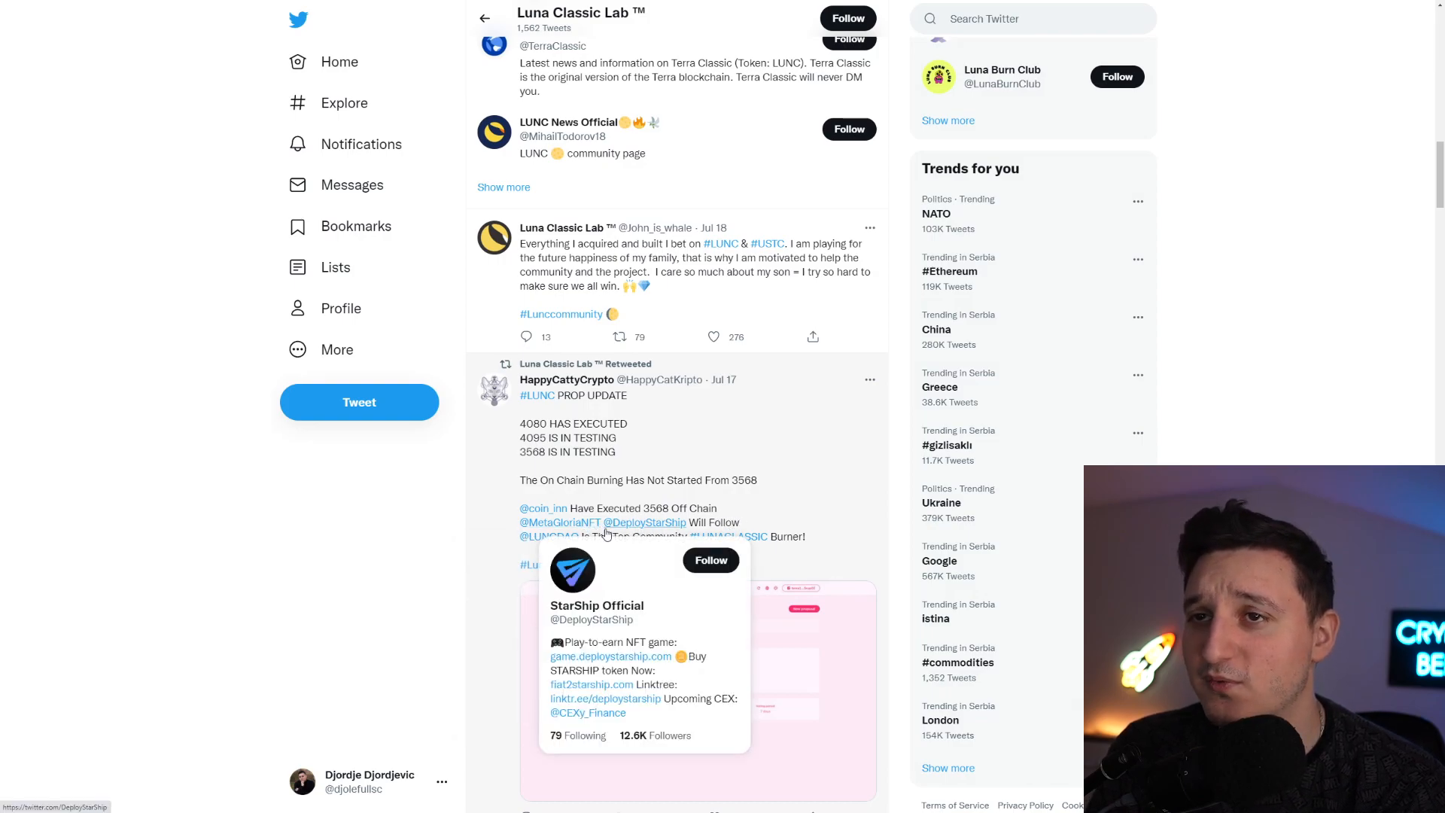
mouse_move(666, 508)
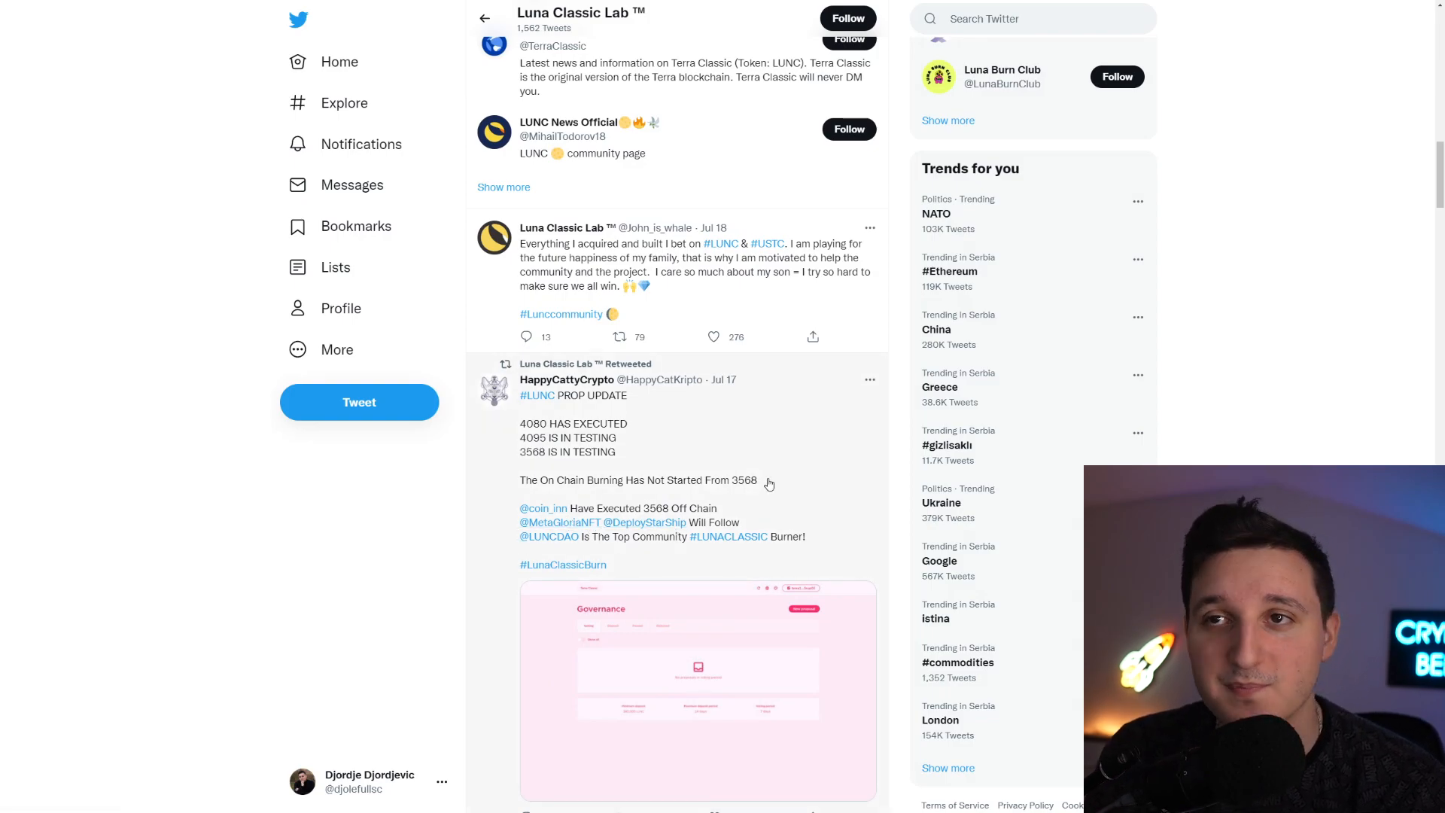
mouse_move(665, 552)
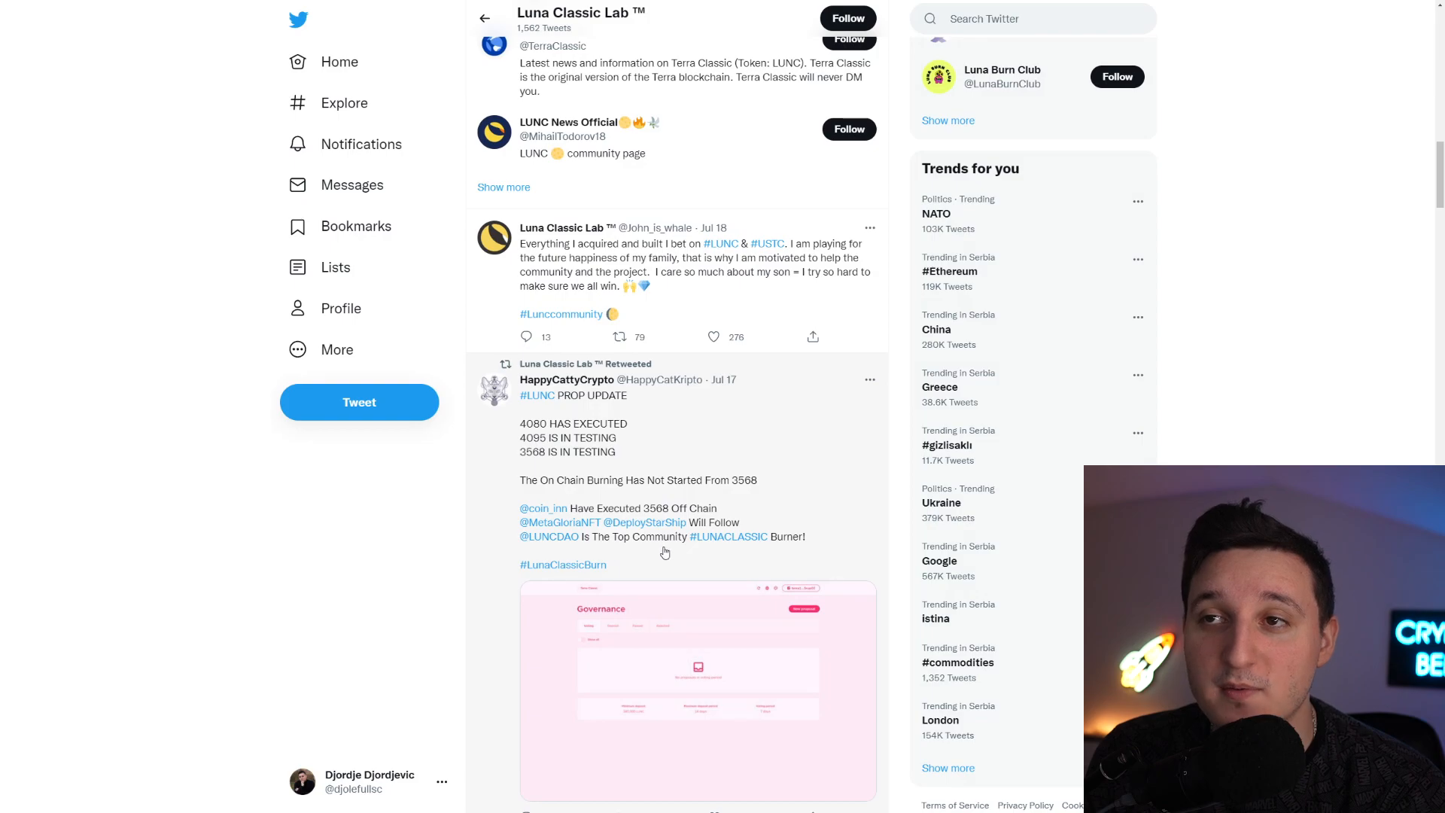
mouse_move(561, 545)
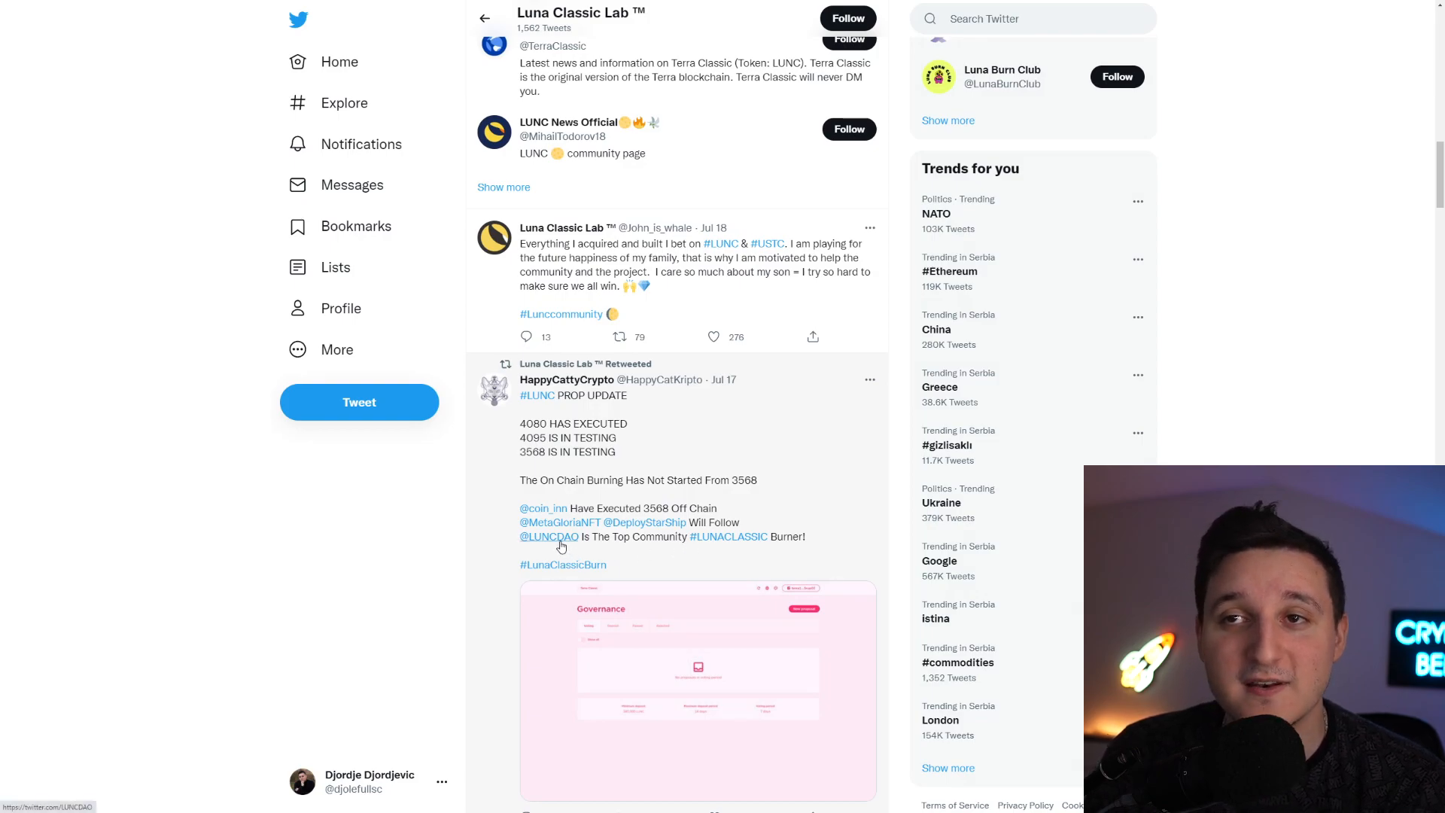
mouse_move(550, 538)
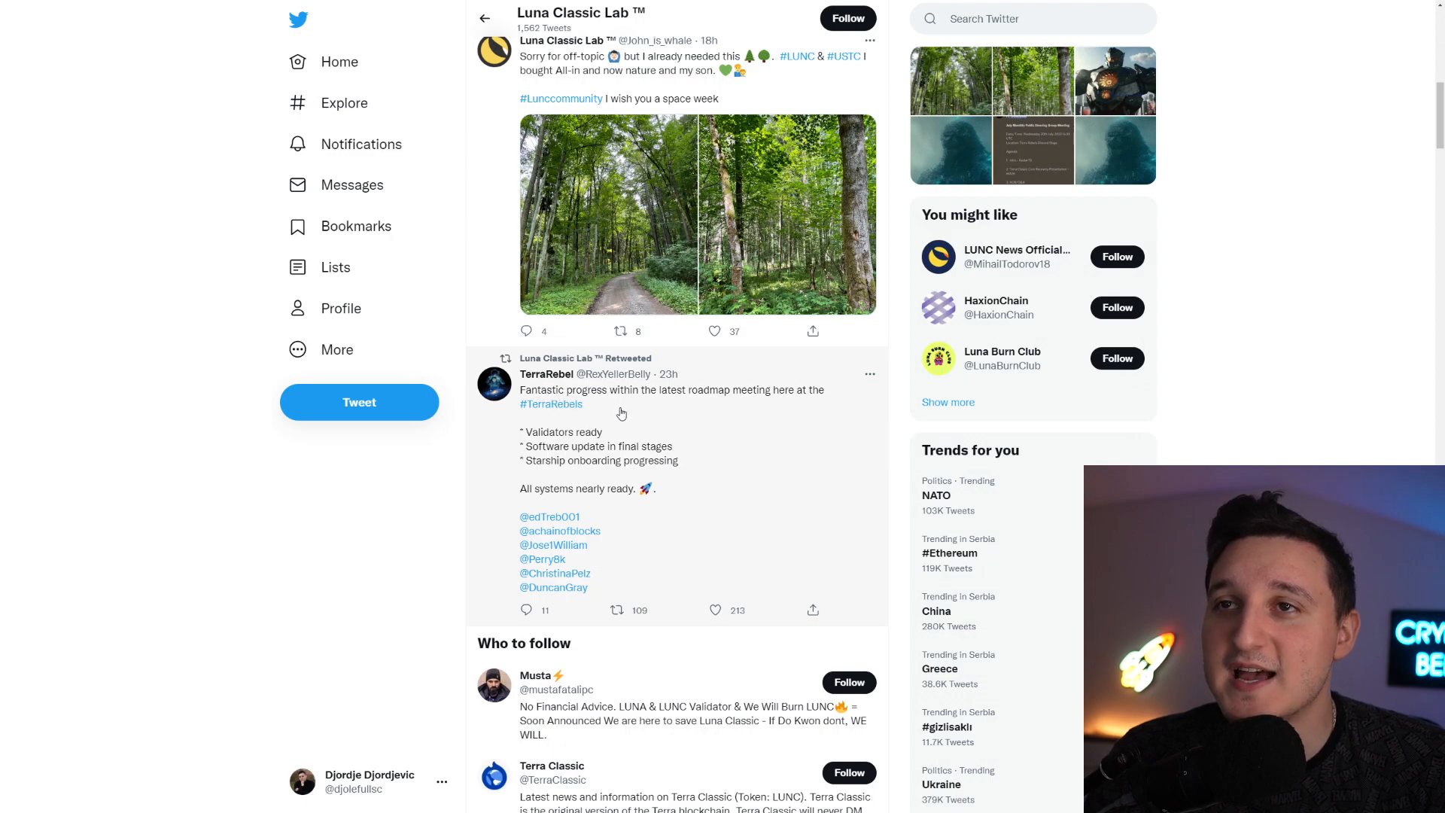
mouse_move(688, 420)
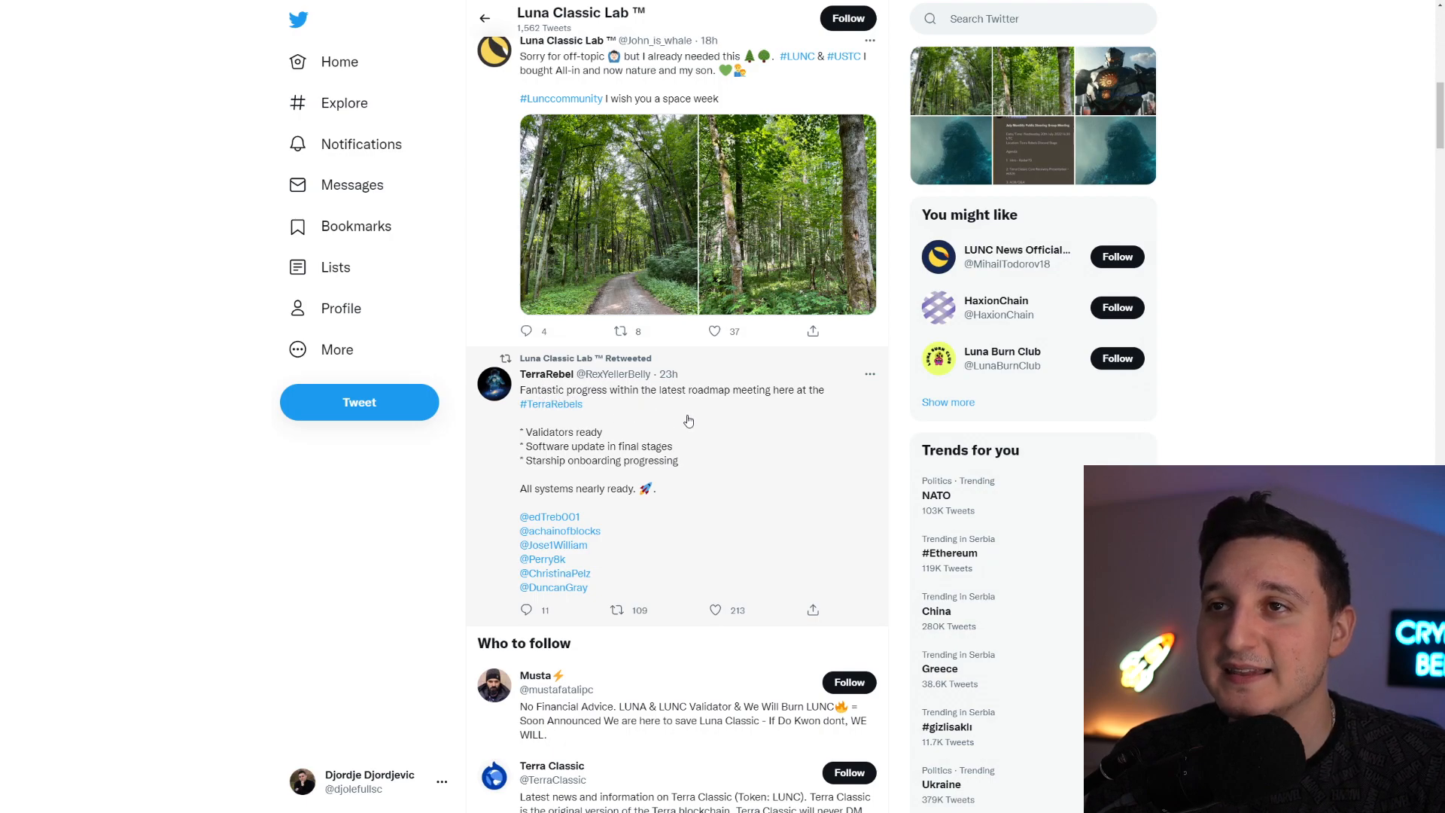
mouse_move(655, 423)
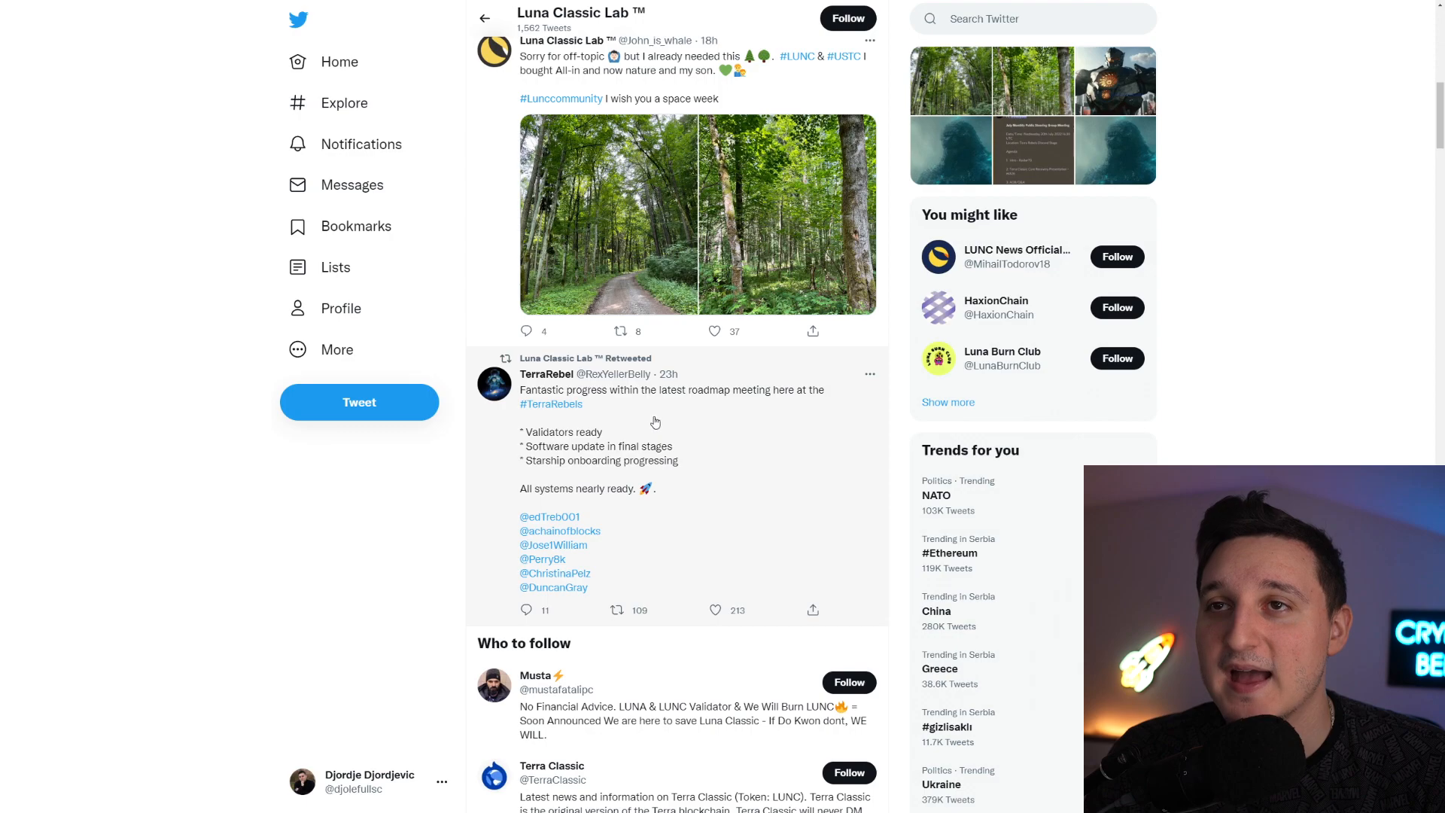
mouse_move(606, 463)
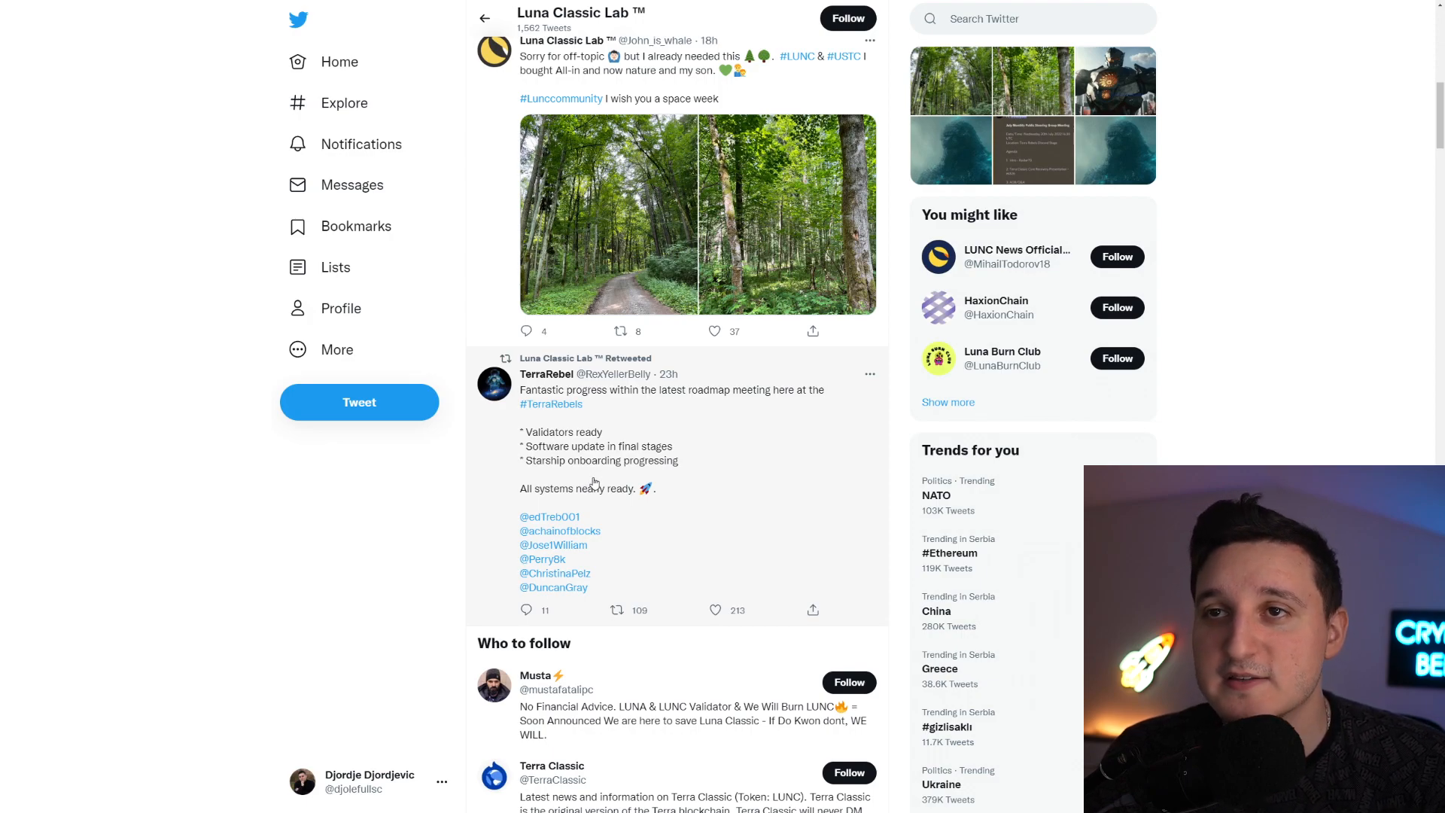
mouse_move(625, 511)
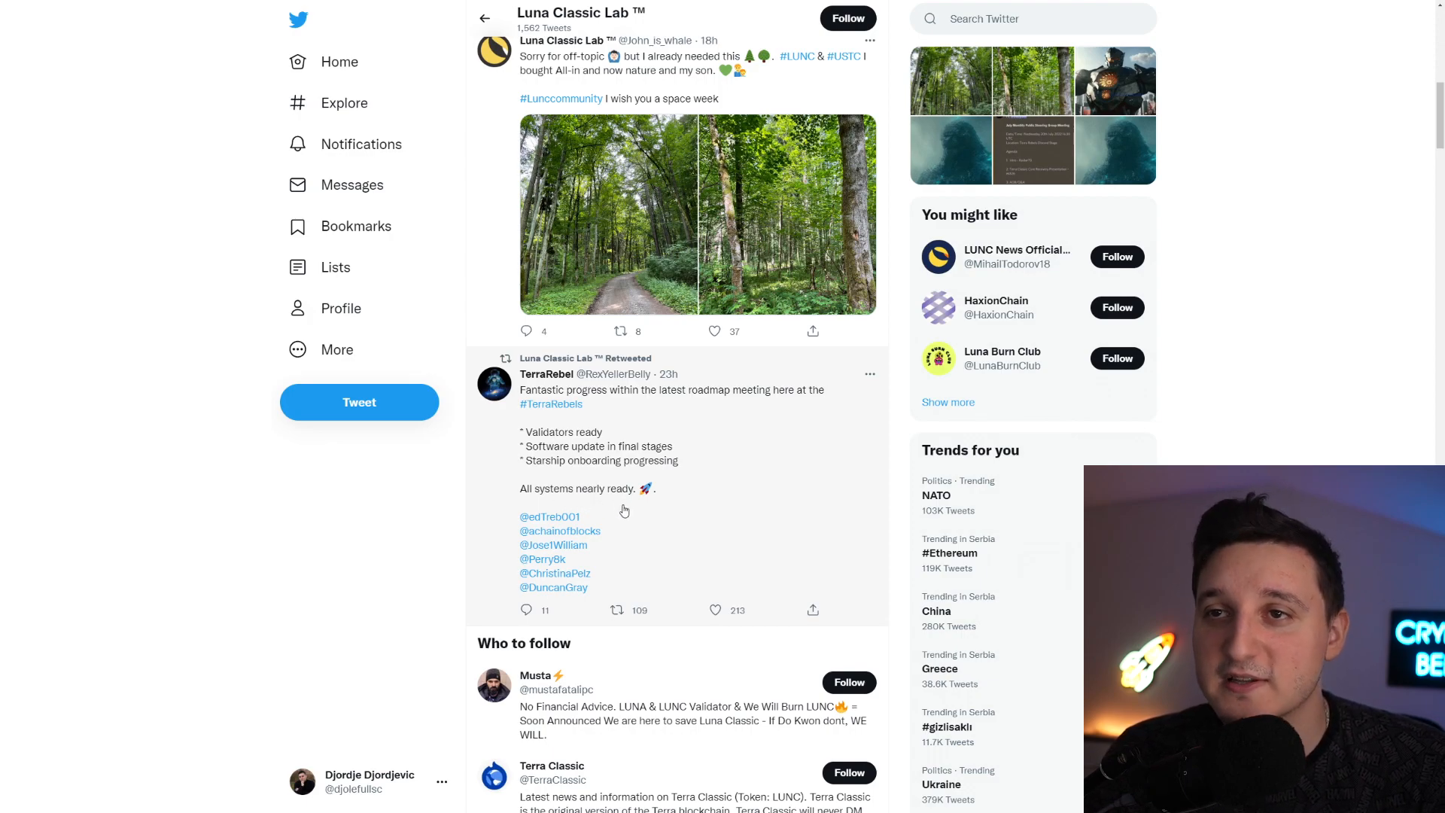
mouse_move(650, 420)
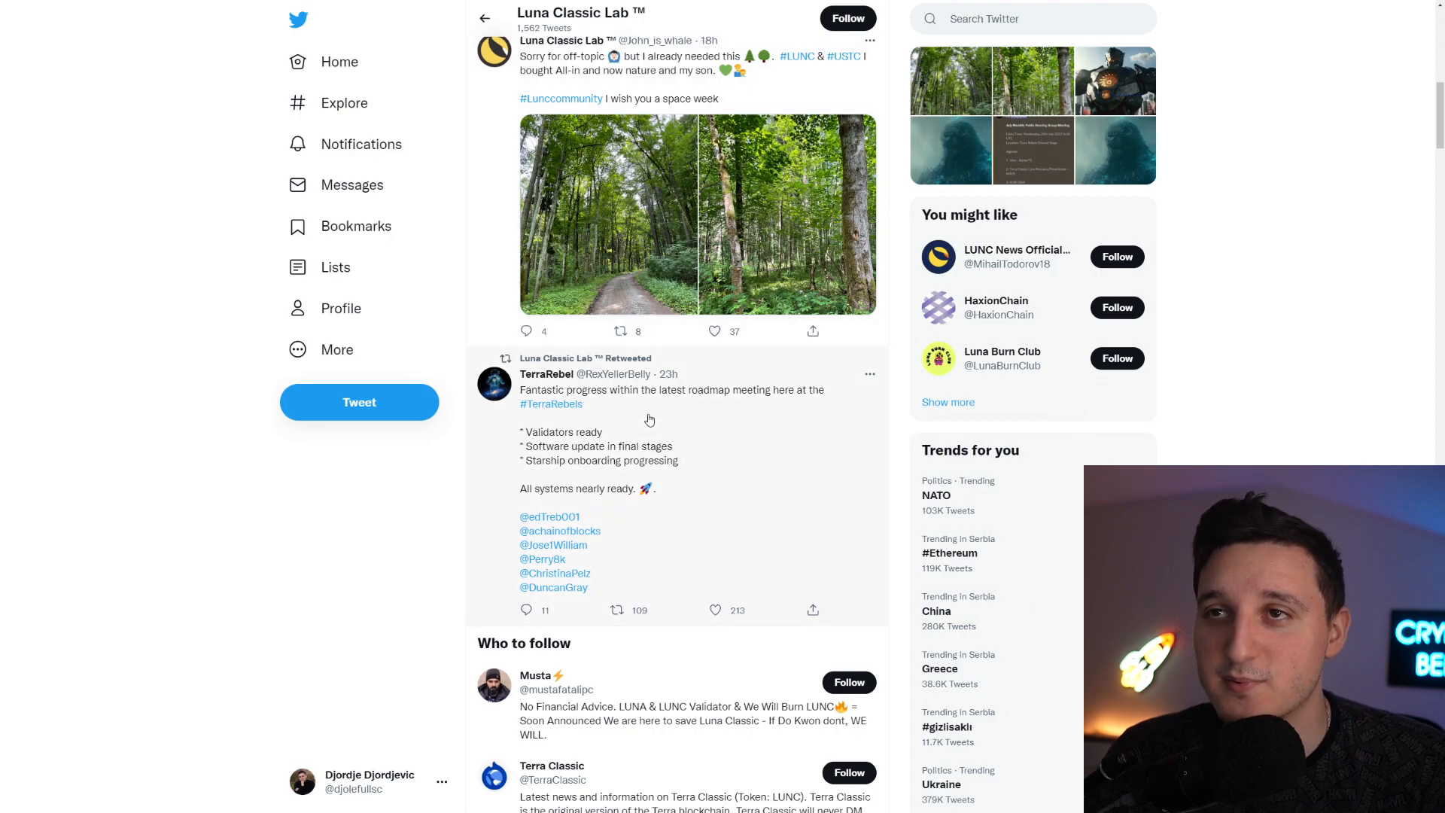
mouse_move(718, 414)
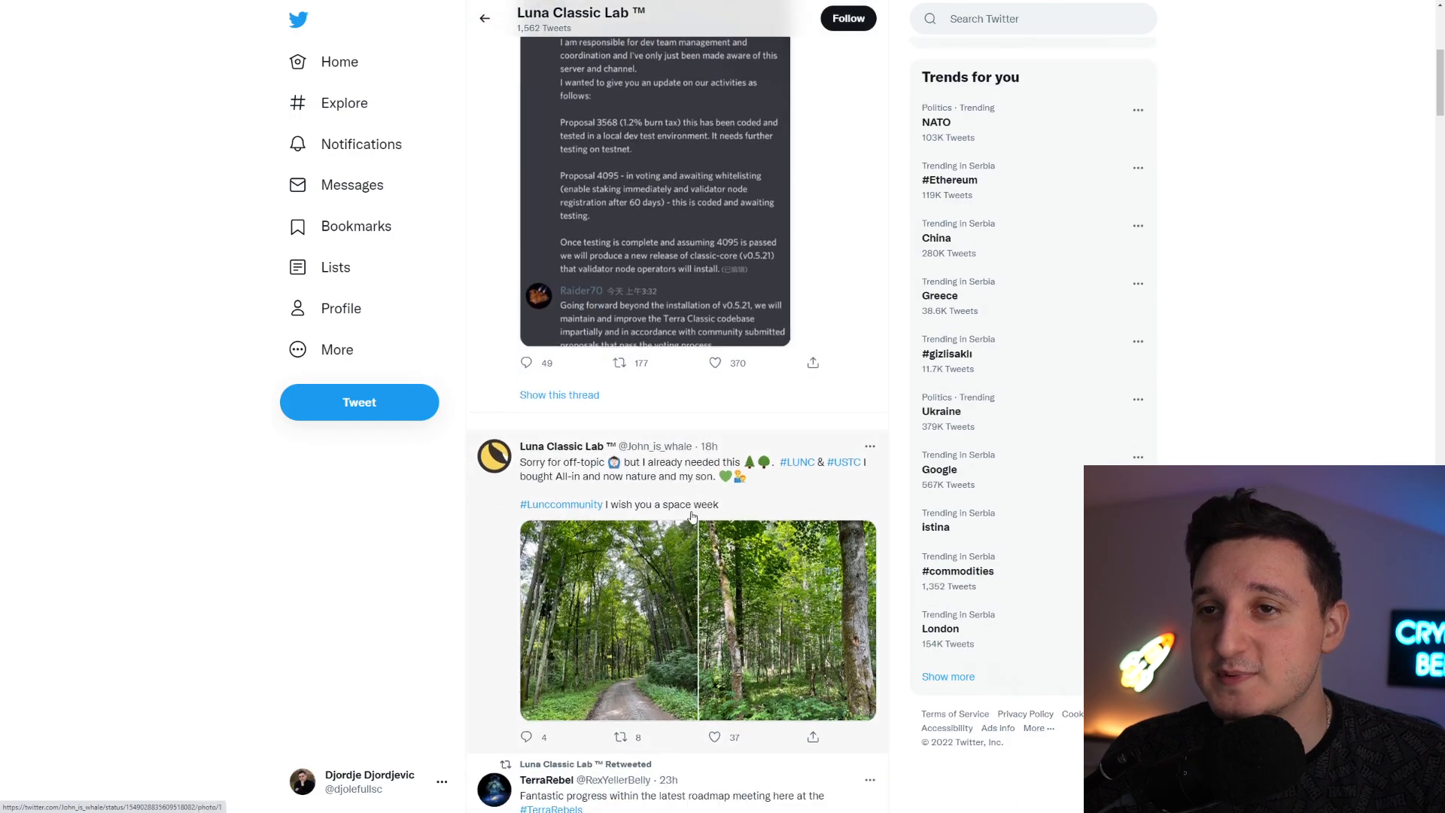
- Open the TerraRebel profile and scroll past its pinned tweet to the members shout-out
click(567, 780)
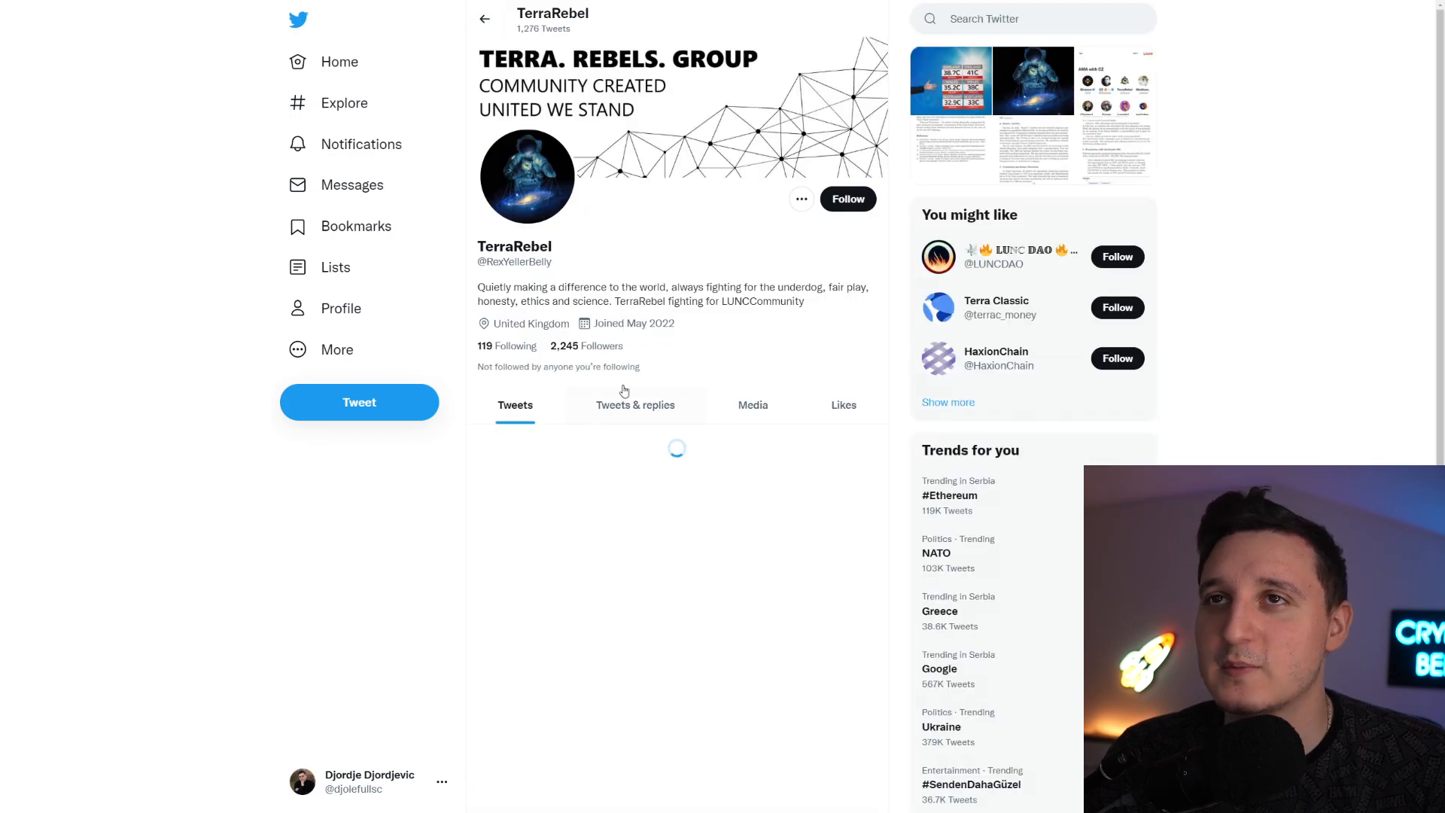
scroll(down, 3)
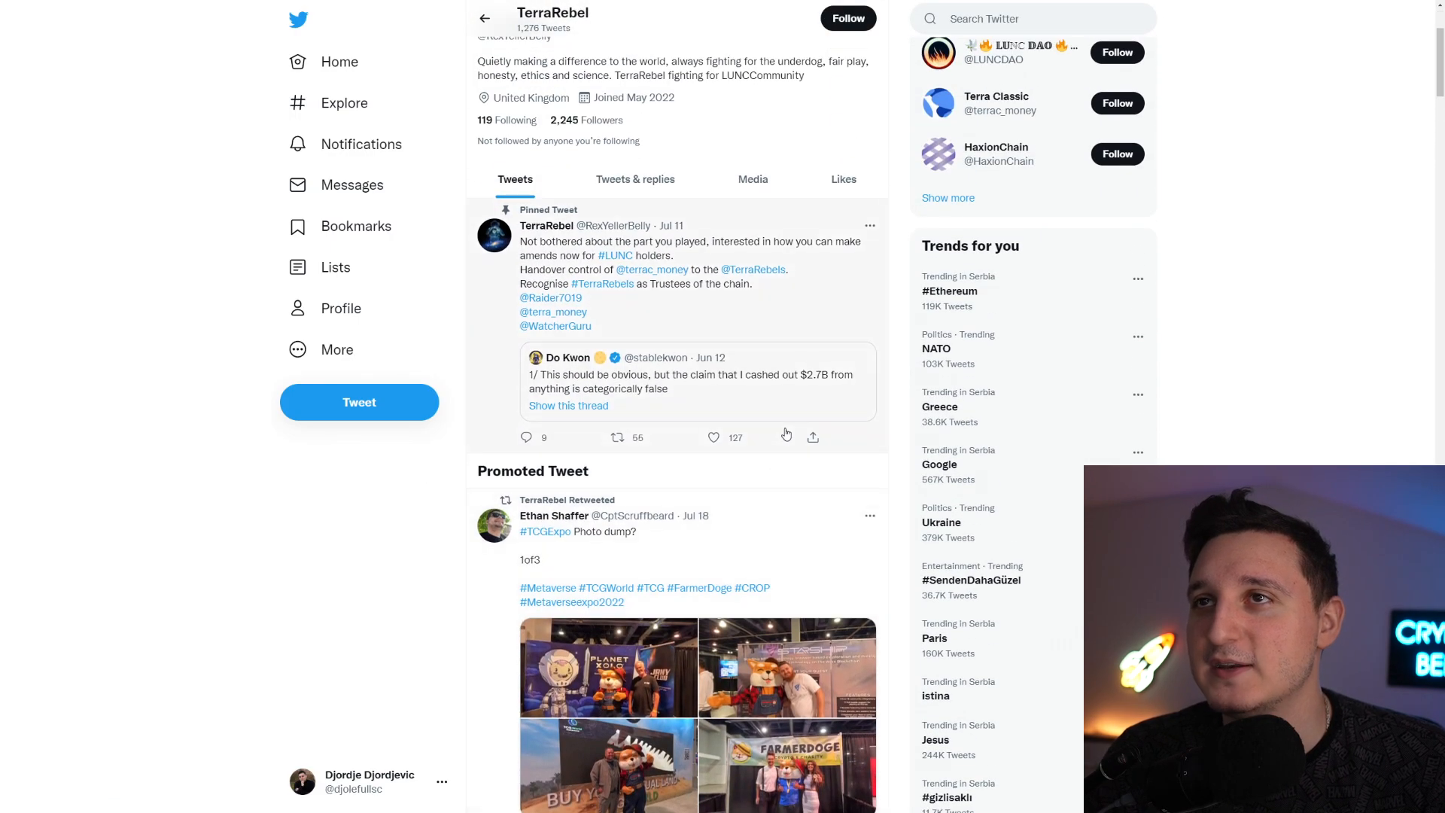
scroll(down, 3)
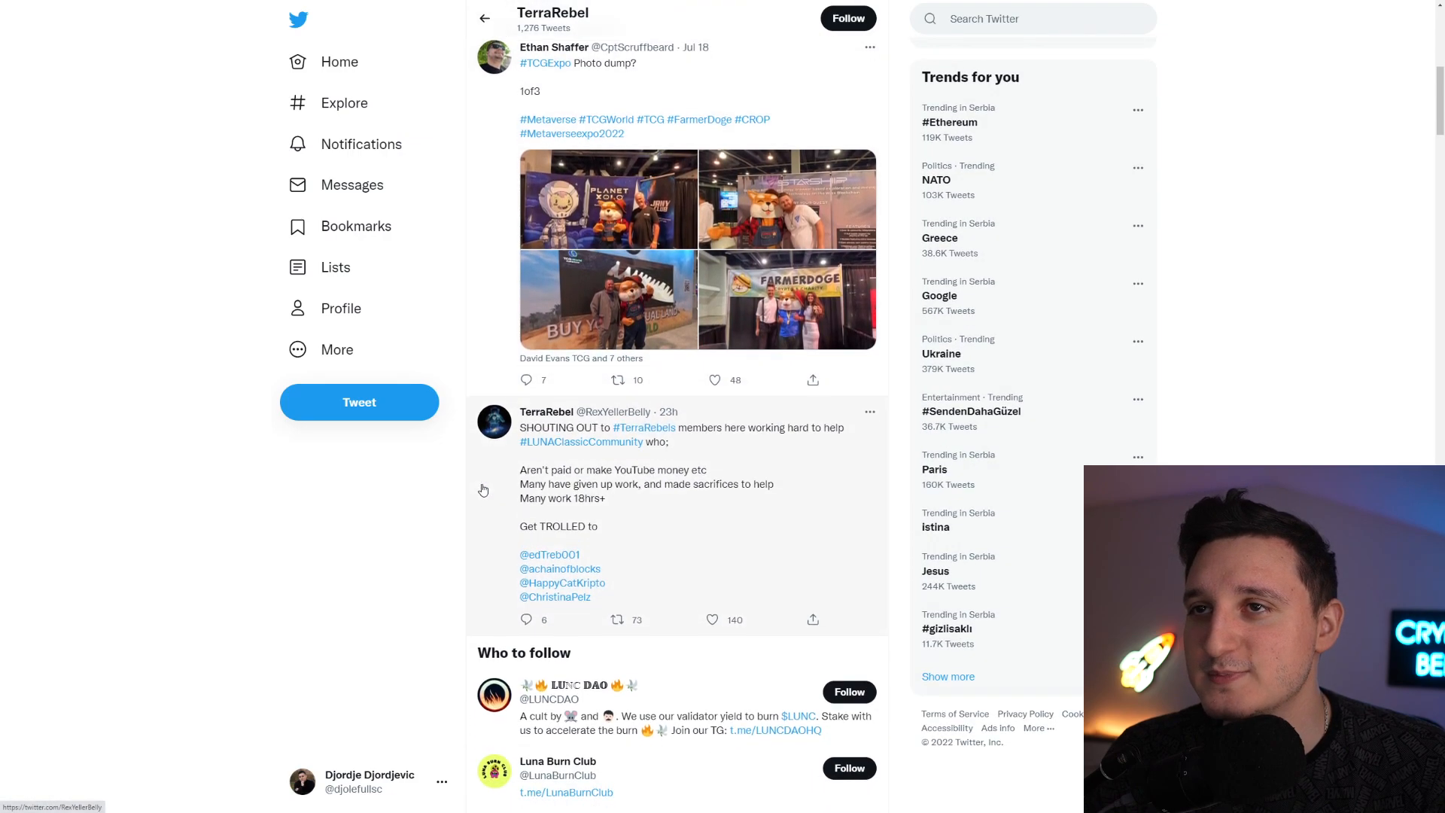
scroll(down, 3)
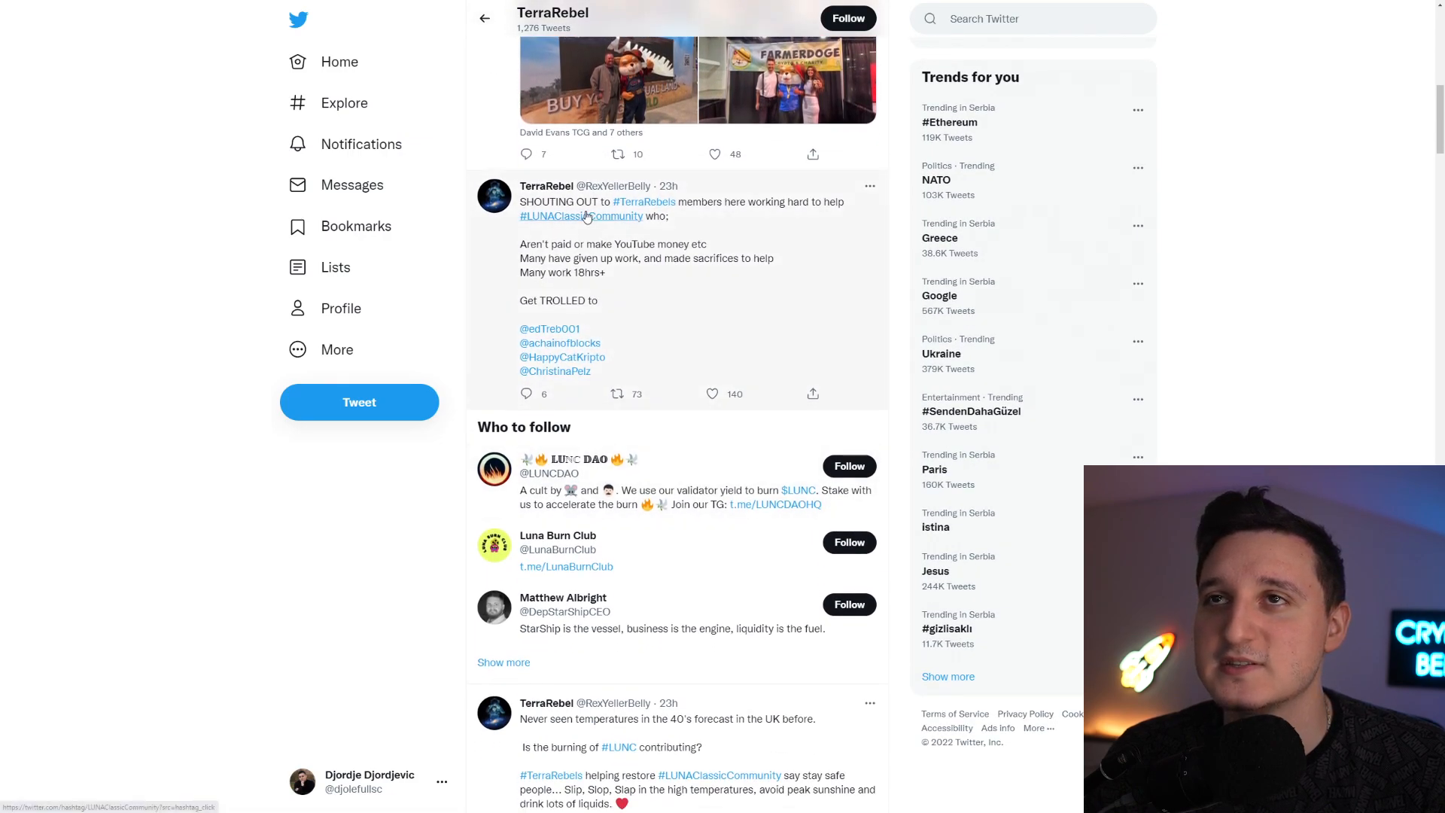
mouse_move(760, 224)
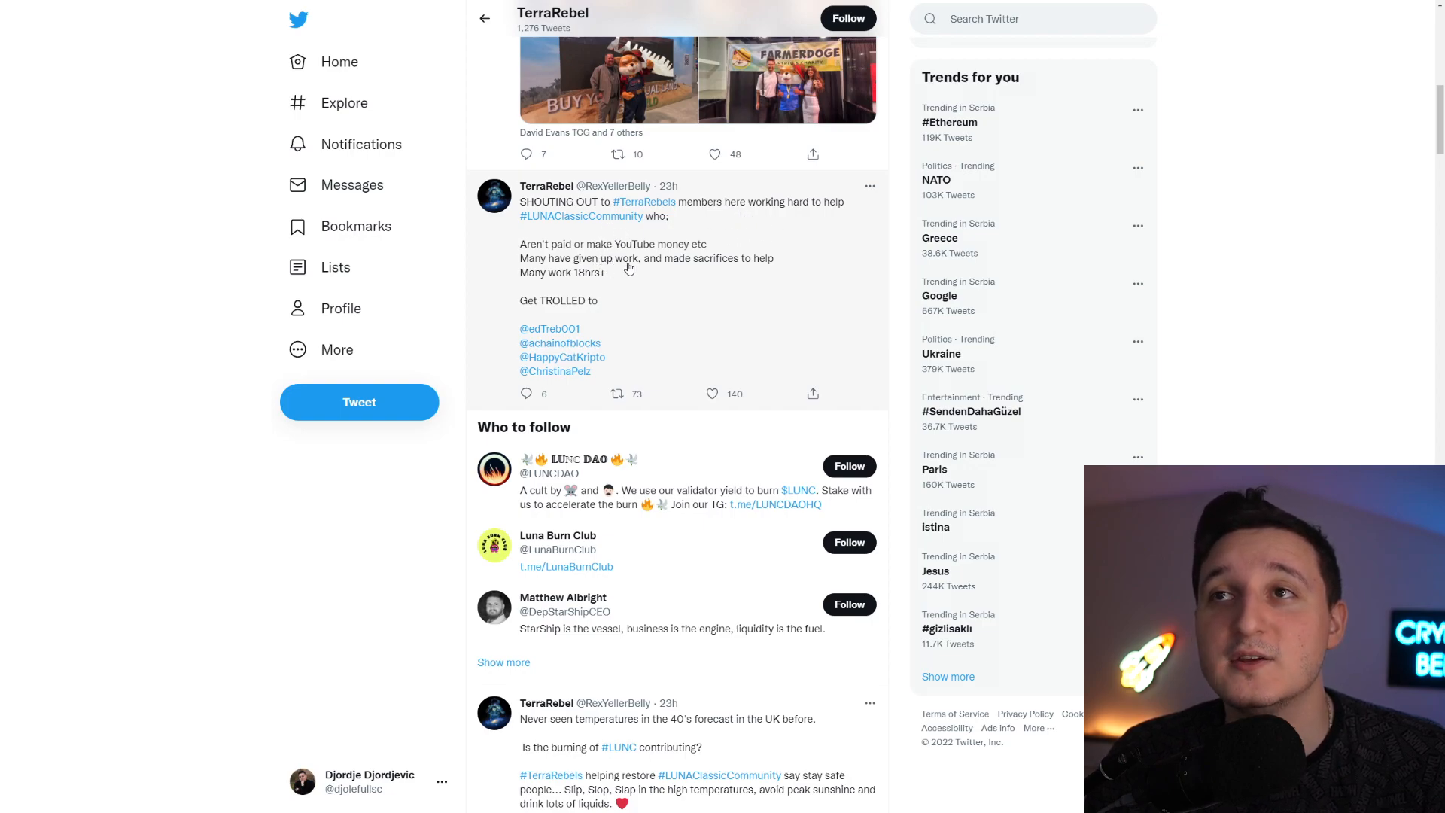
mouse_move(636, 284)
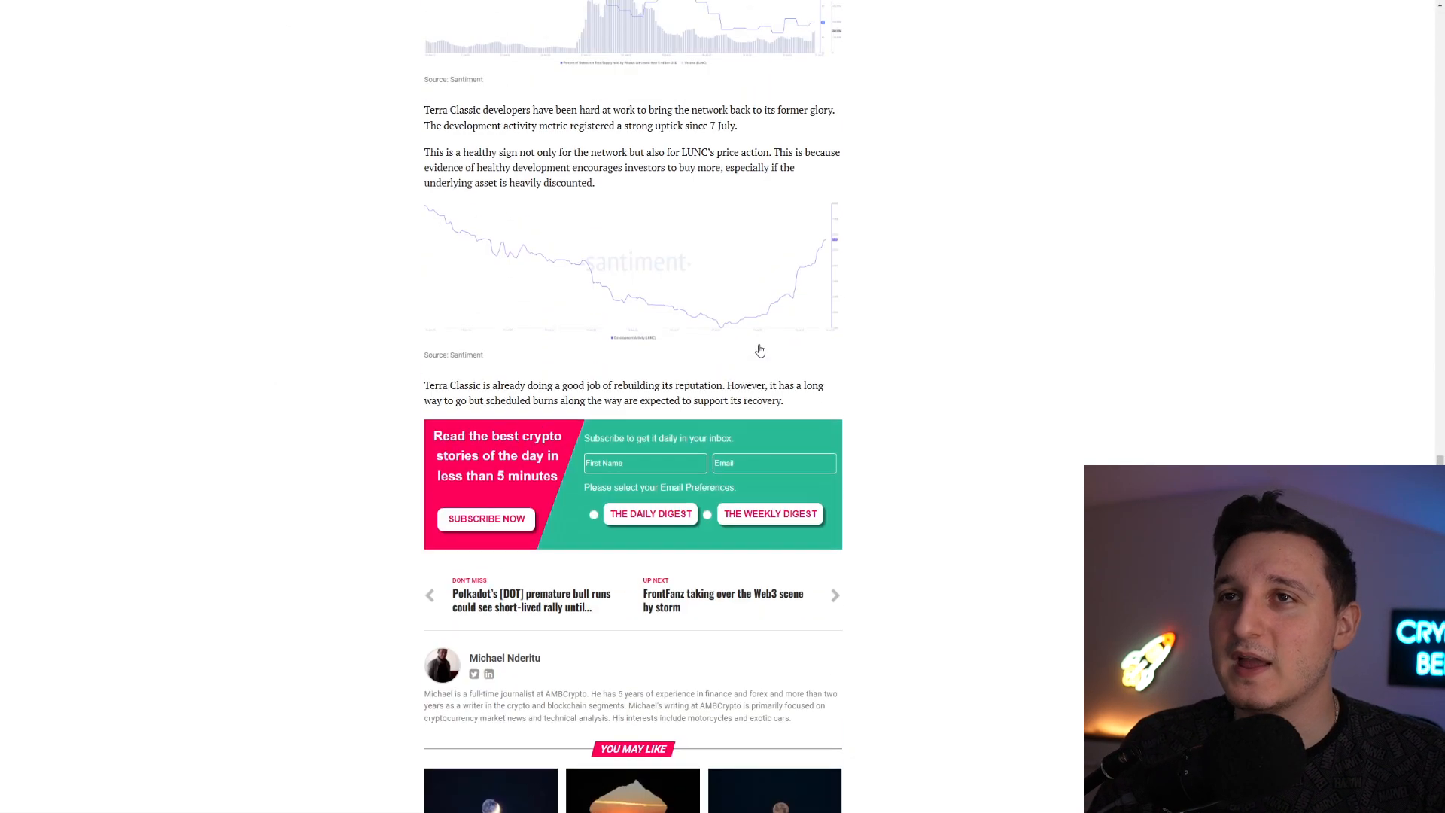
scroll(up, 3)
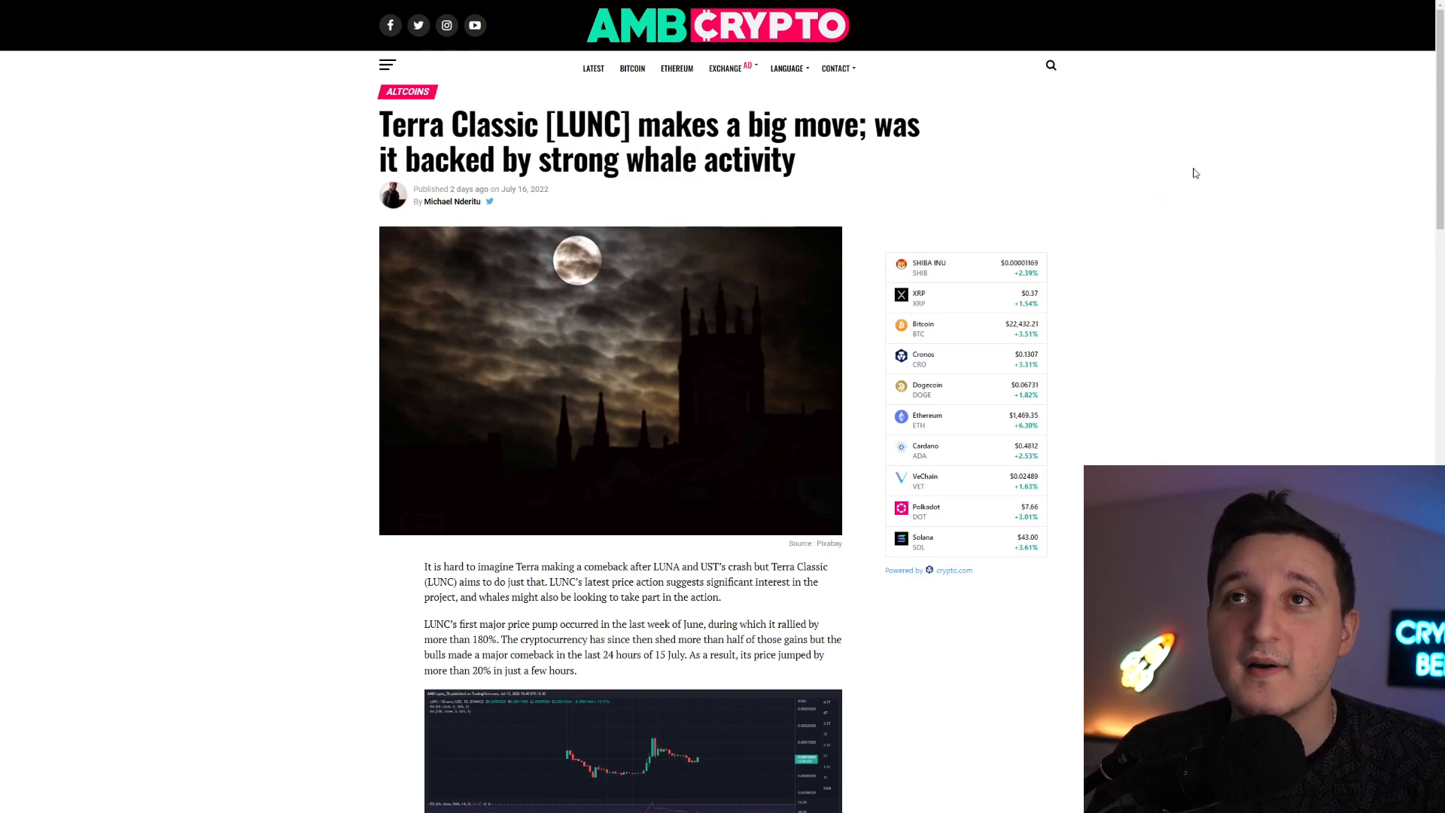
mouse_move(1217, 189)
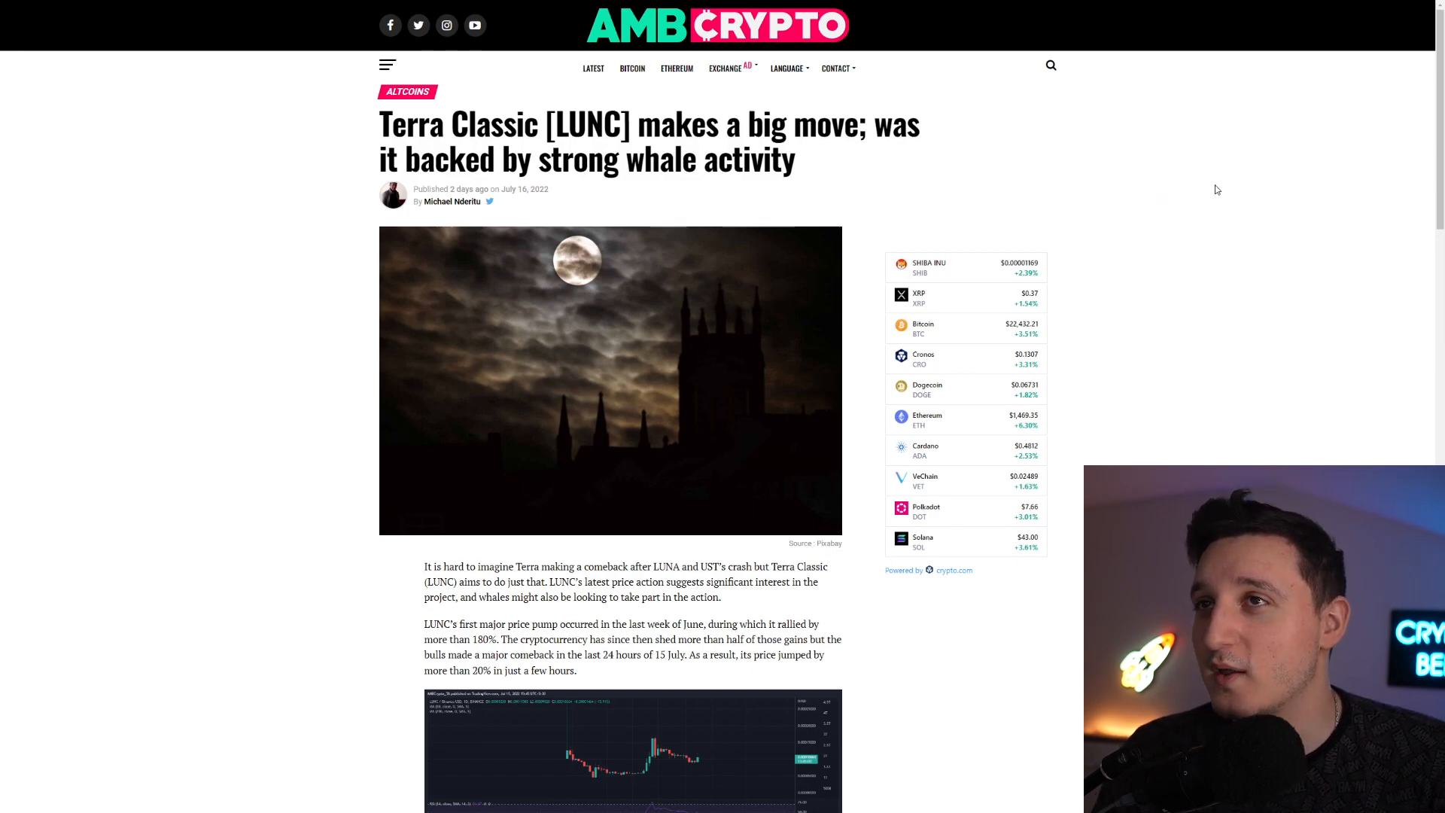
scroll(down, 3)
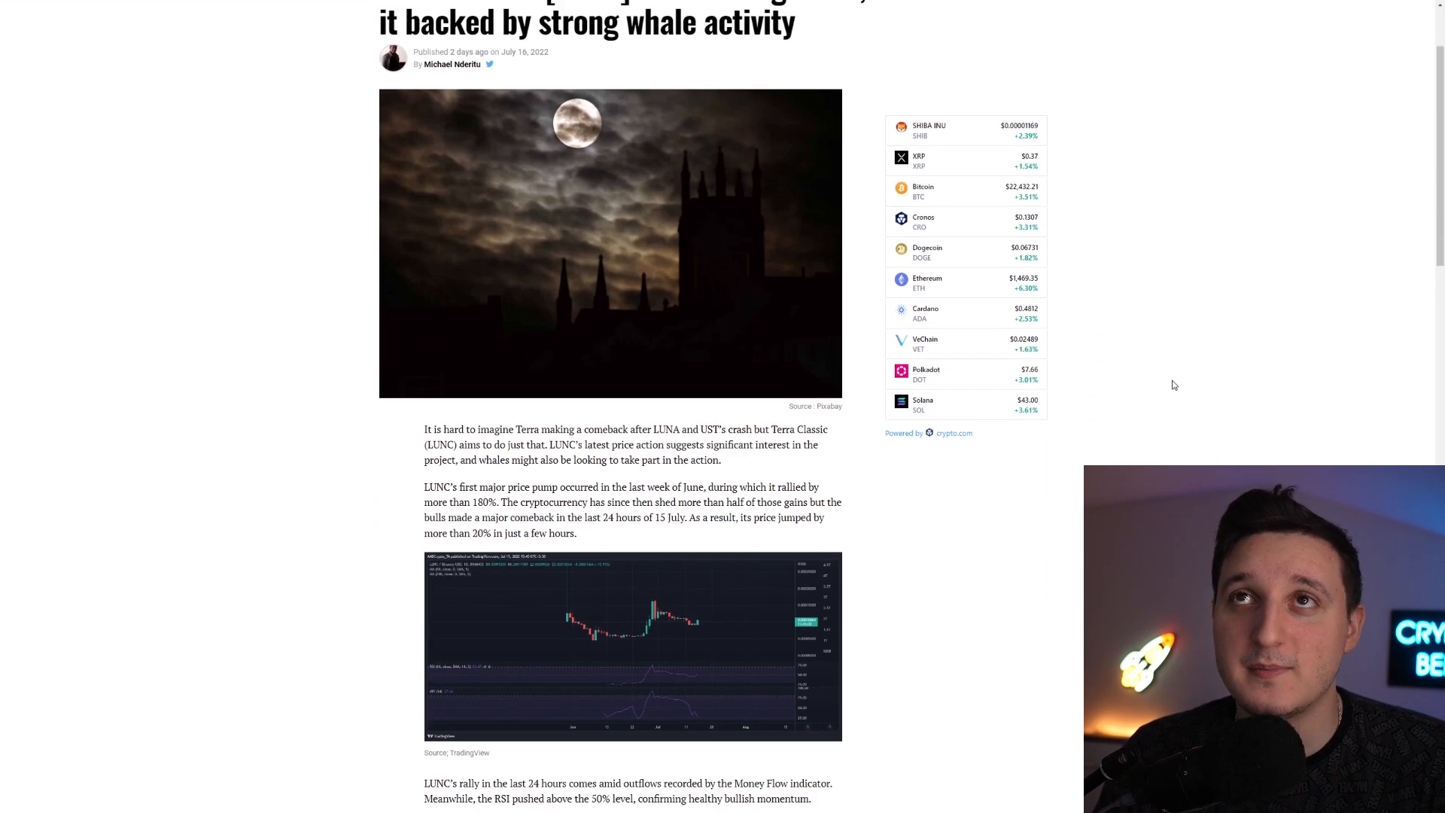
scroll(down, 3)
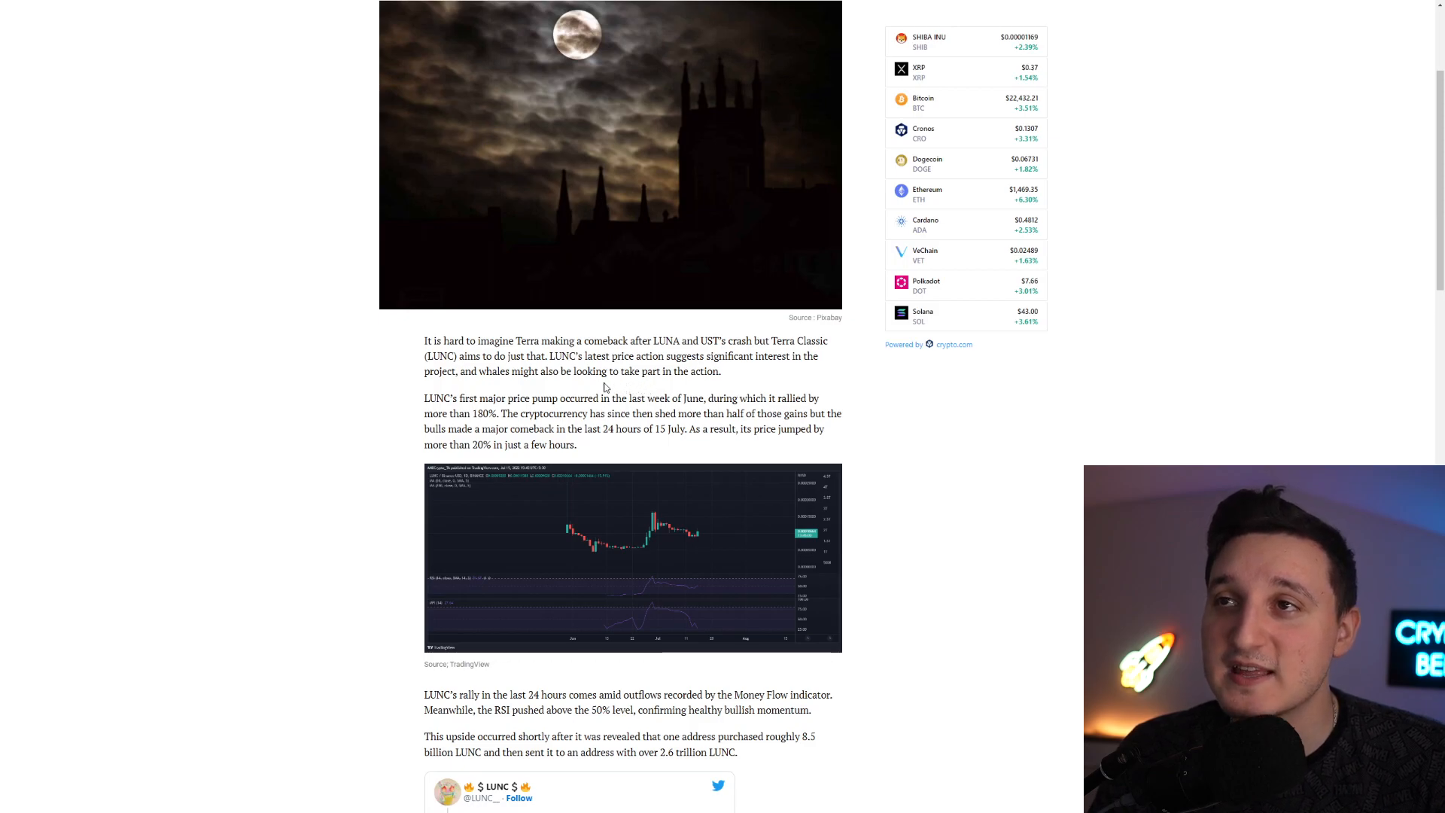
mouse_move(495, 392)
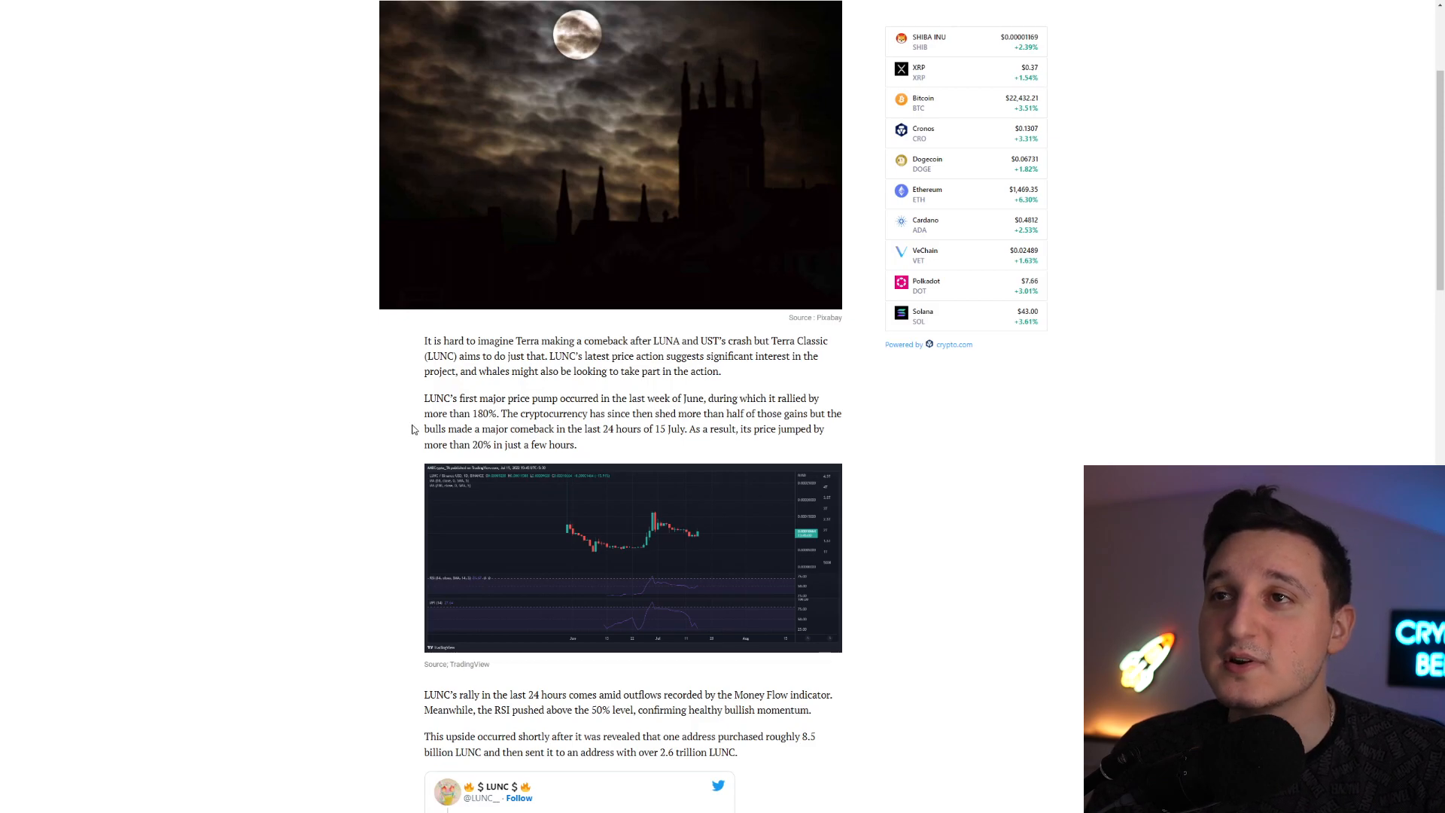
mouse_move(399, 438)
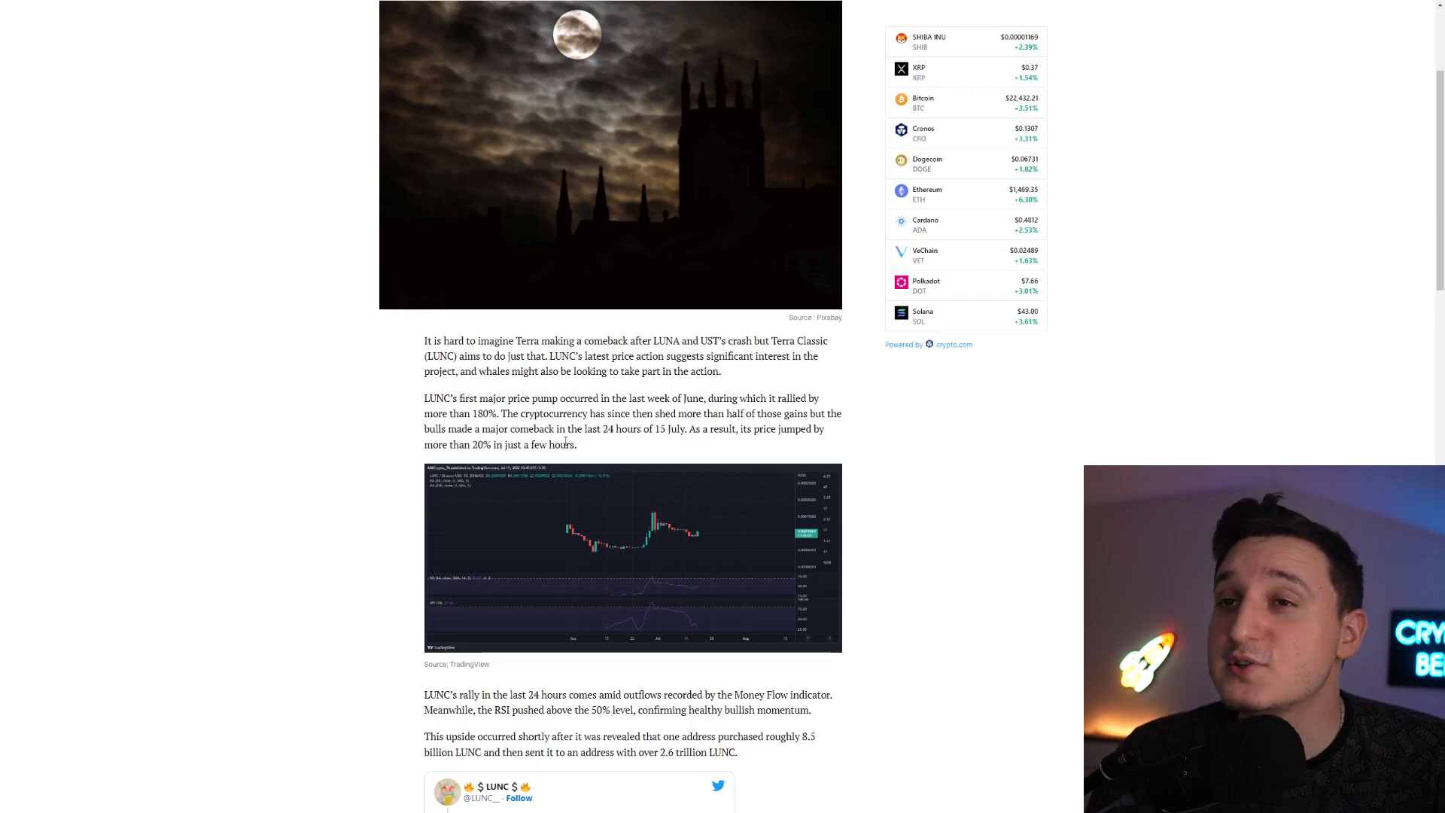
mouse_move(597, 448)
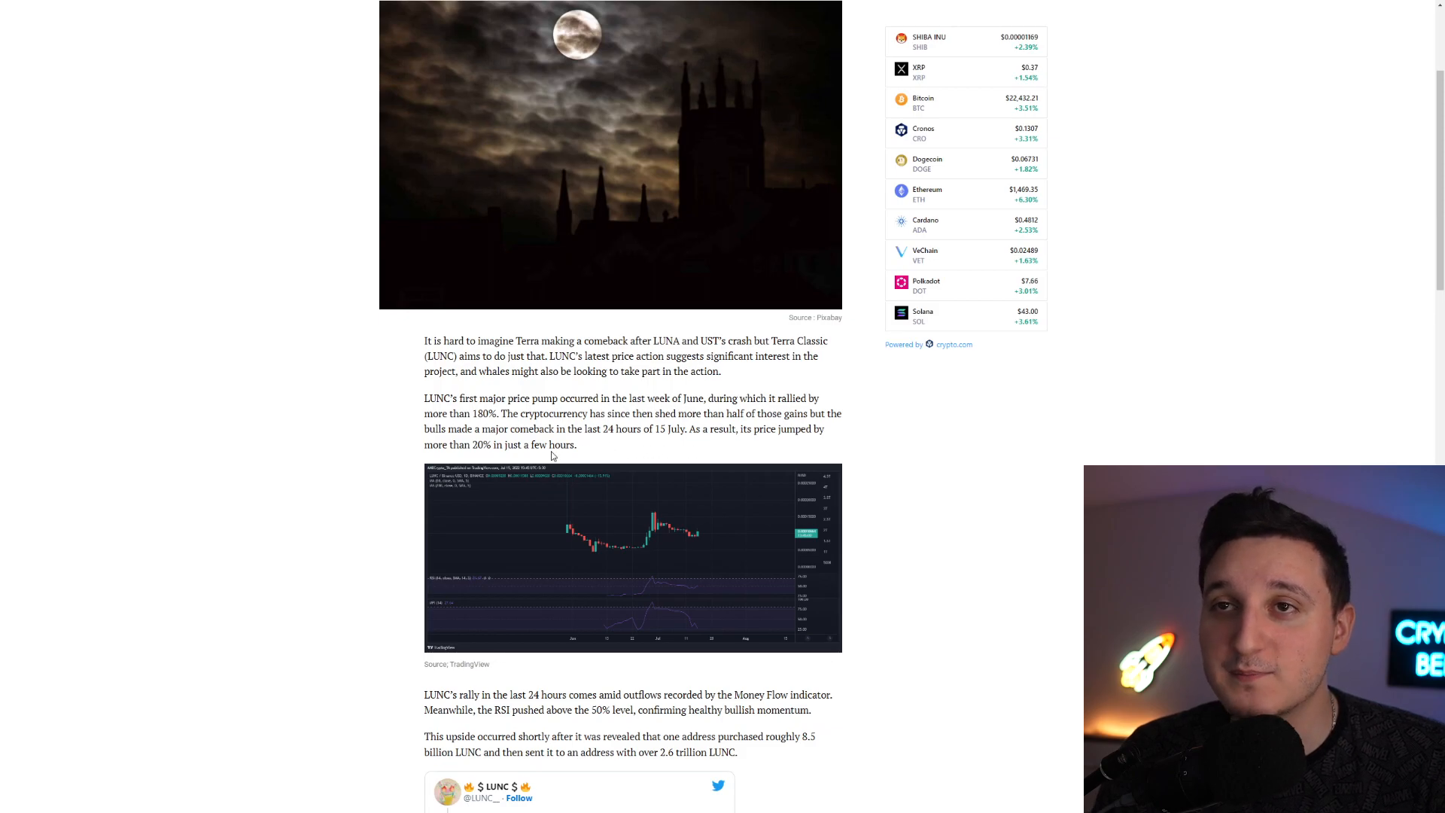
- Scroll the AMBCrypto article to the embedded tweet about a wallet moving 8.5 billion LUNC
scroll(down, 3)
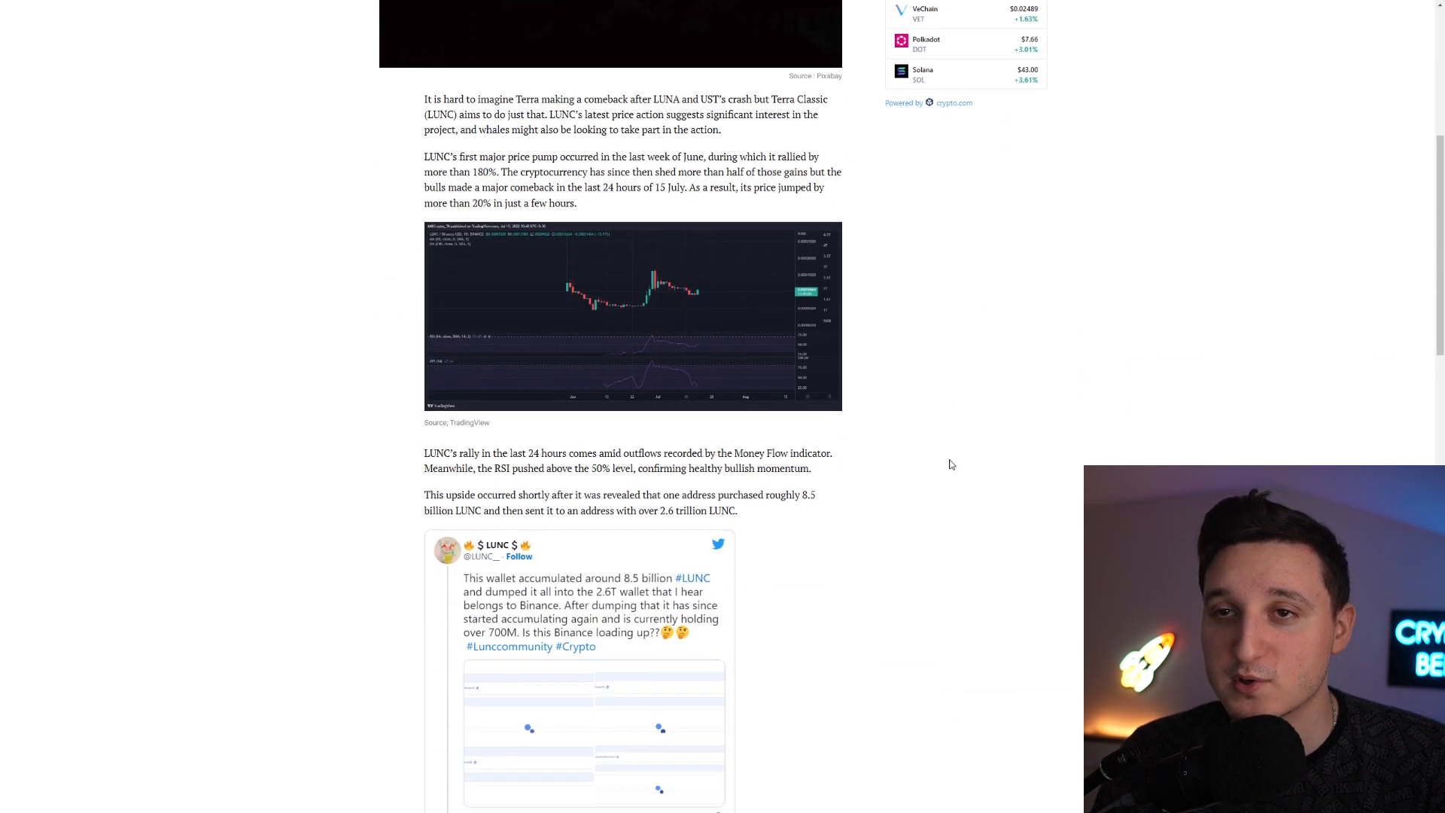
scroll(down, 3)
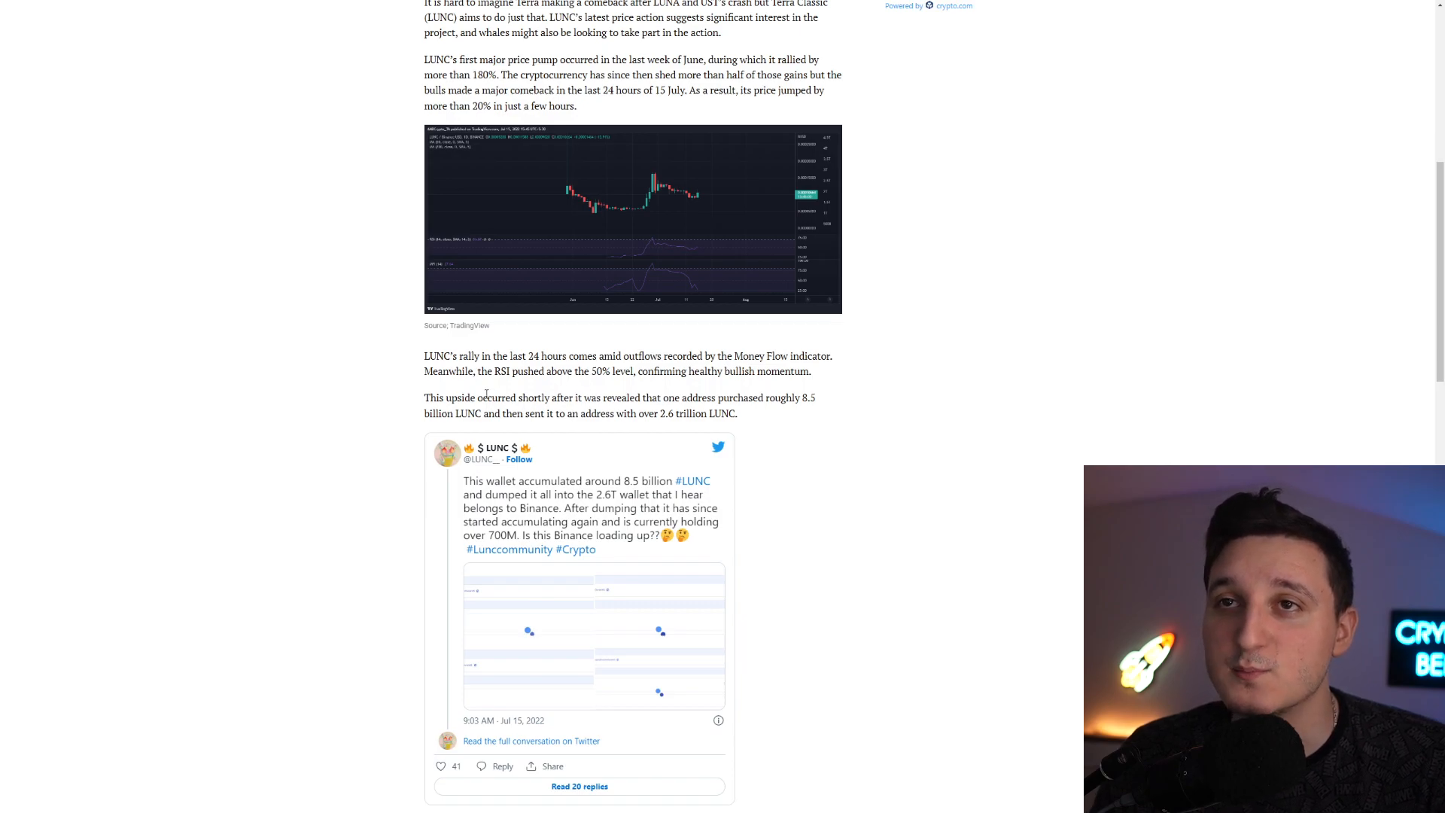
mouse_move(516, 392)
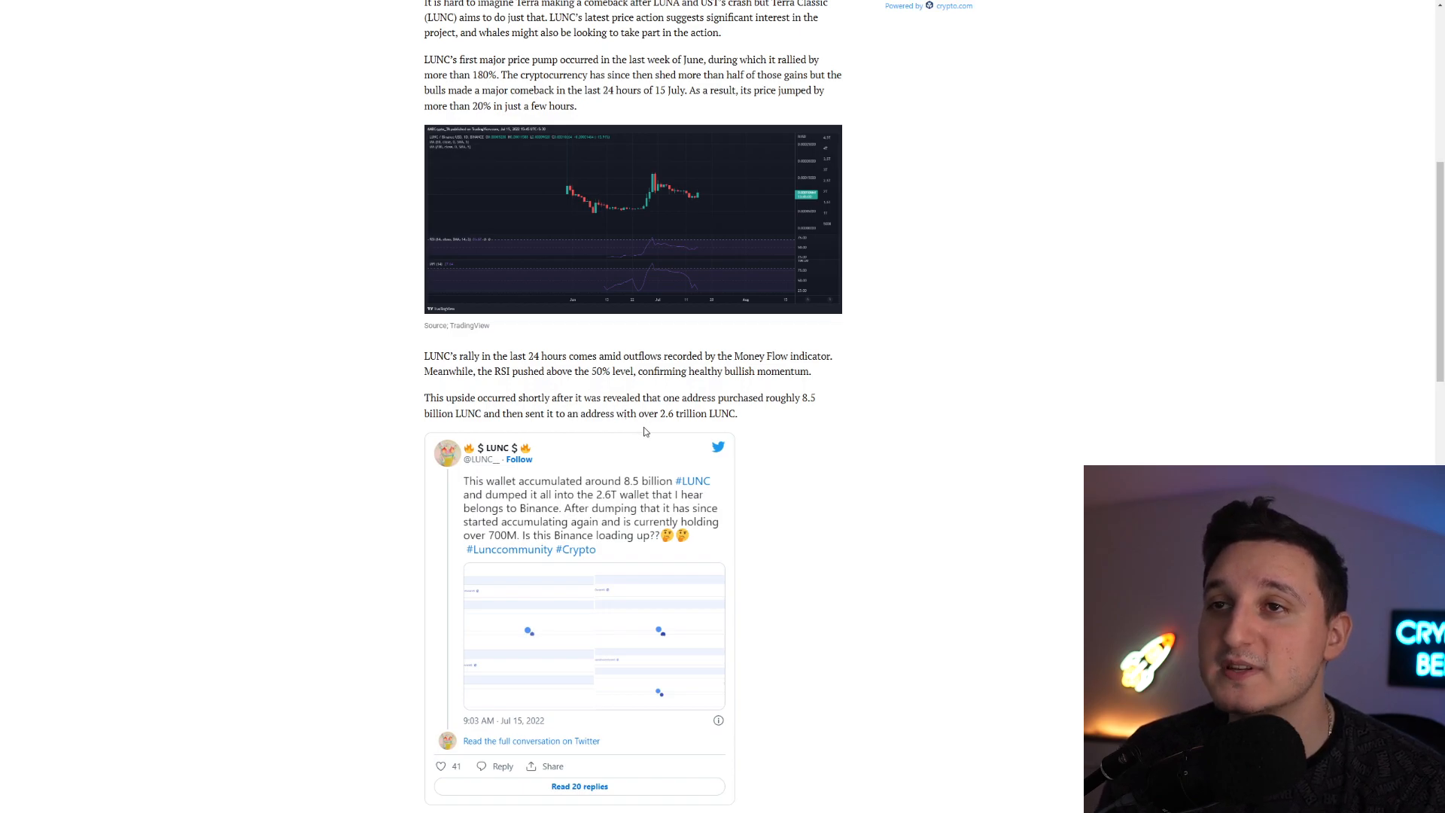
mouse_move(500, 476)
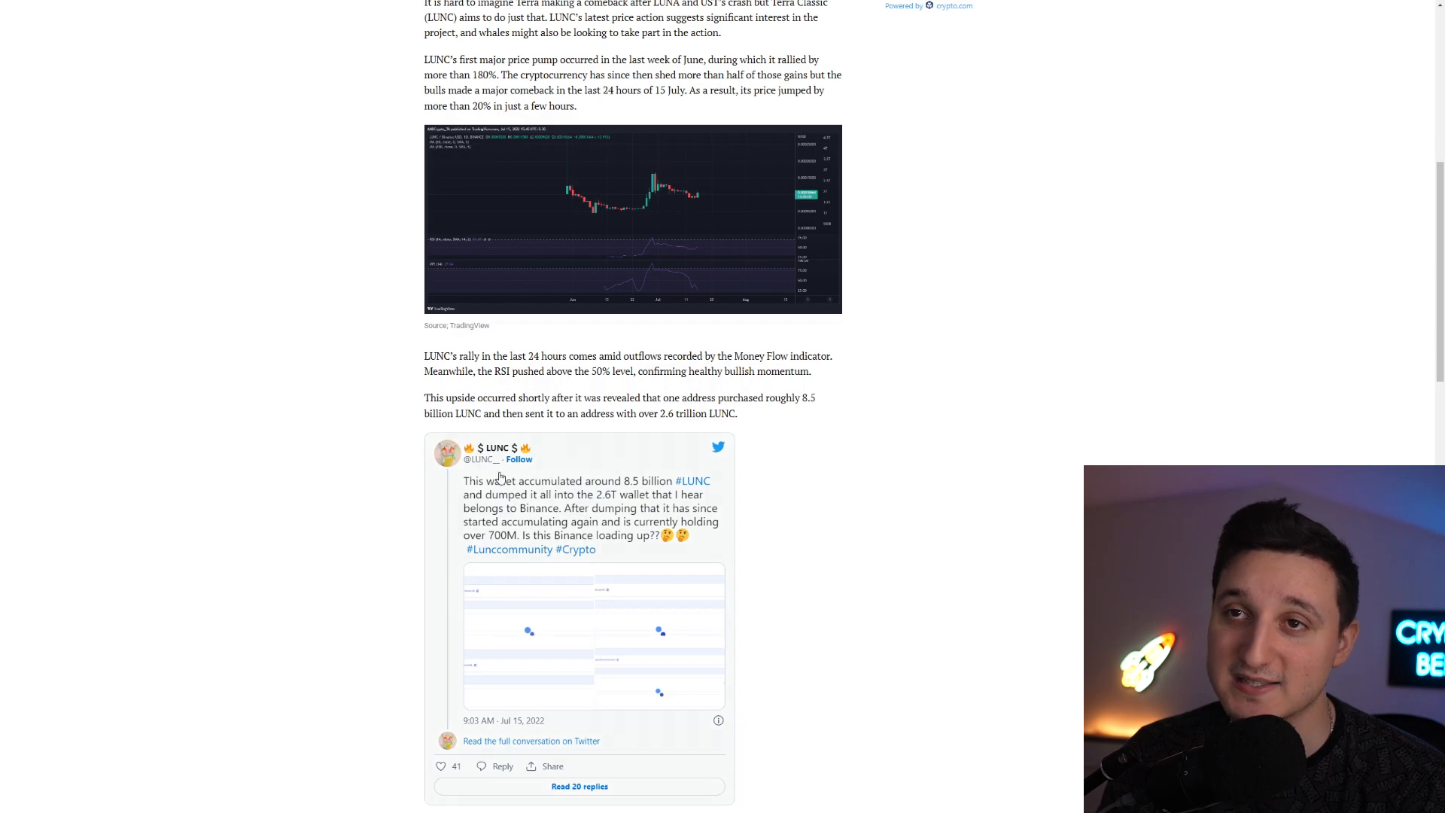
scroll(down, 3)
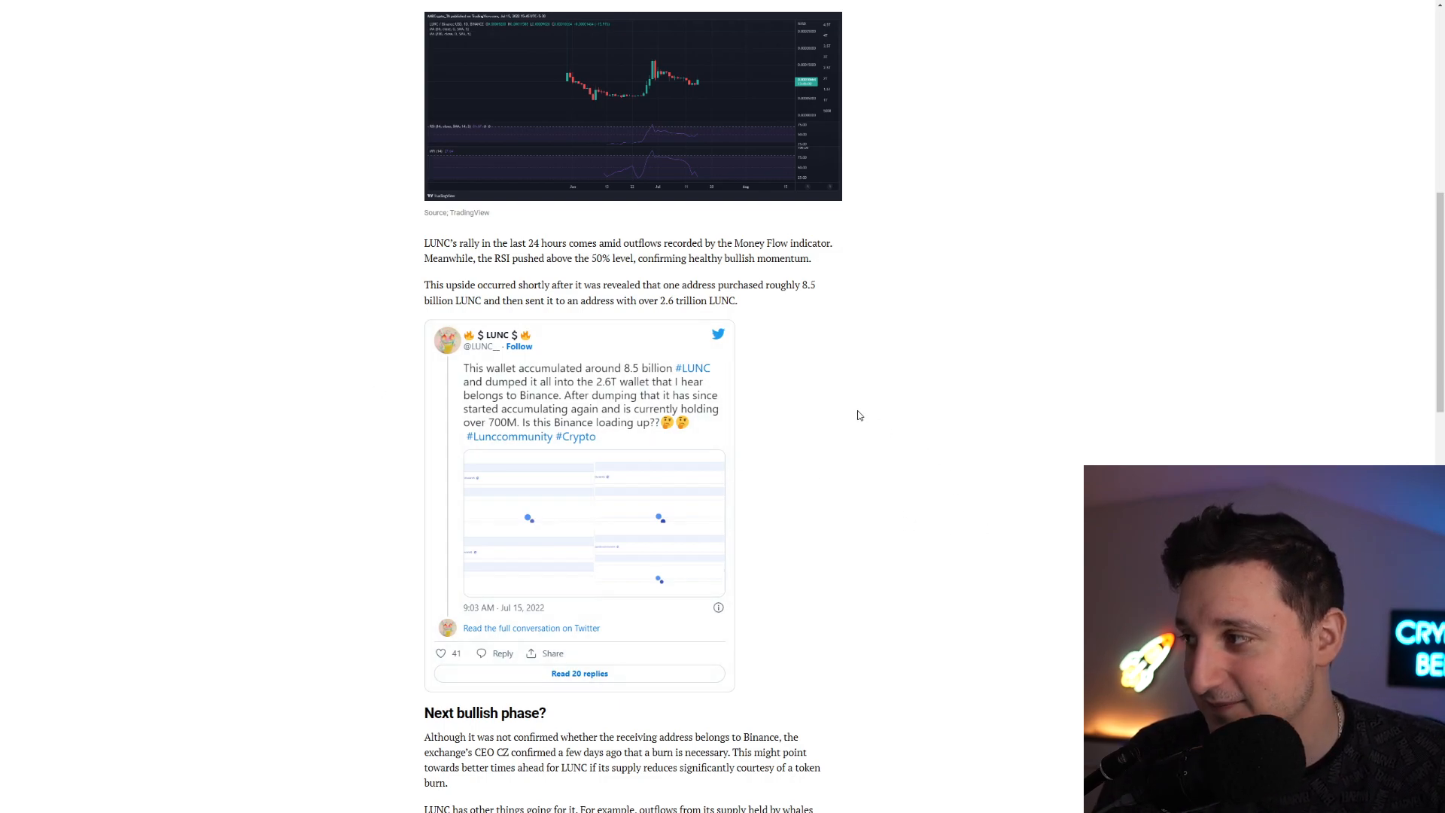
scroll(down, 3)
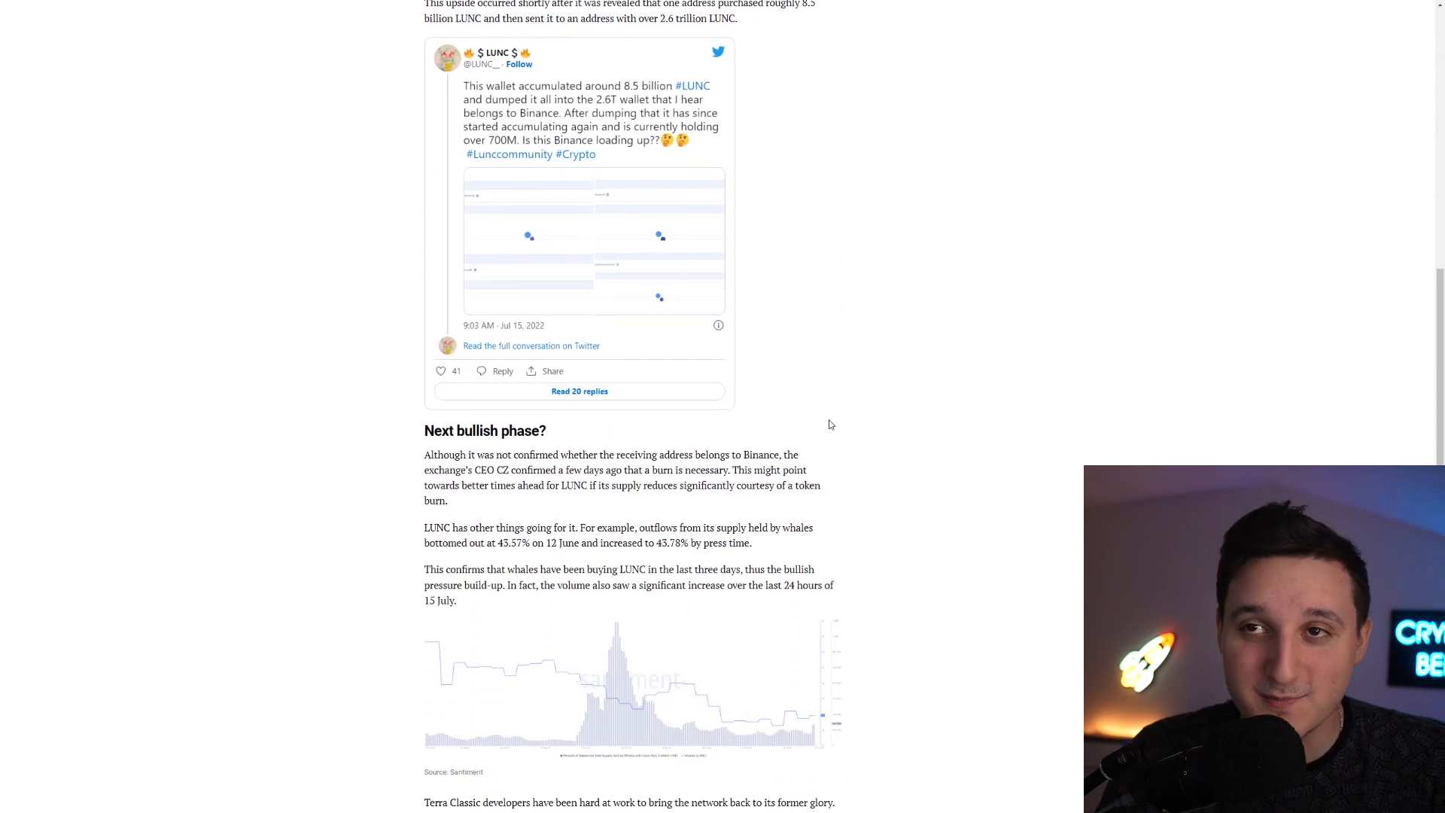
scroll(up, 3)
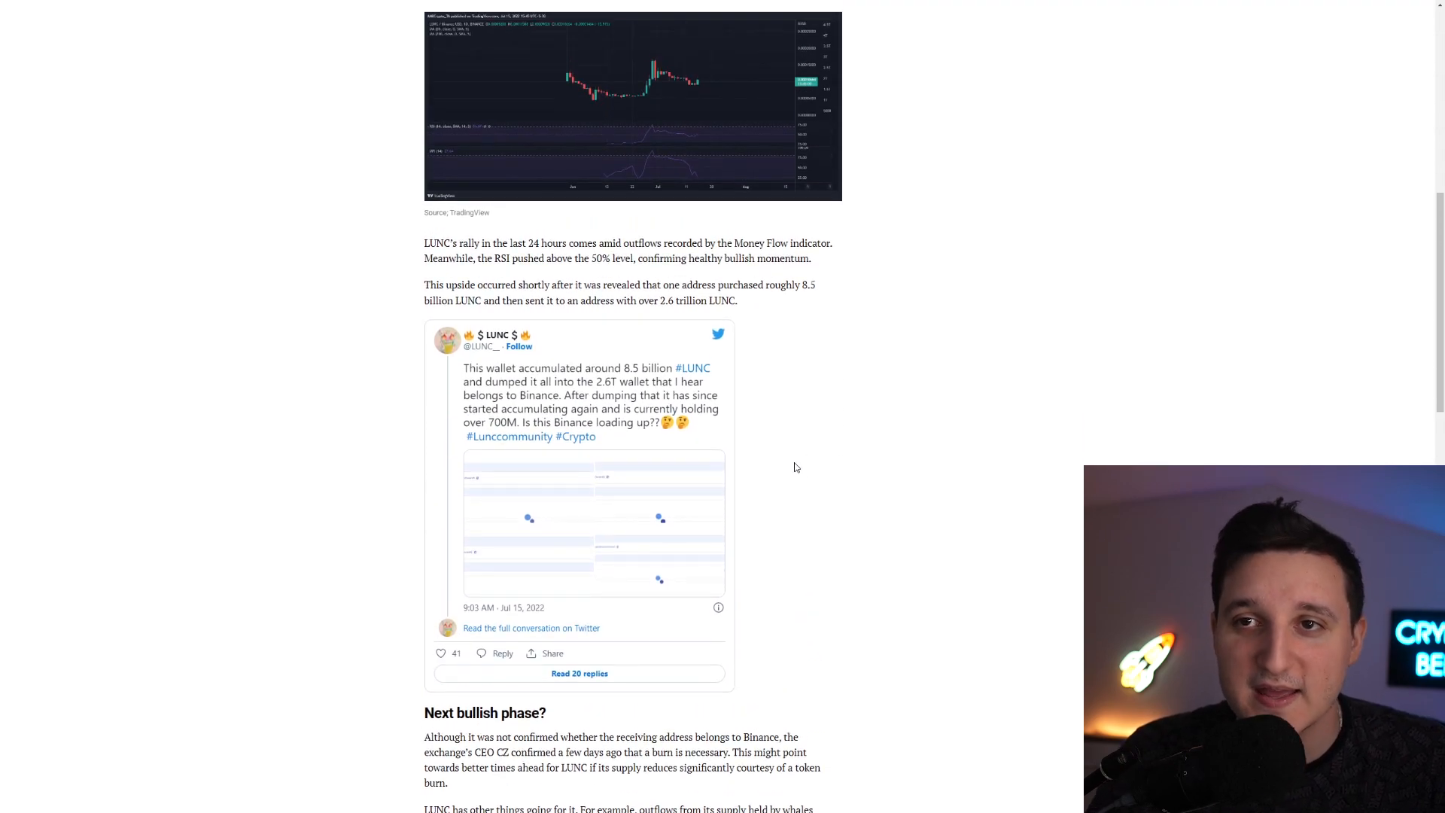
- Scroll to the 'Next bullish phase?' section and its Santiment whale-supply chart
scroll(down, 3)
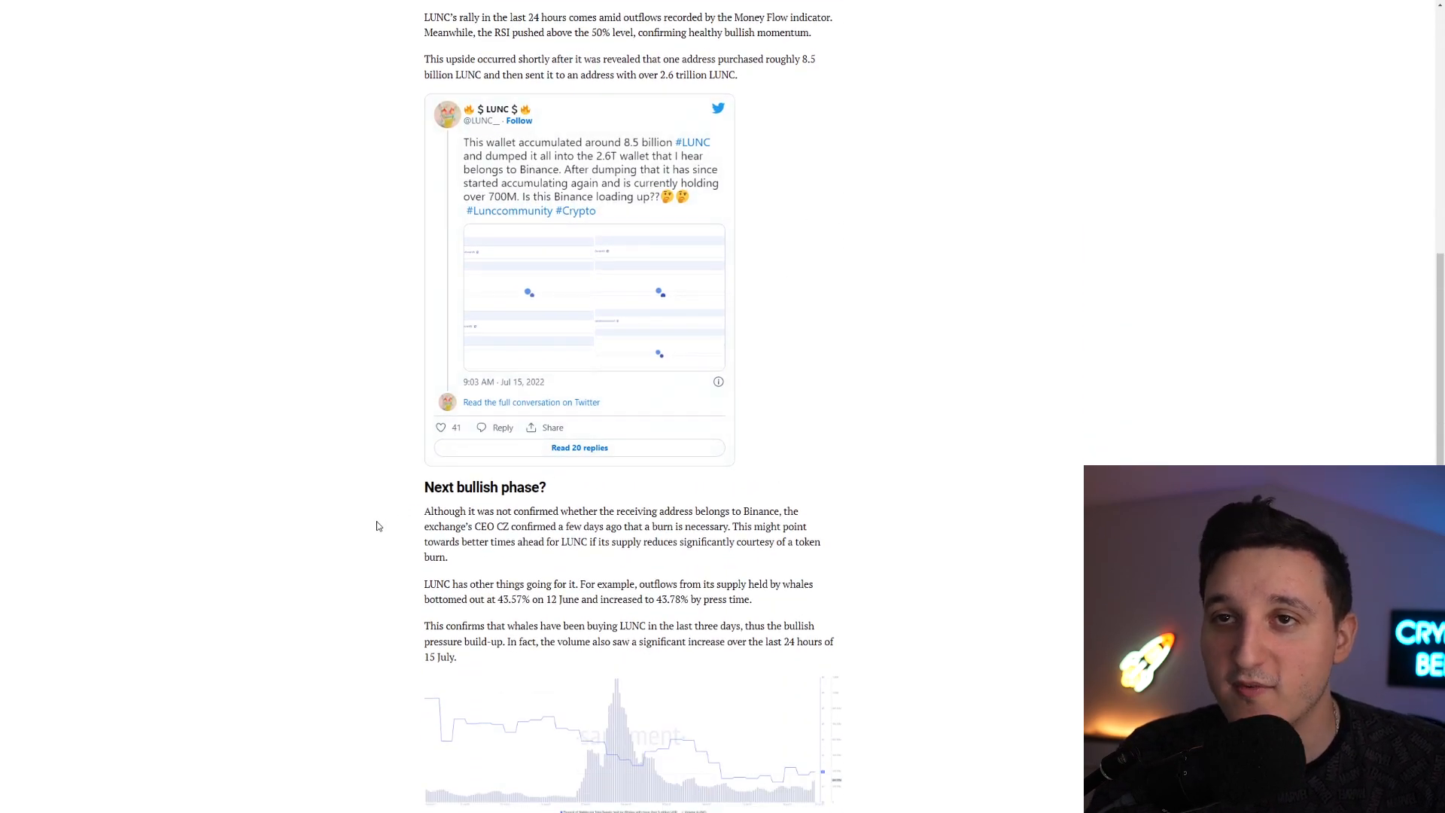
scroll(down, 3)
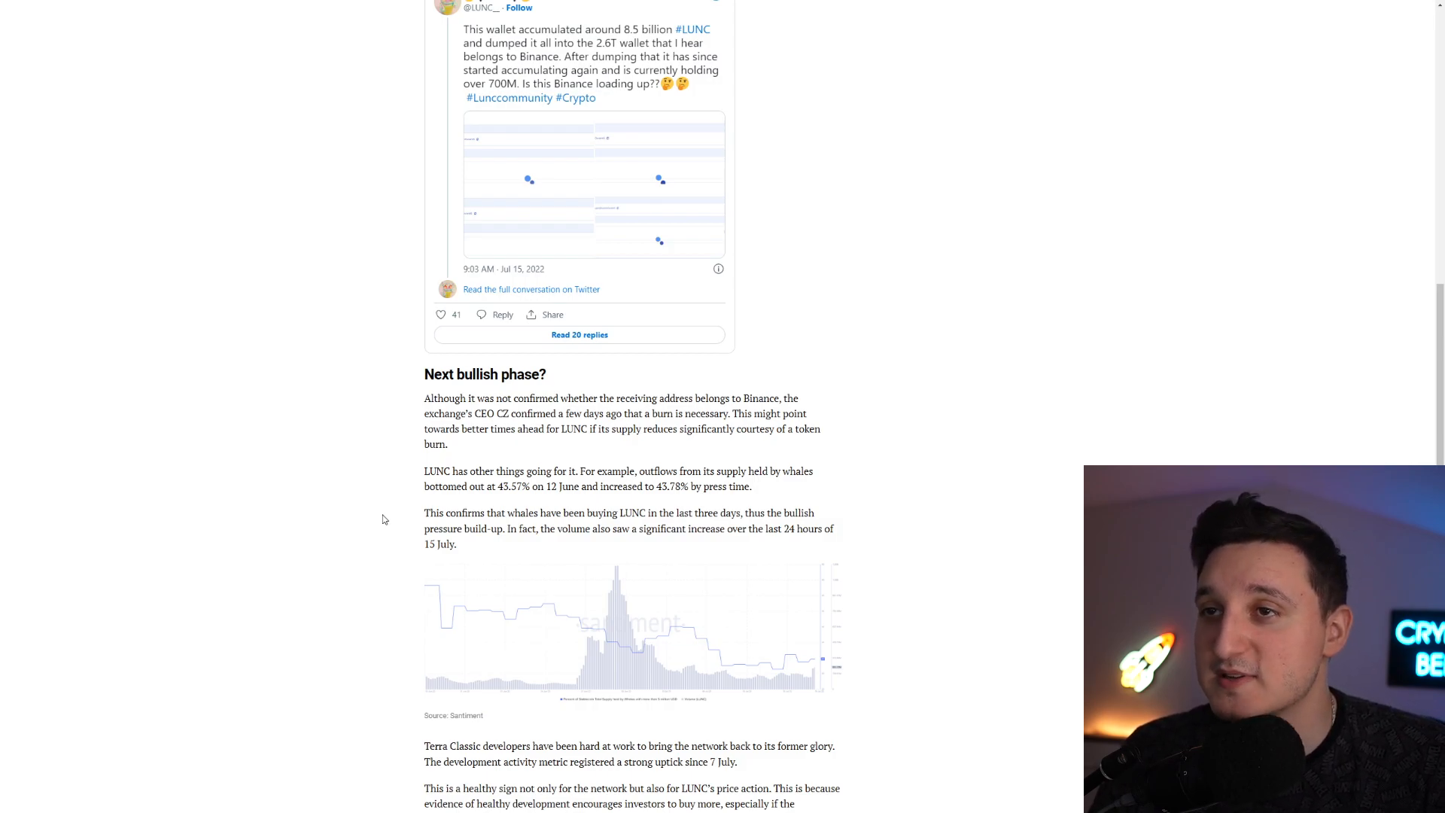
scroll(down, 3)
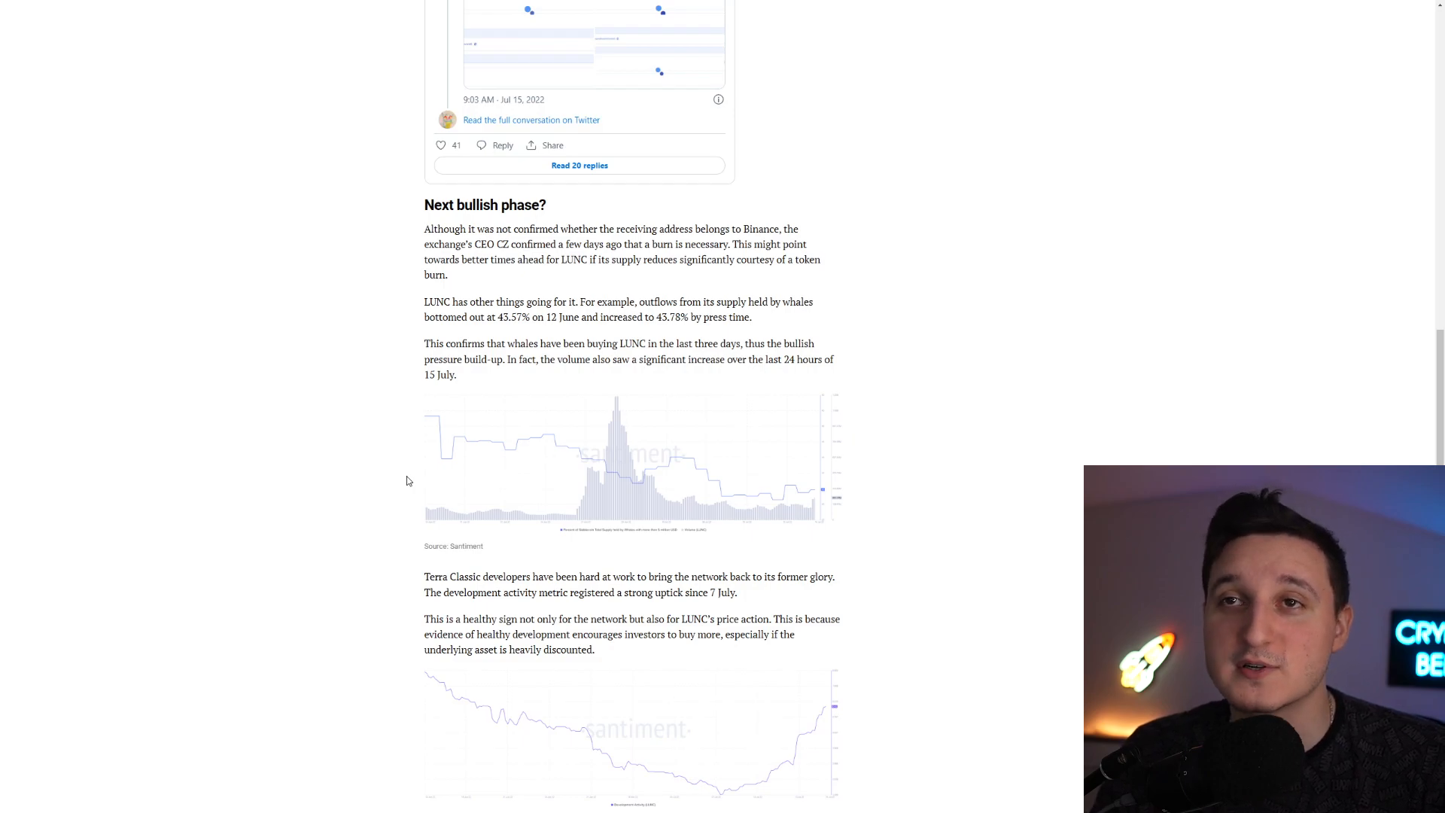
- Scroll through the article's conclusion and author bio, then back toward the TradingView chart
scroll(down, 3)
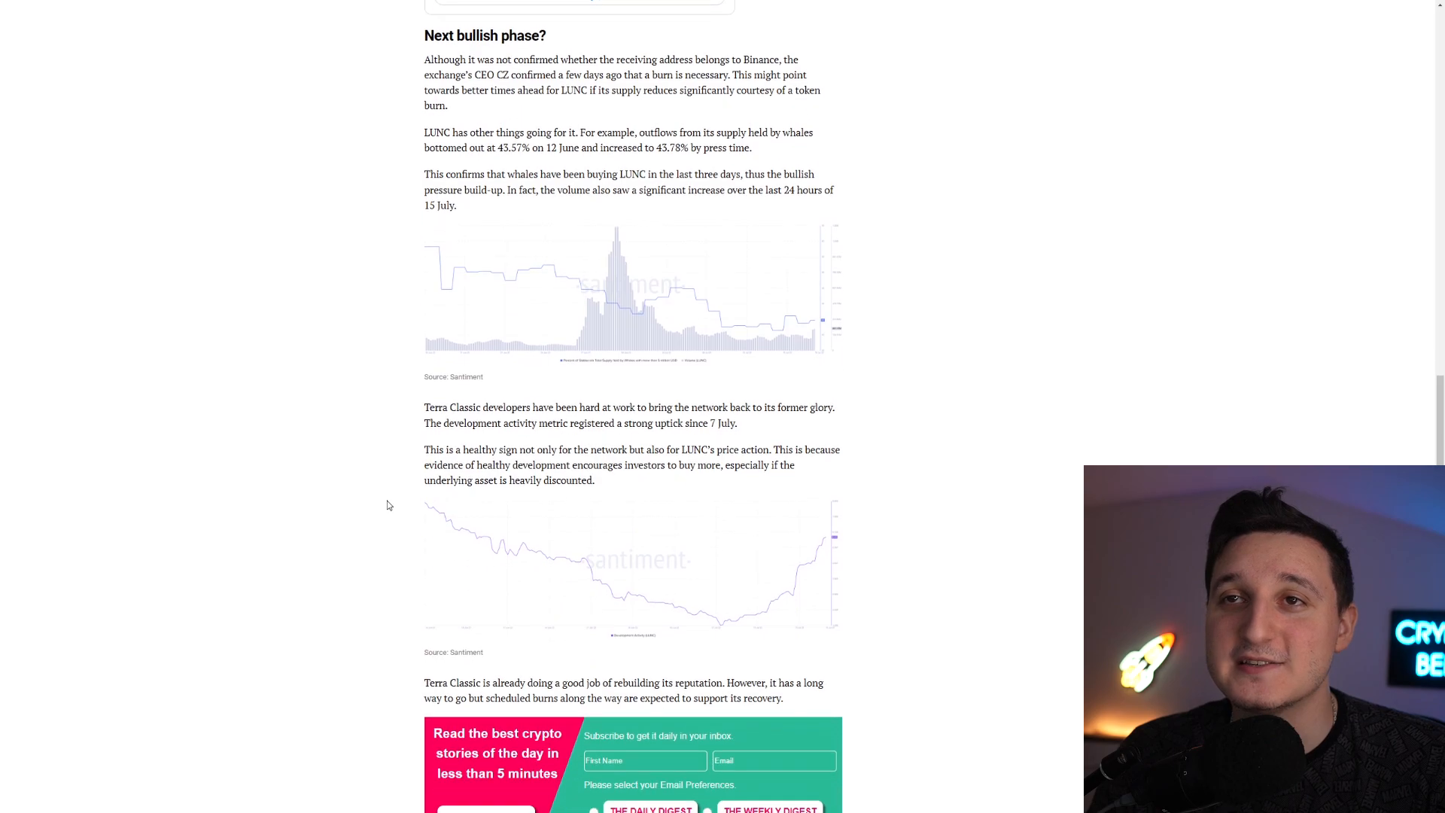
mouse_move(377, 494)
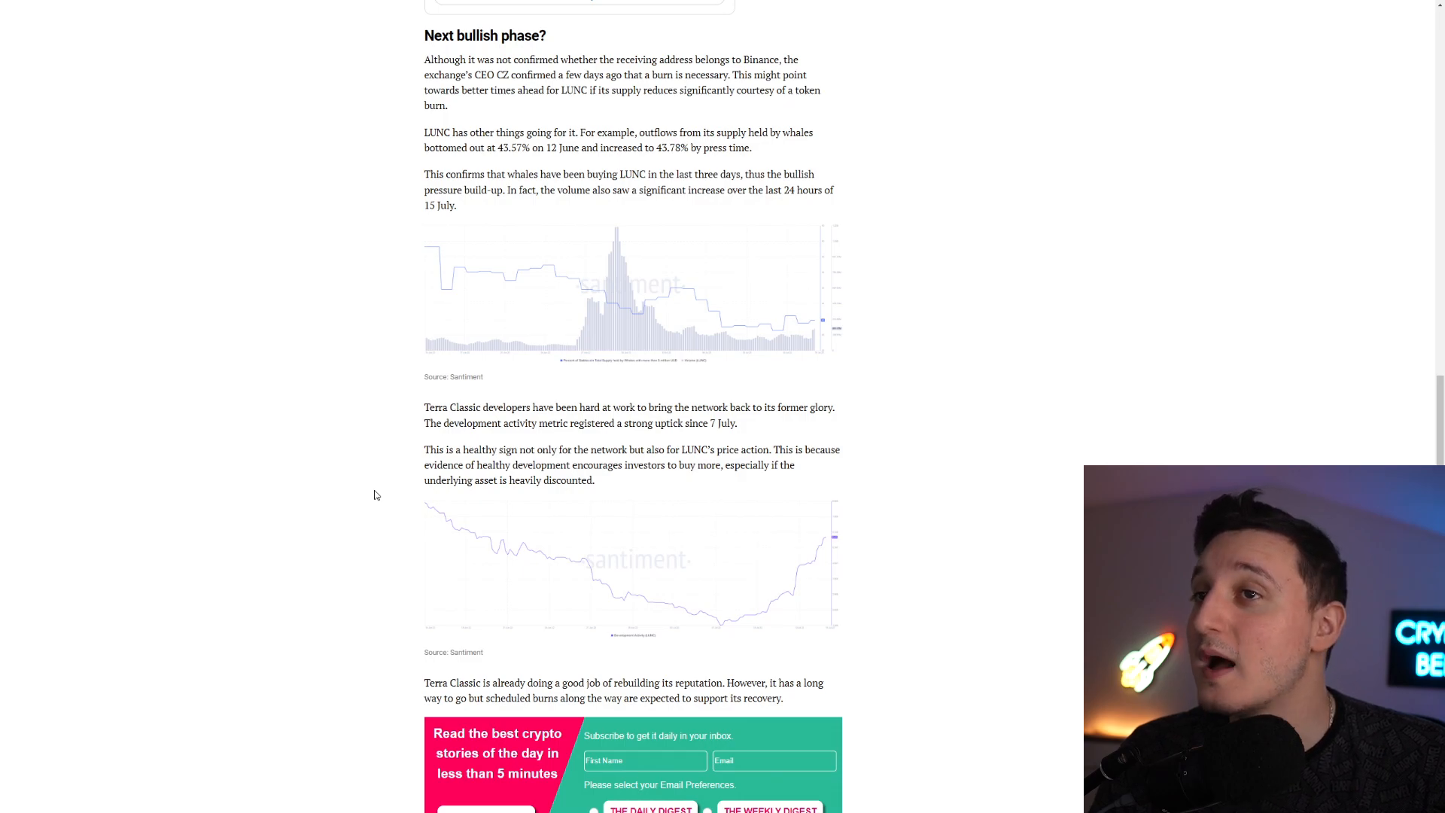
scroll(down, 3)
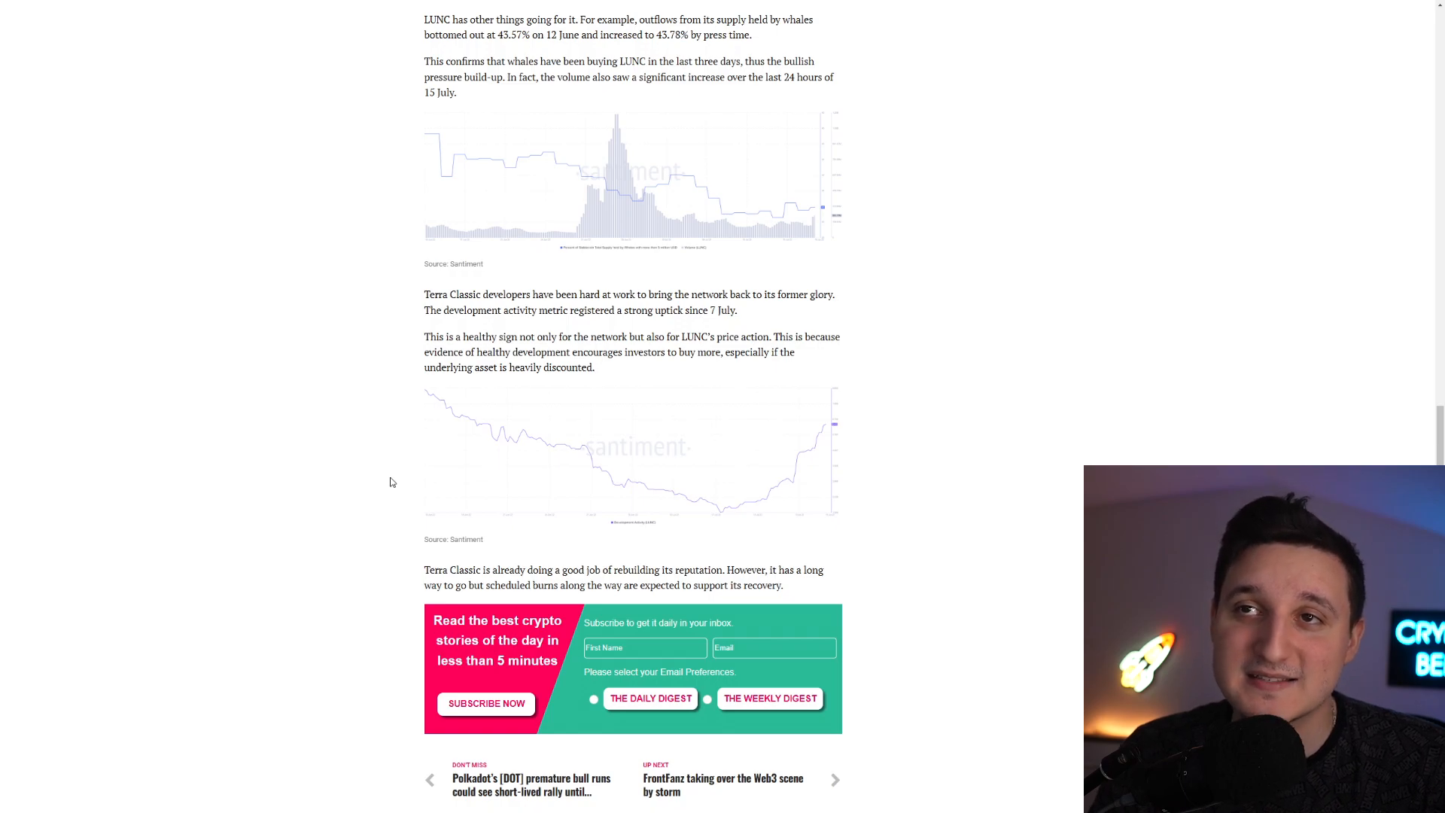
scroll(down, 3)
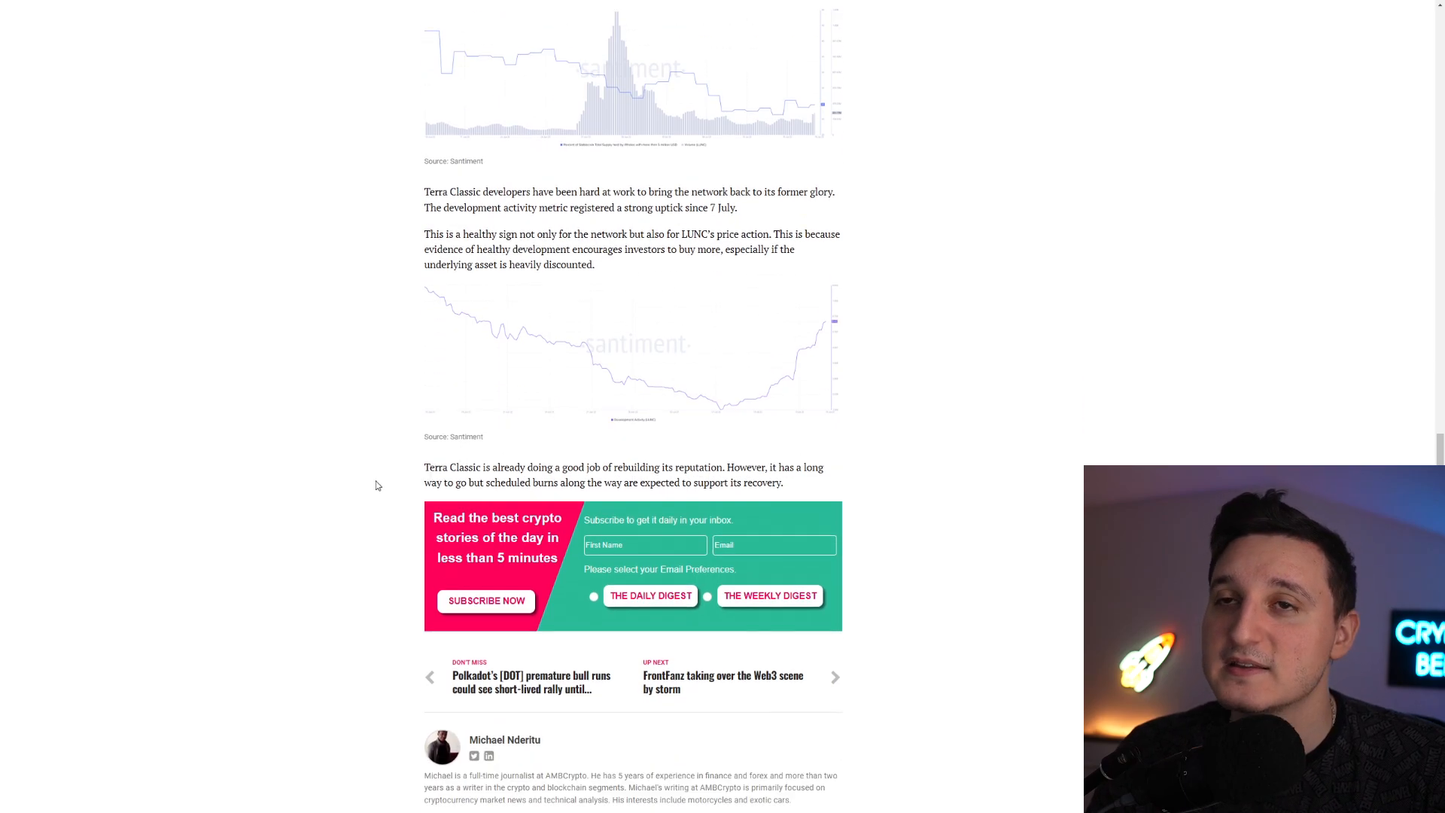
scroll(down, 3)
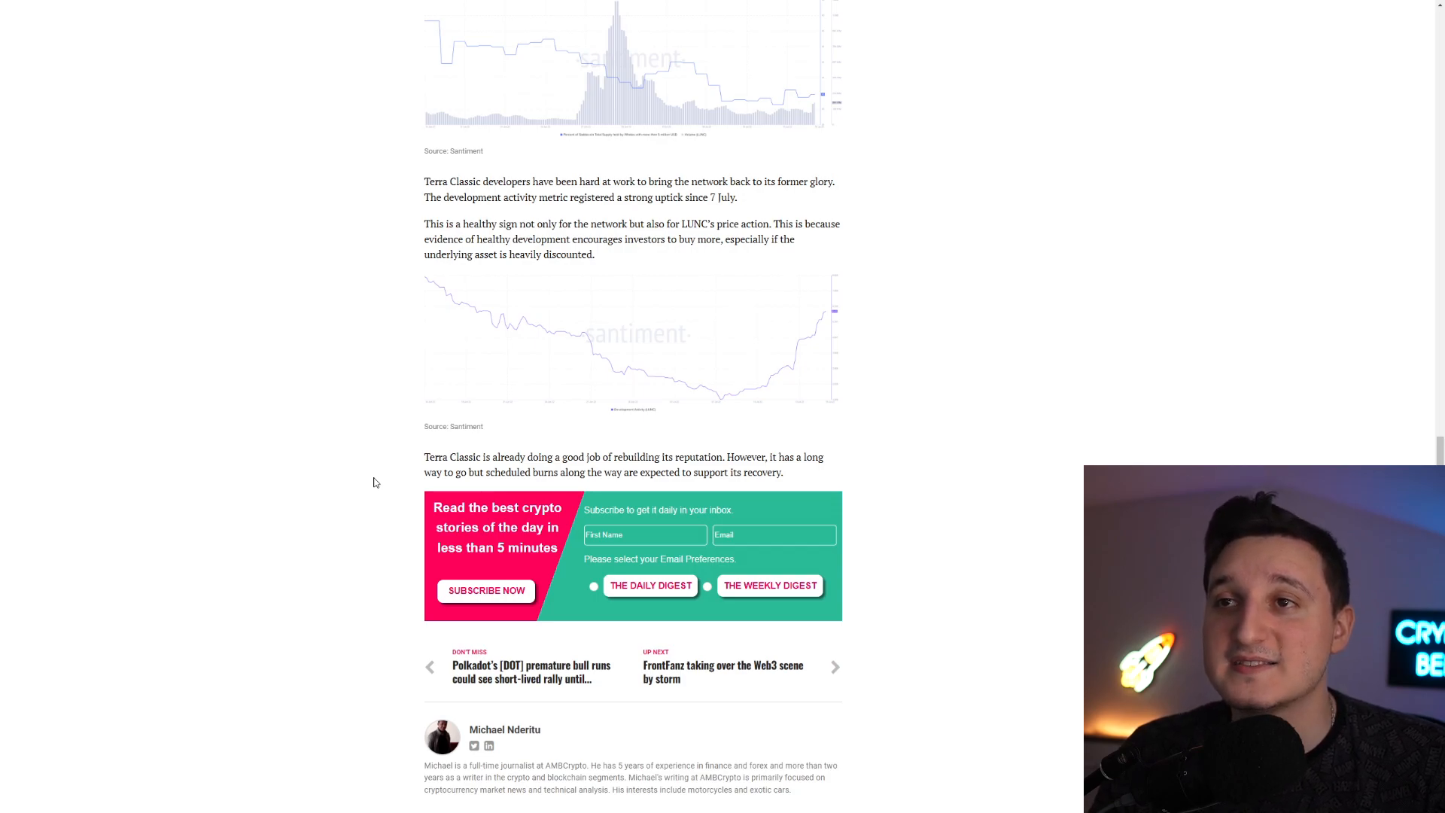
scroll(down, 3)
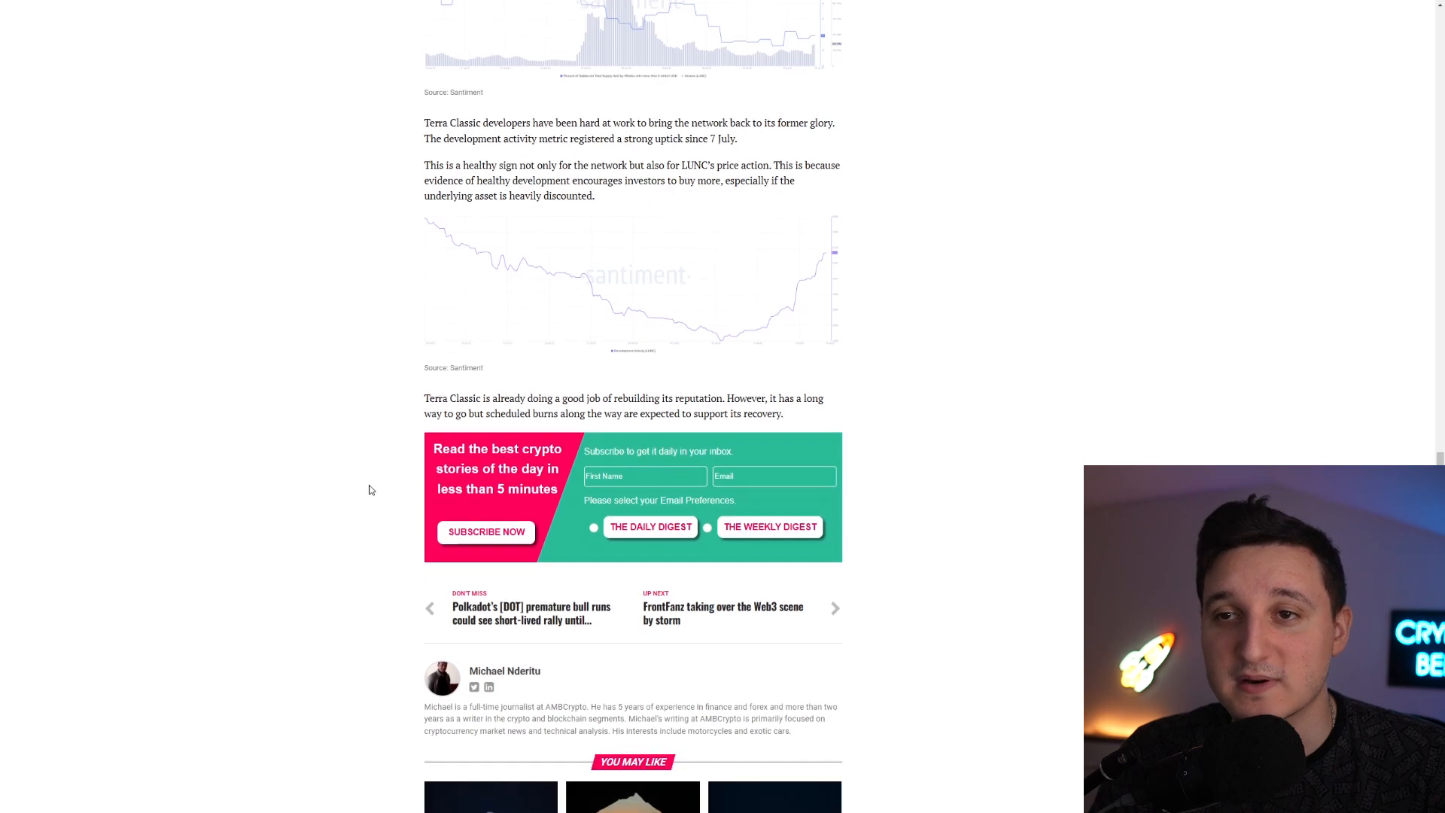
scroll(up, 3)
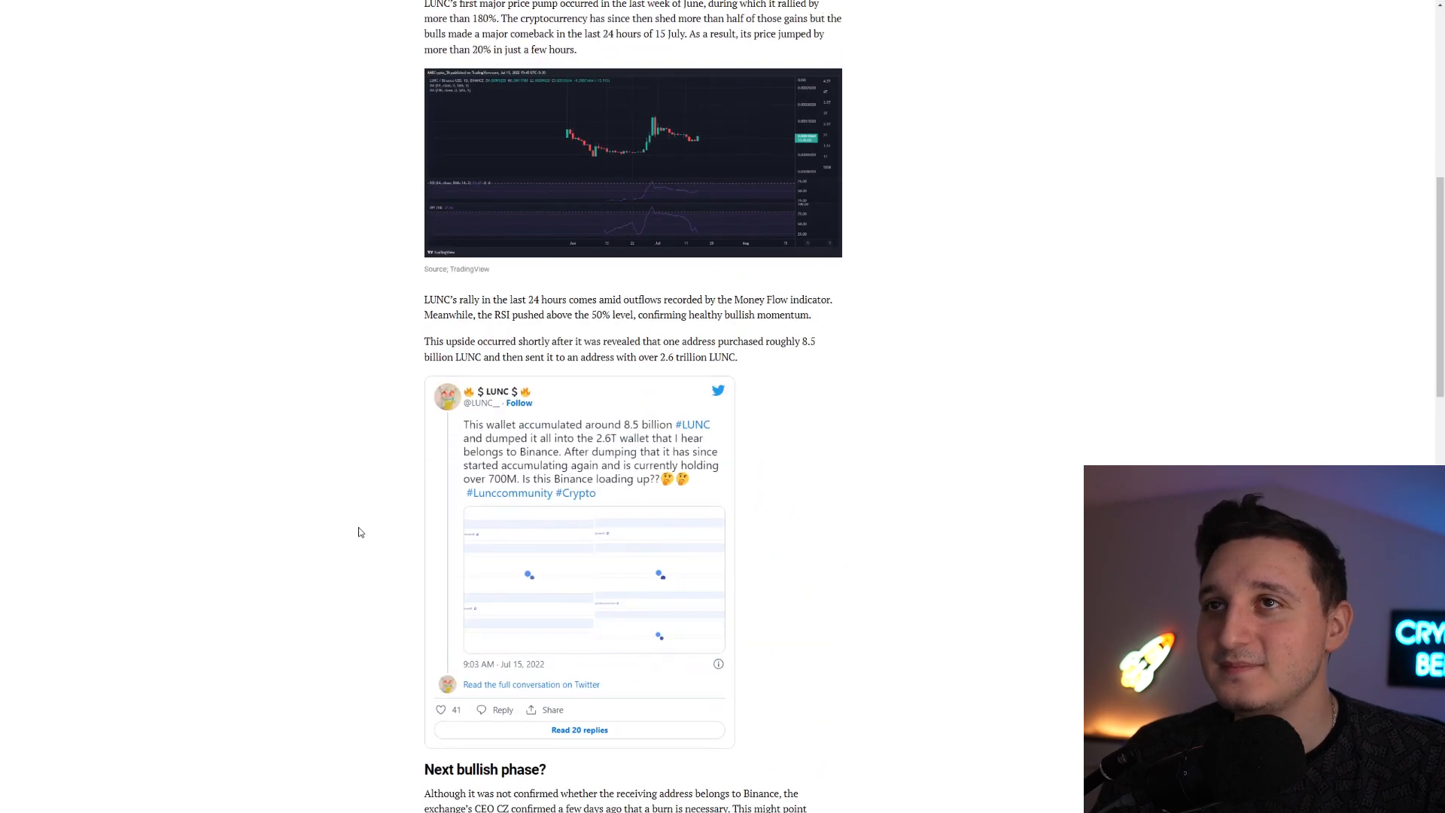
scroll(down, 3)
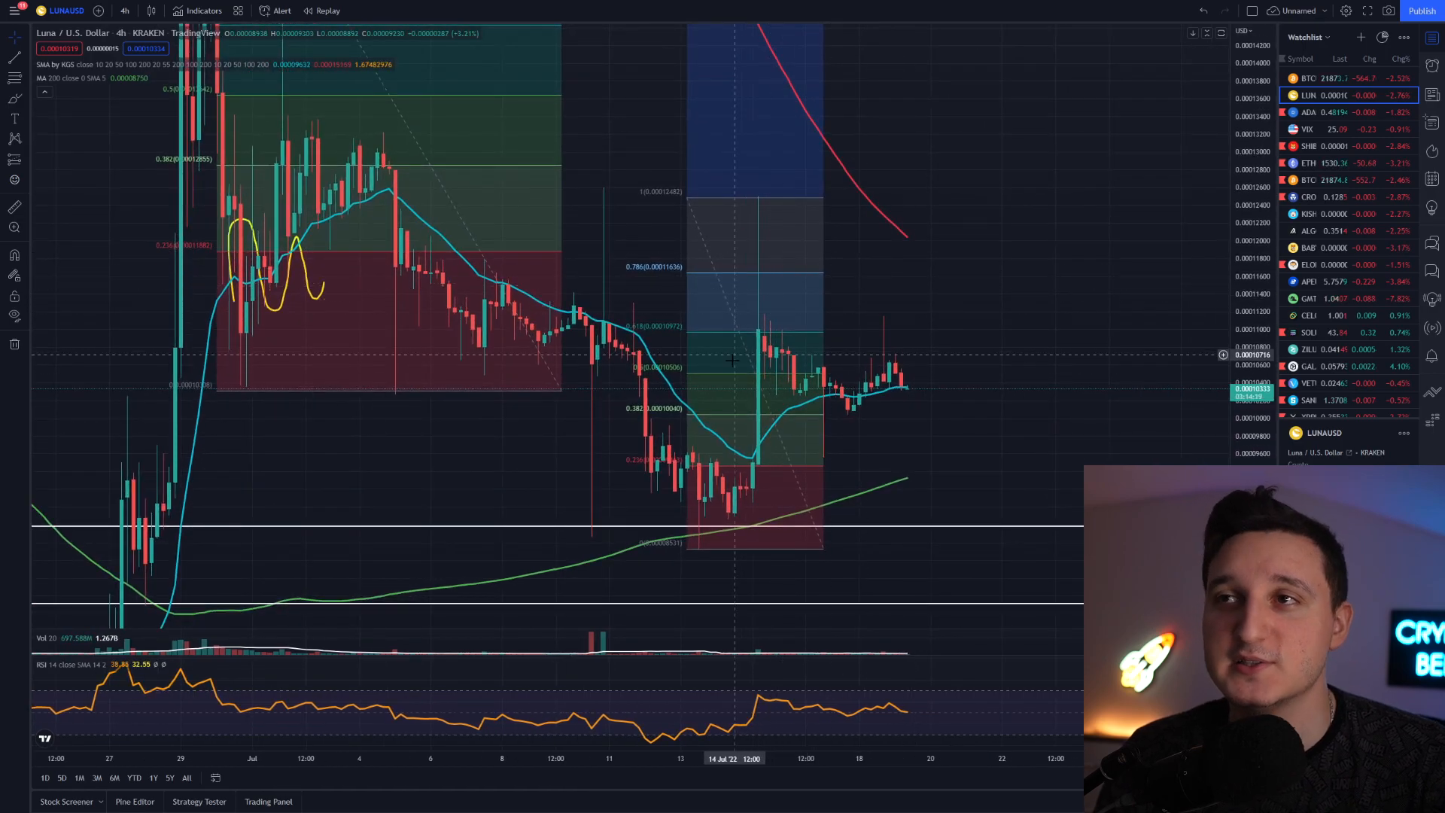
mouse_move(850, 406)
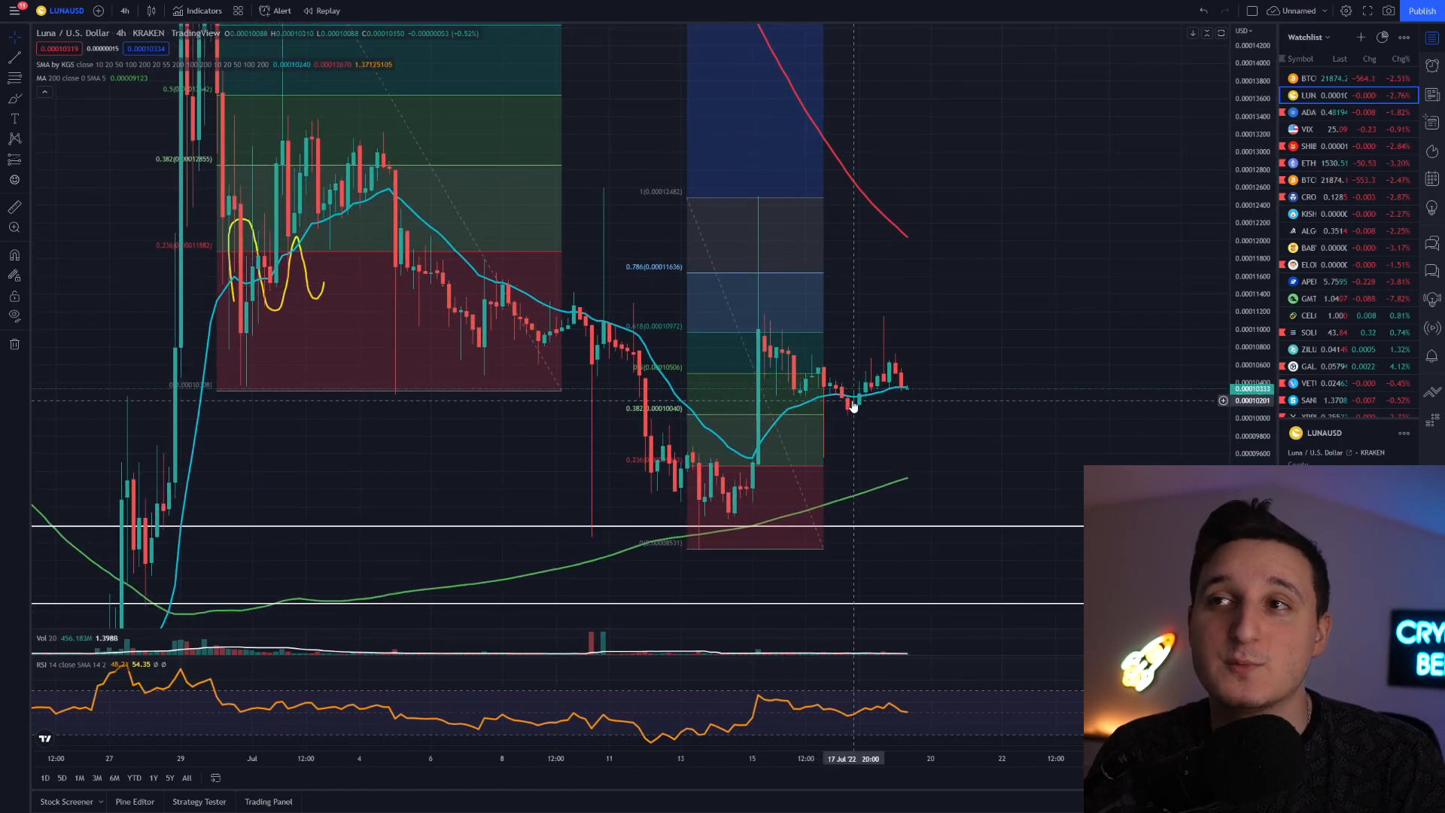
mouse_move(877, 311)
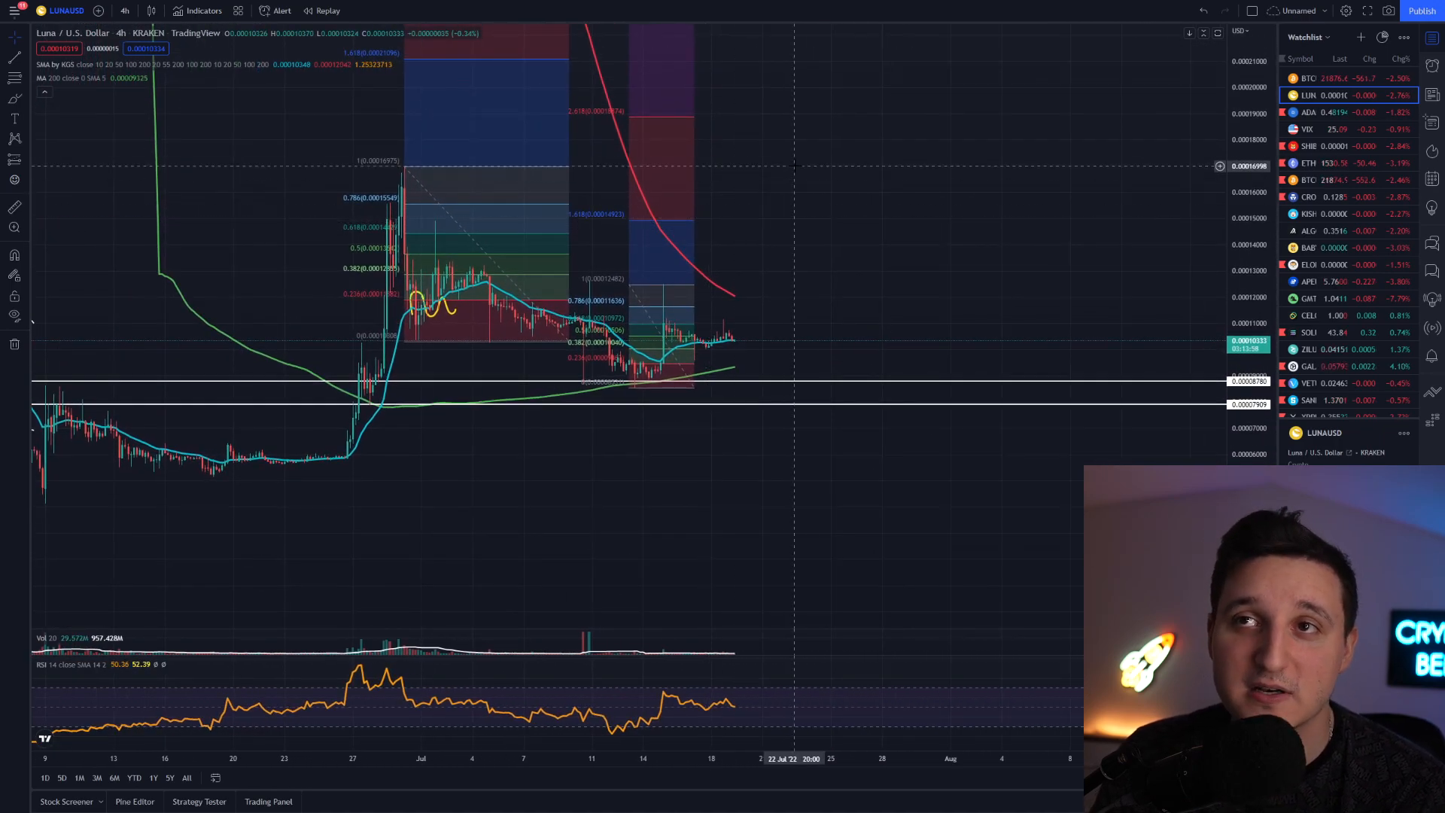
mouse_move(782, 150)
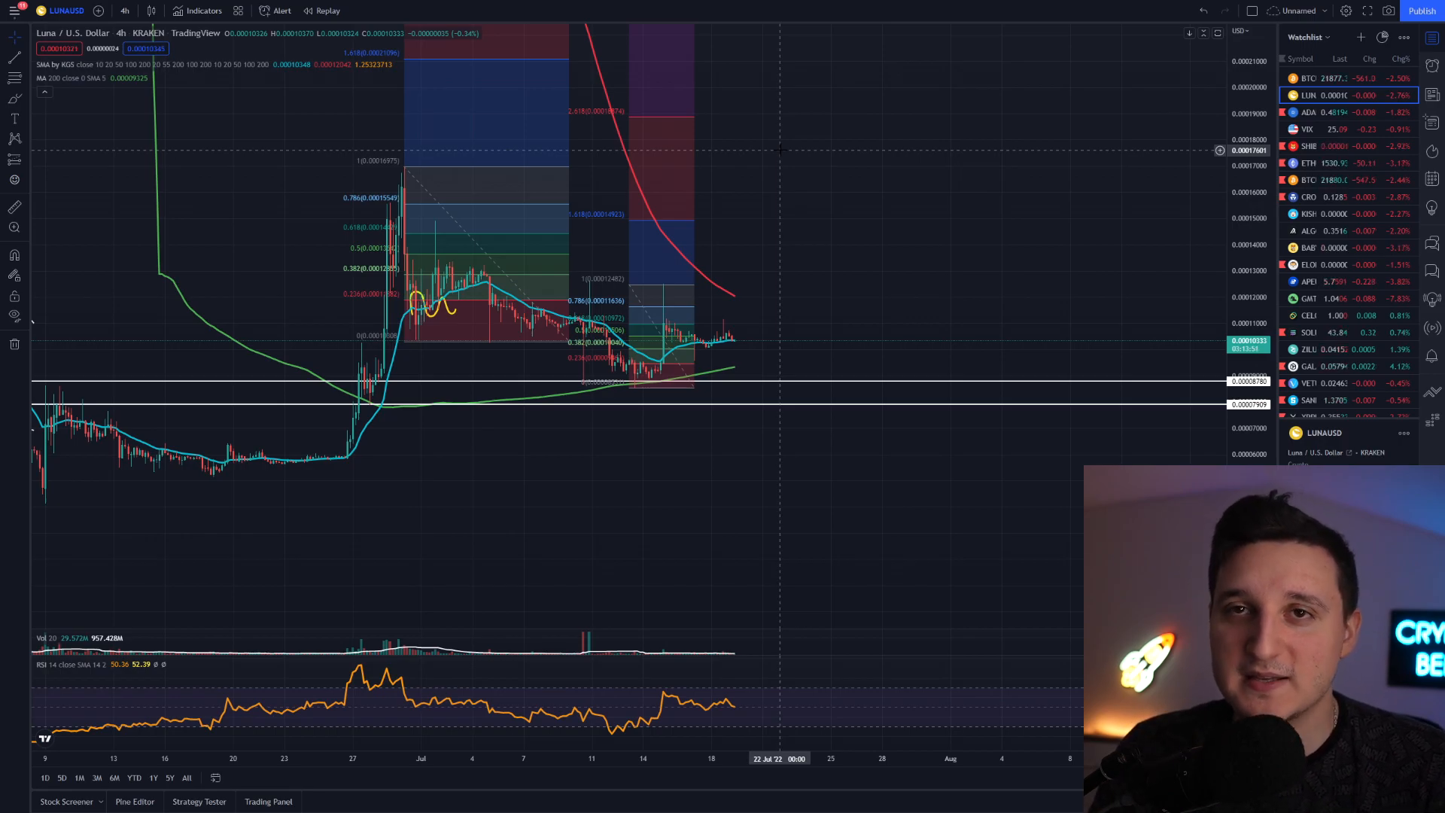
mouse_move(738, 324)
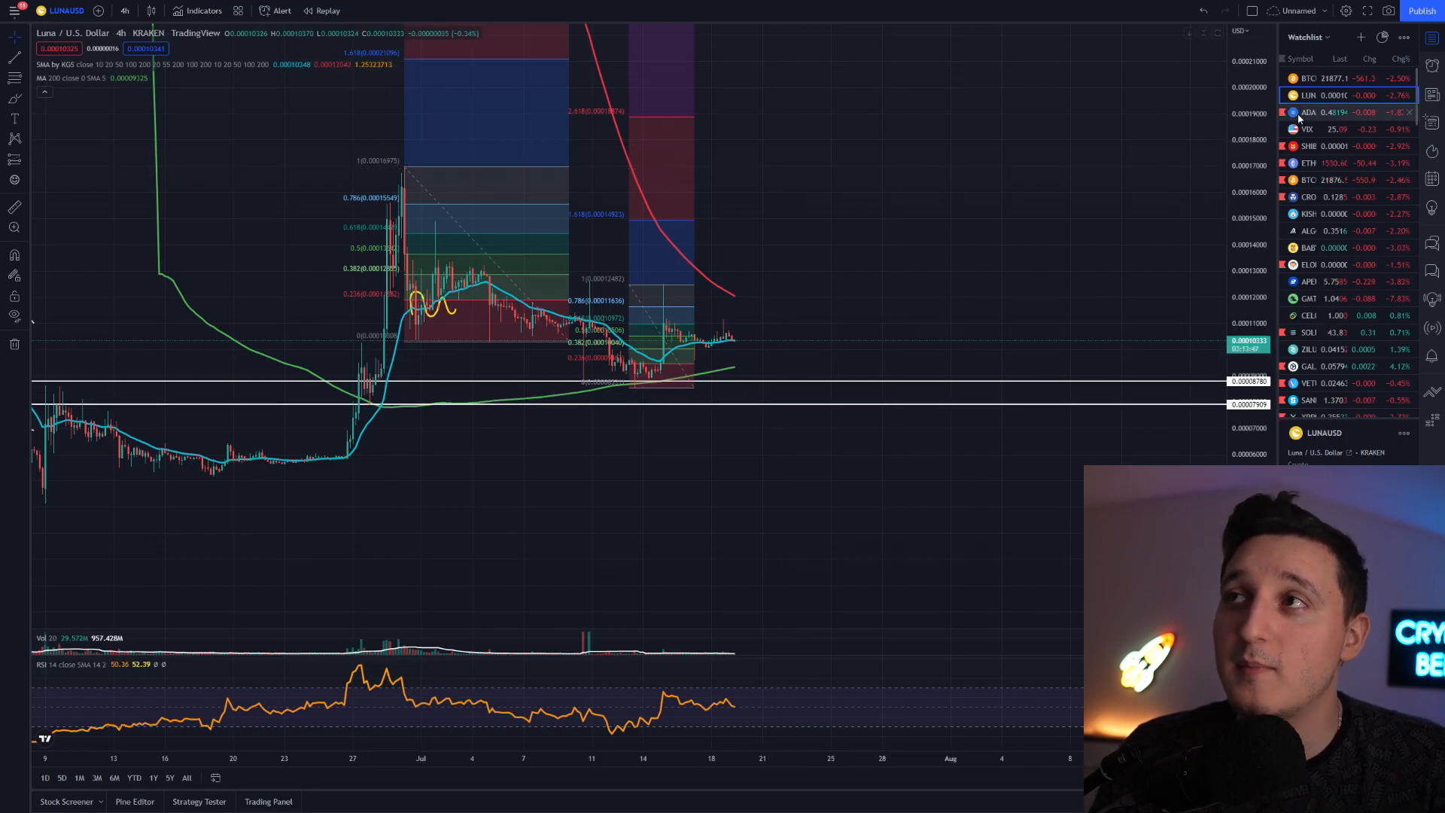
- Switch the TradingView chart to BTCUSD 4-hour, then back to LUNAUSD
click(1307, 79)
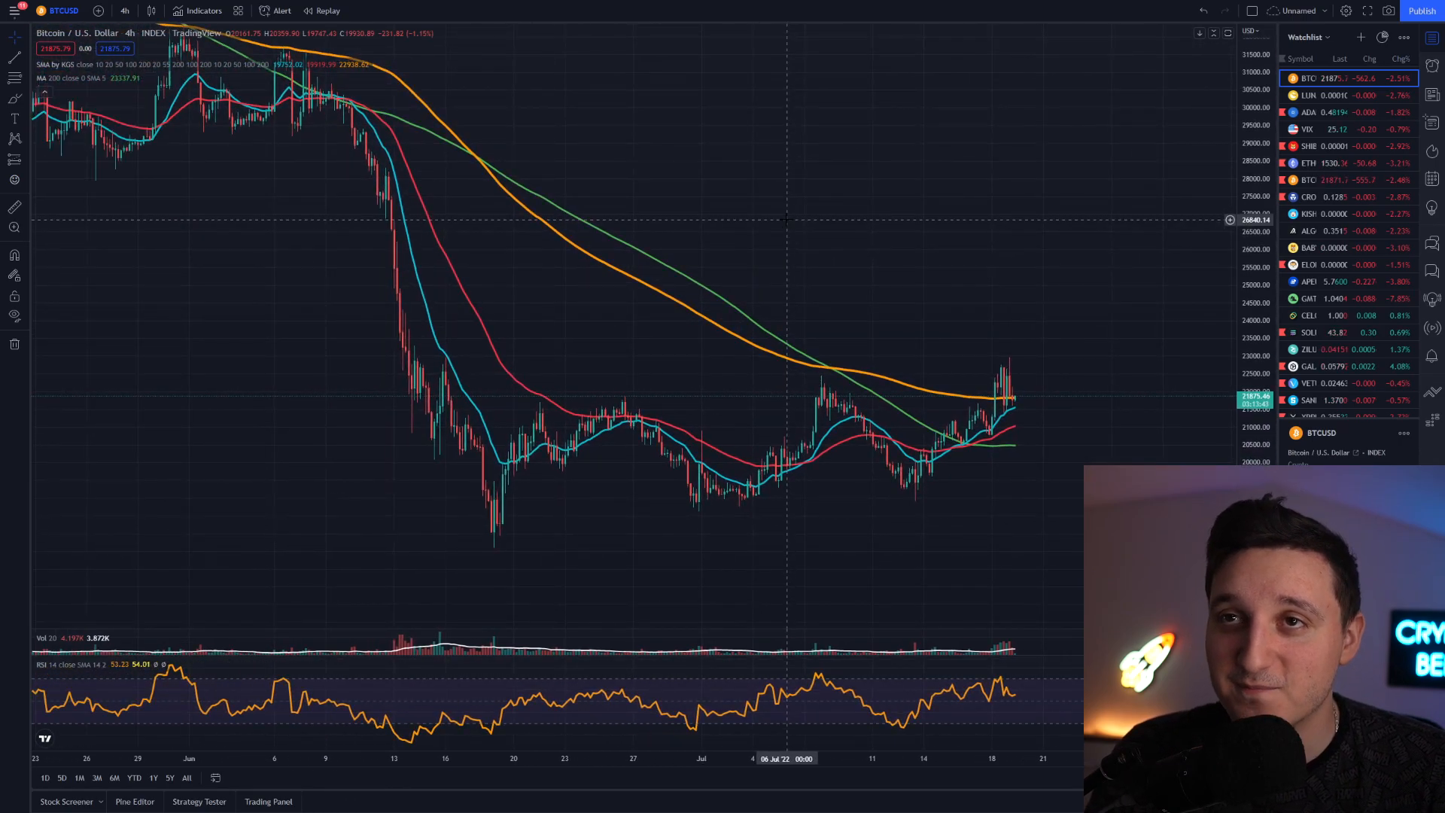
mouse_move(782, 275)
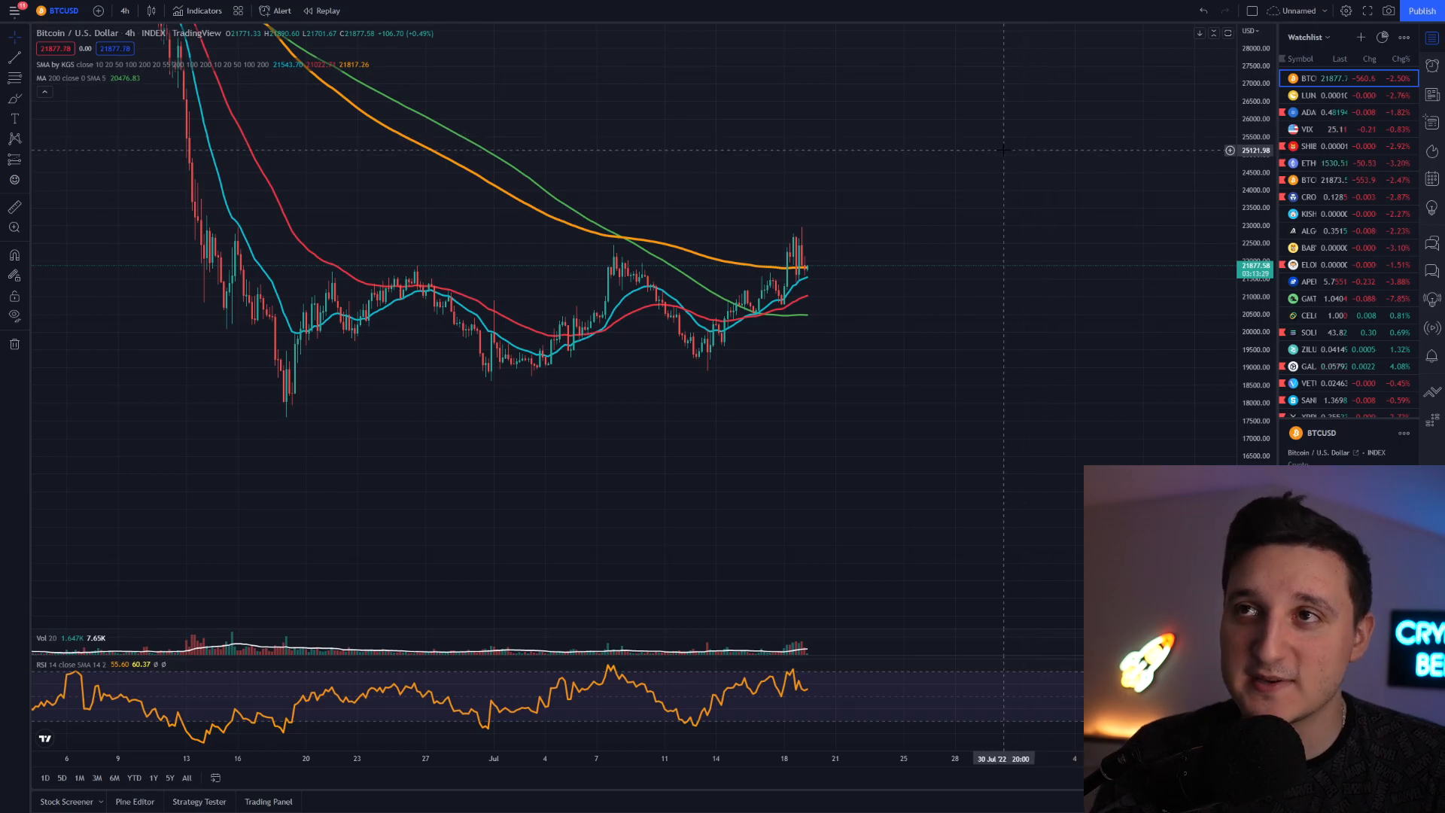
mouse_move(816, 303)
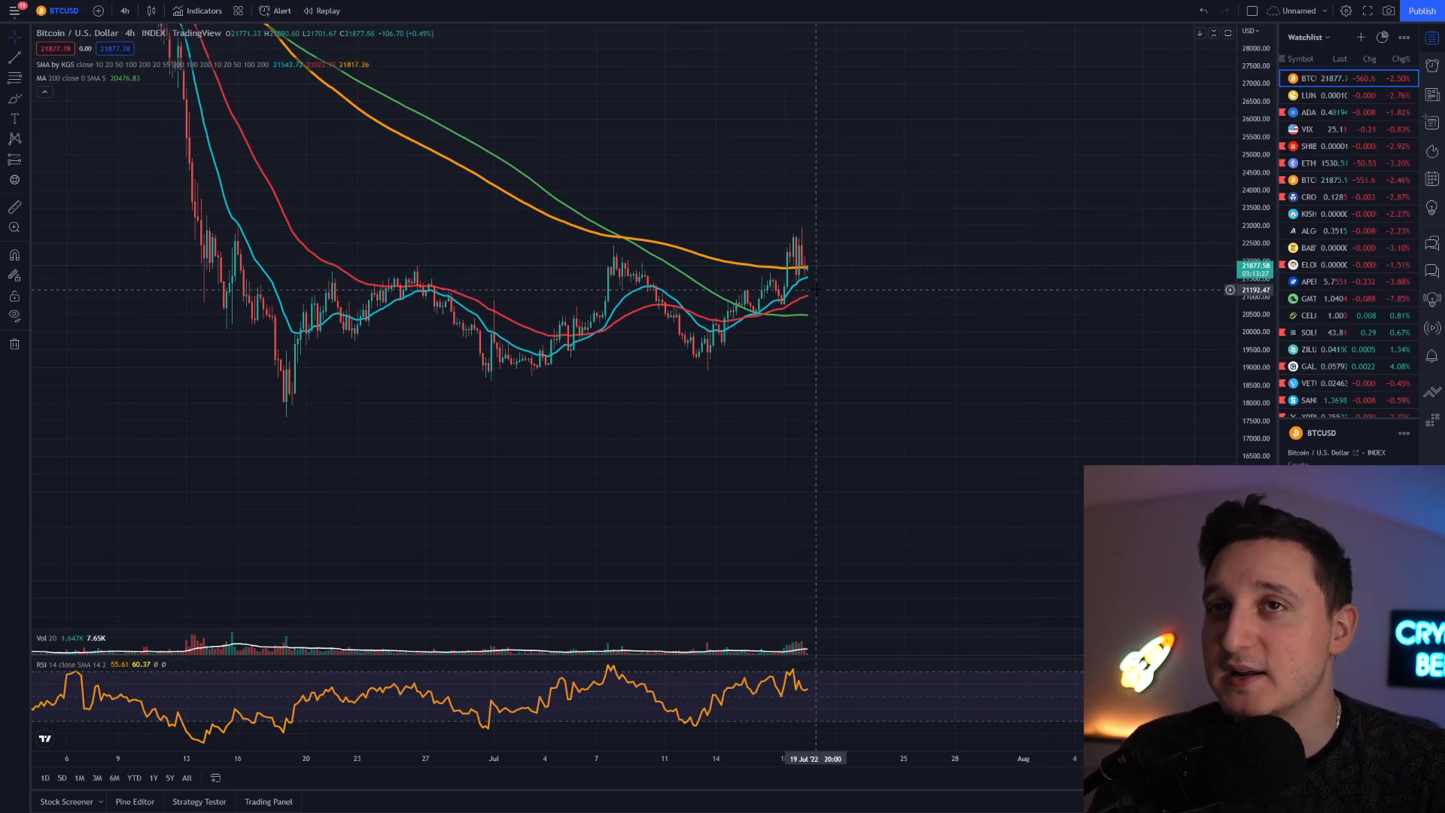
mouse_move(743, 257)
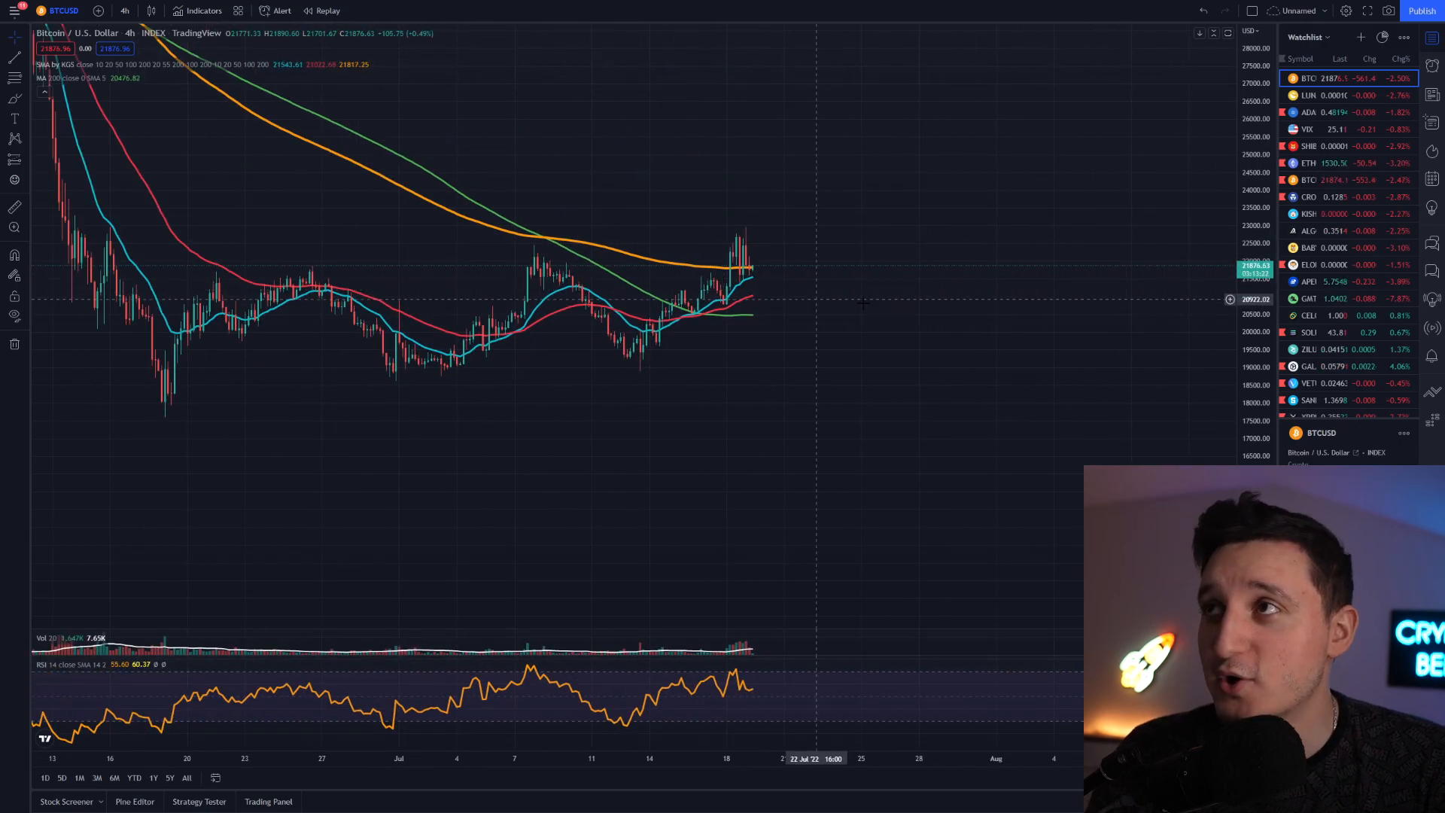
click(1321, 95)
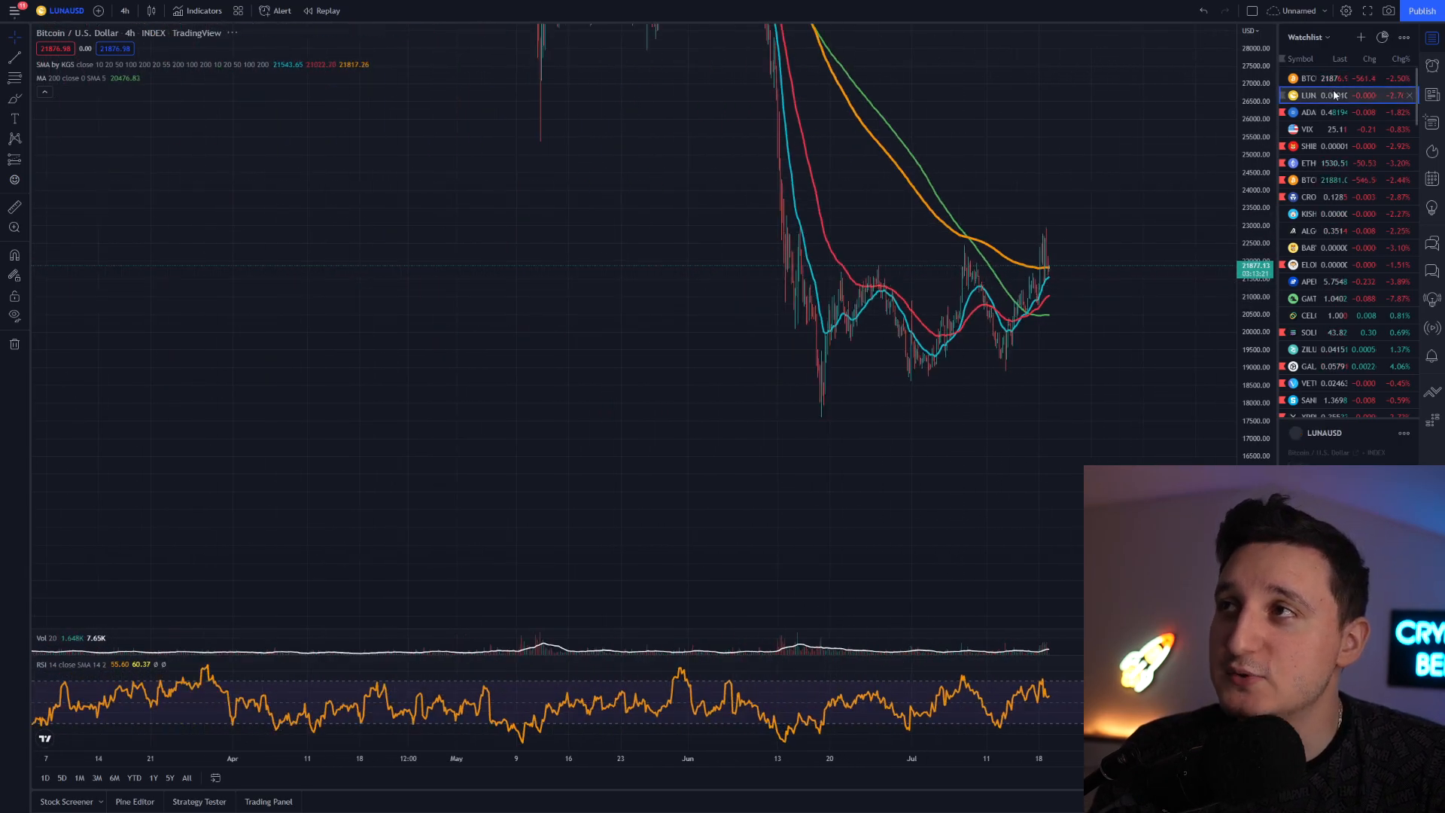
click(1309, 95)
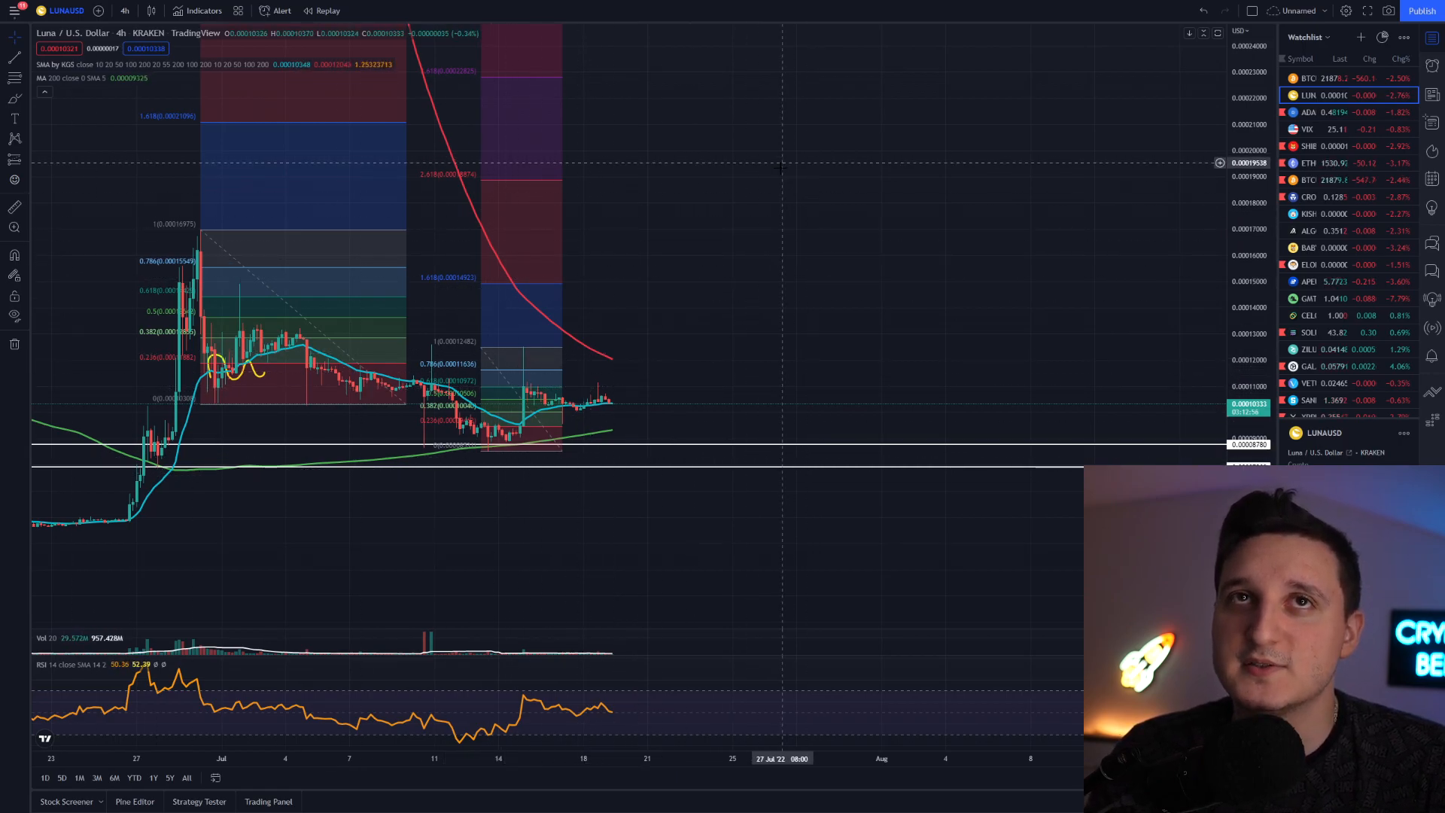
mouse_move(771, 218)
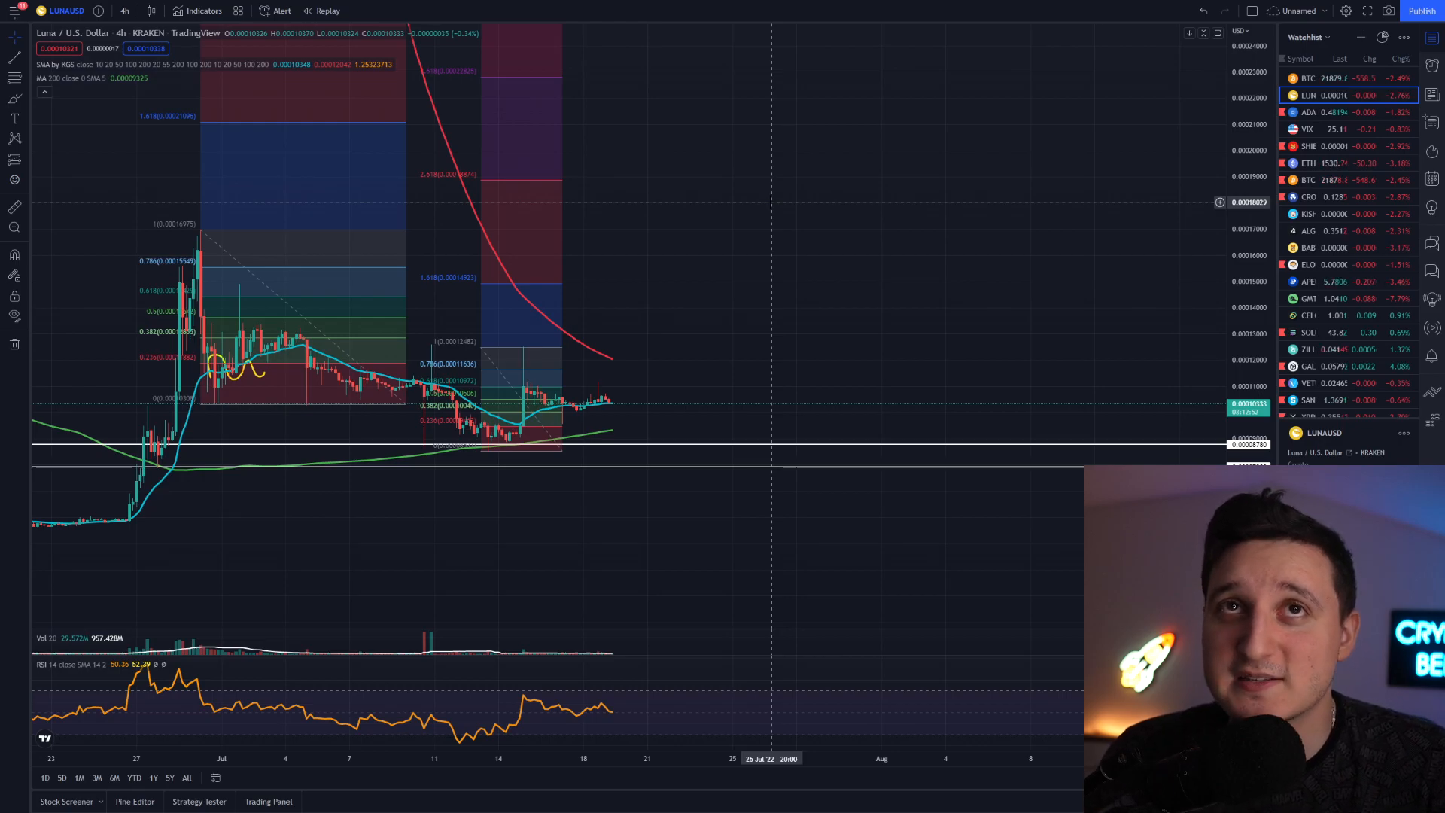
mouse_move(148, 304)
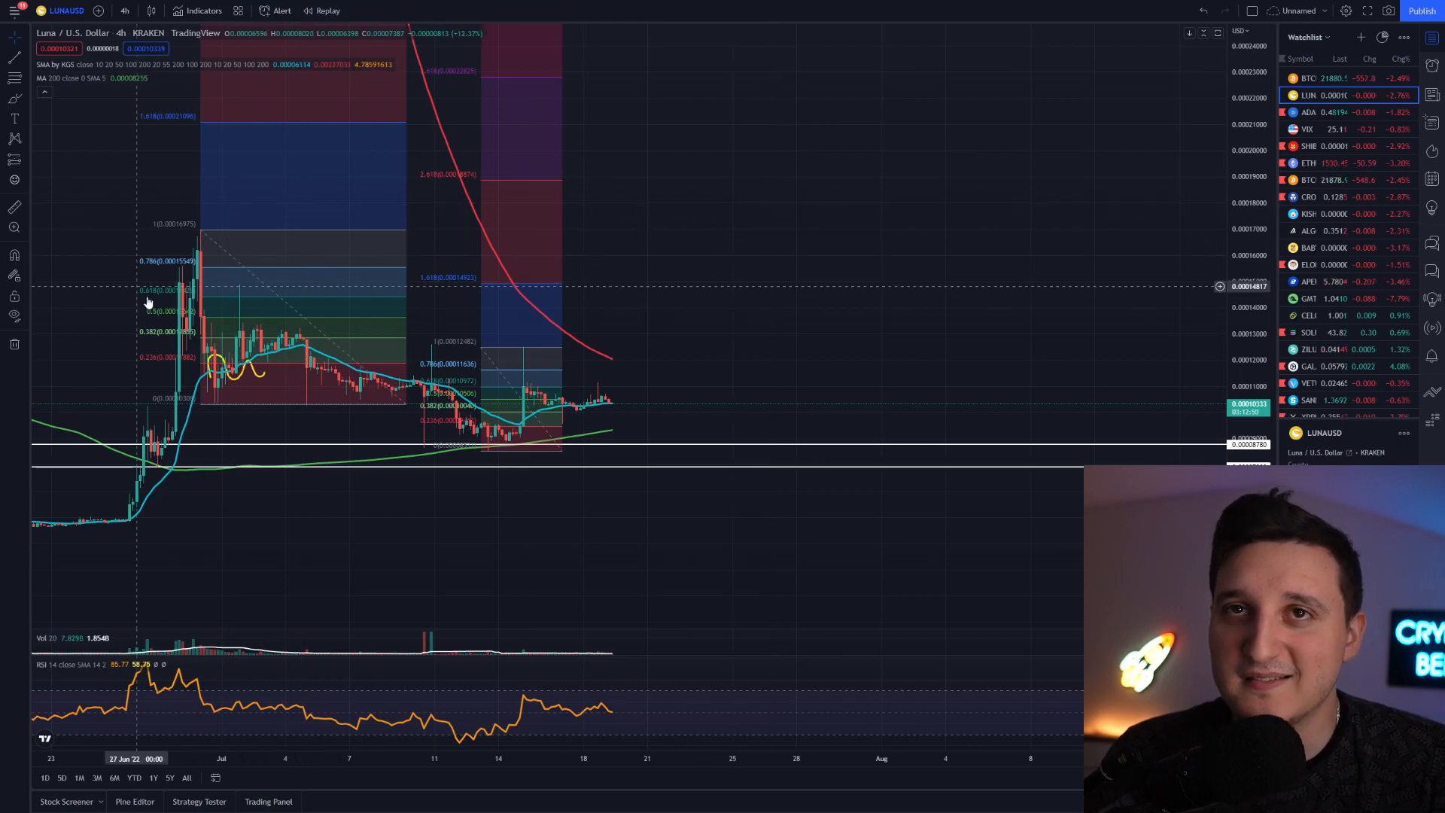